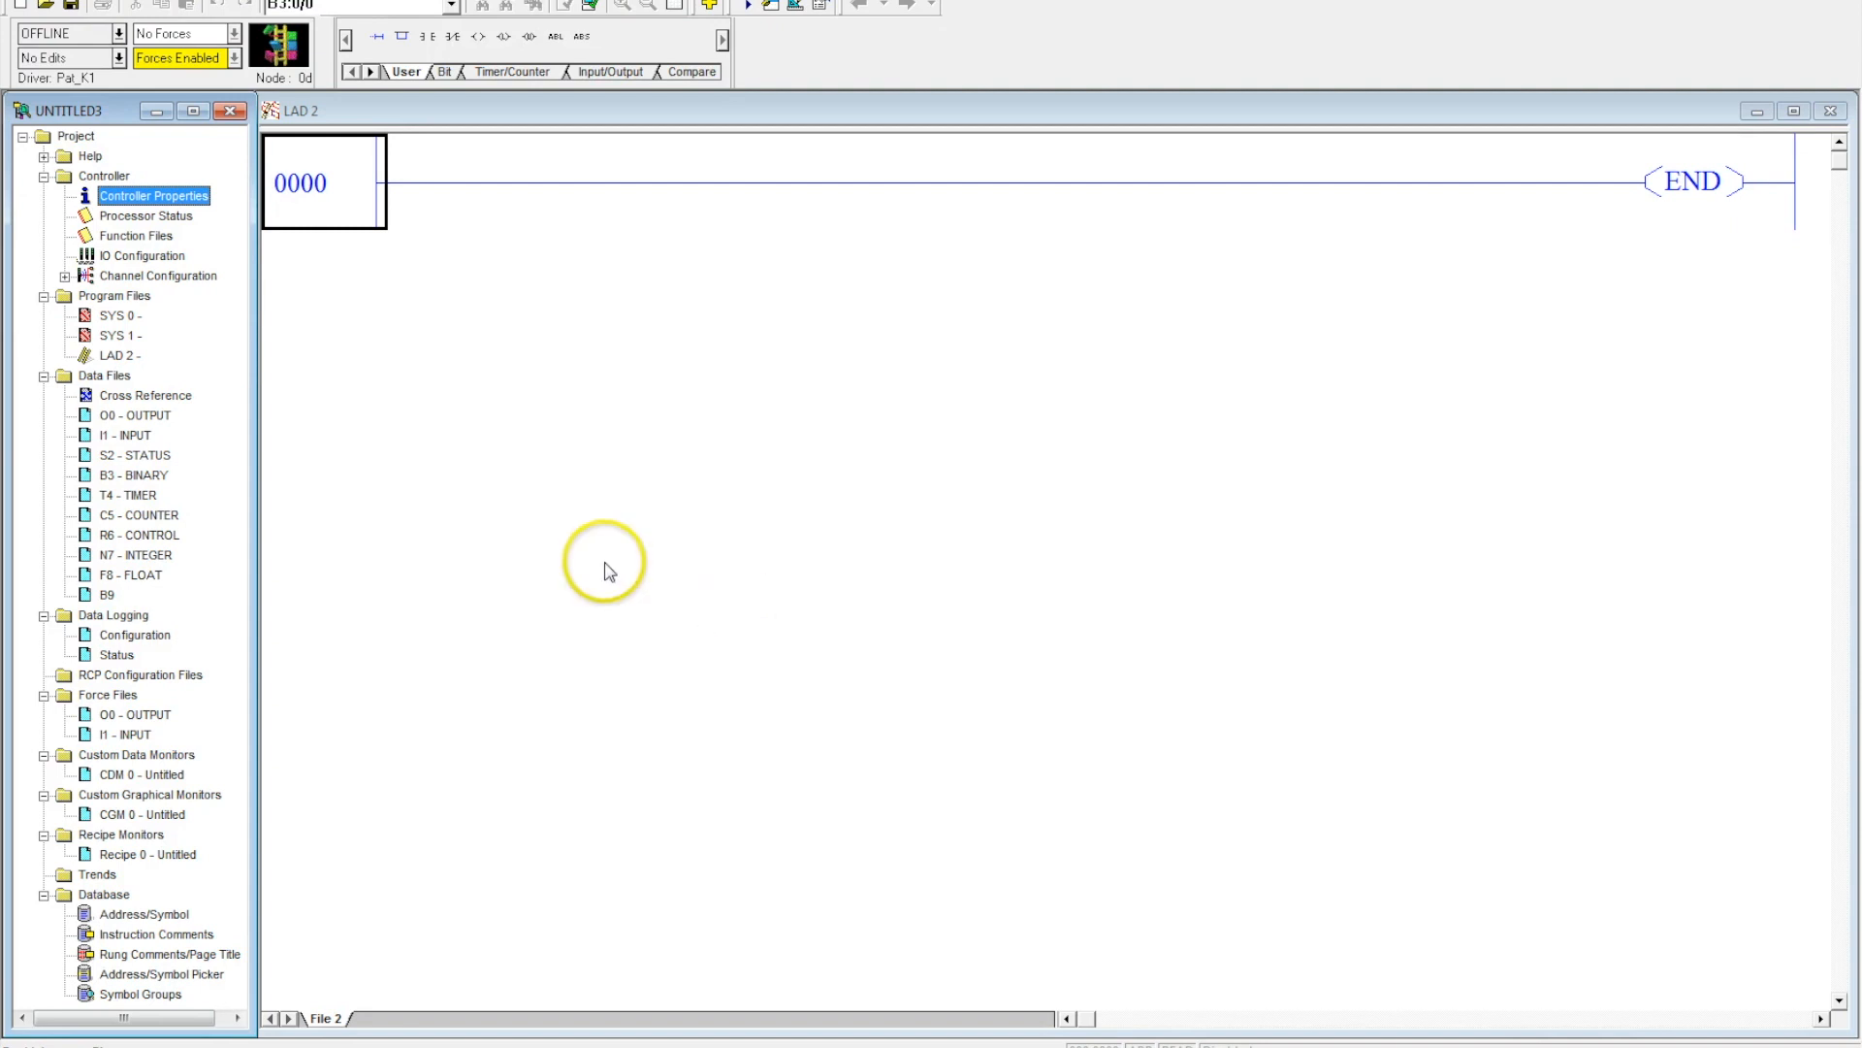
mouse_move(626, 583)
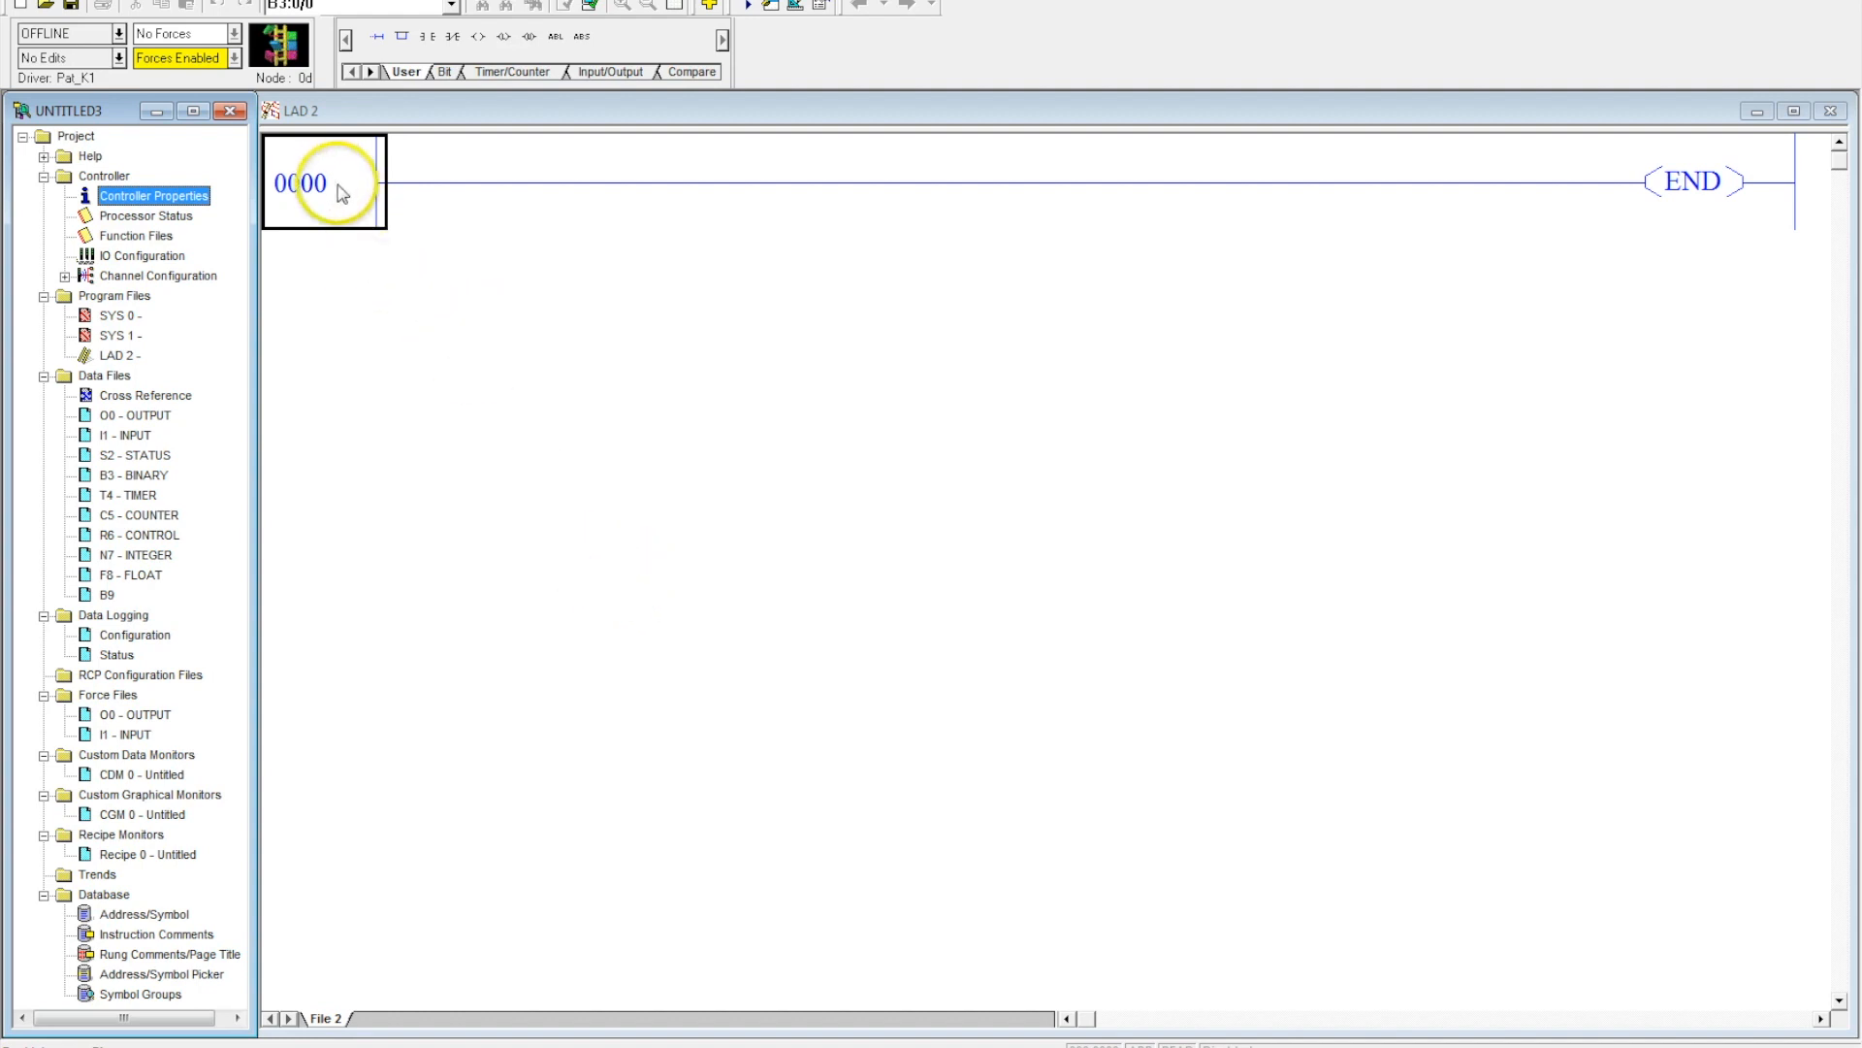
Step: Select the empty rung 0000 in the LAD 2 ladder
left_click(321, 182)
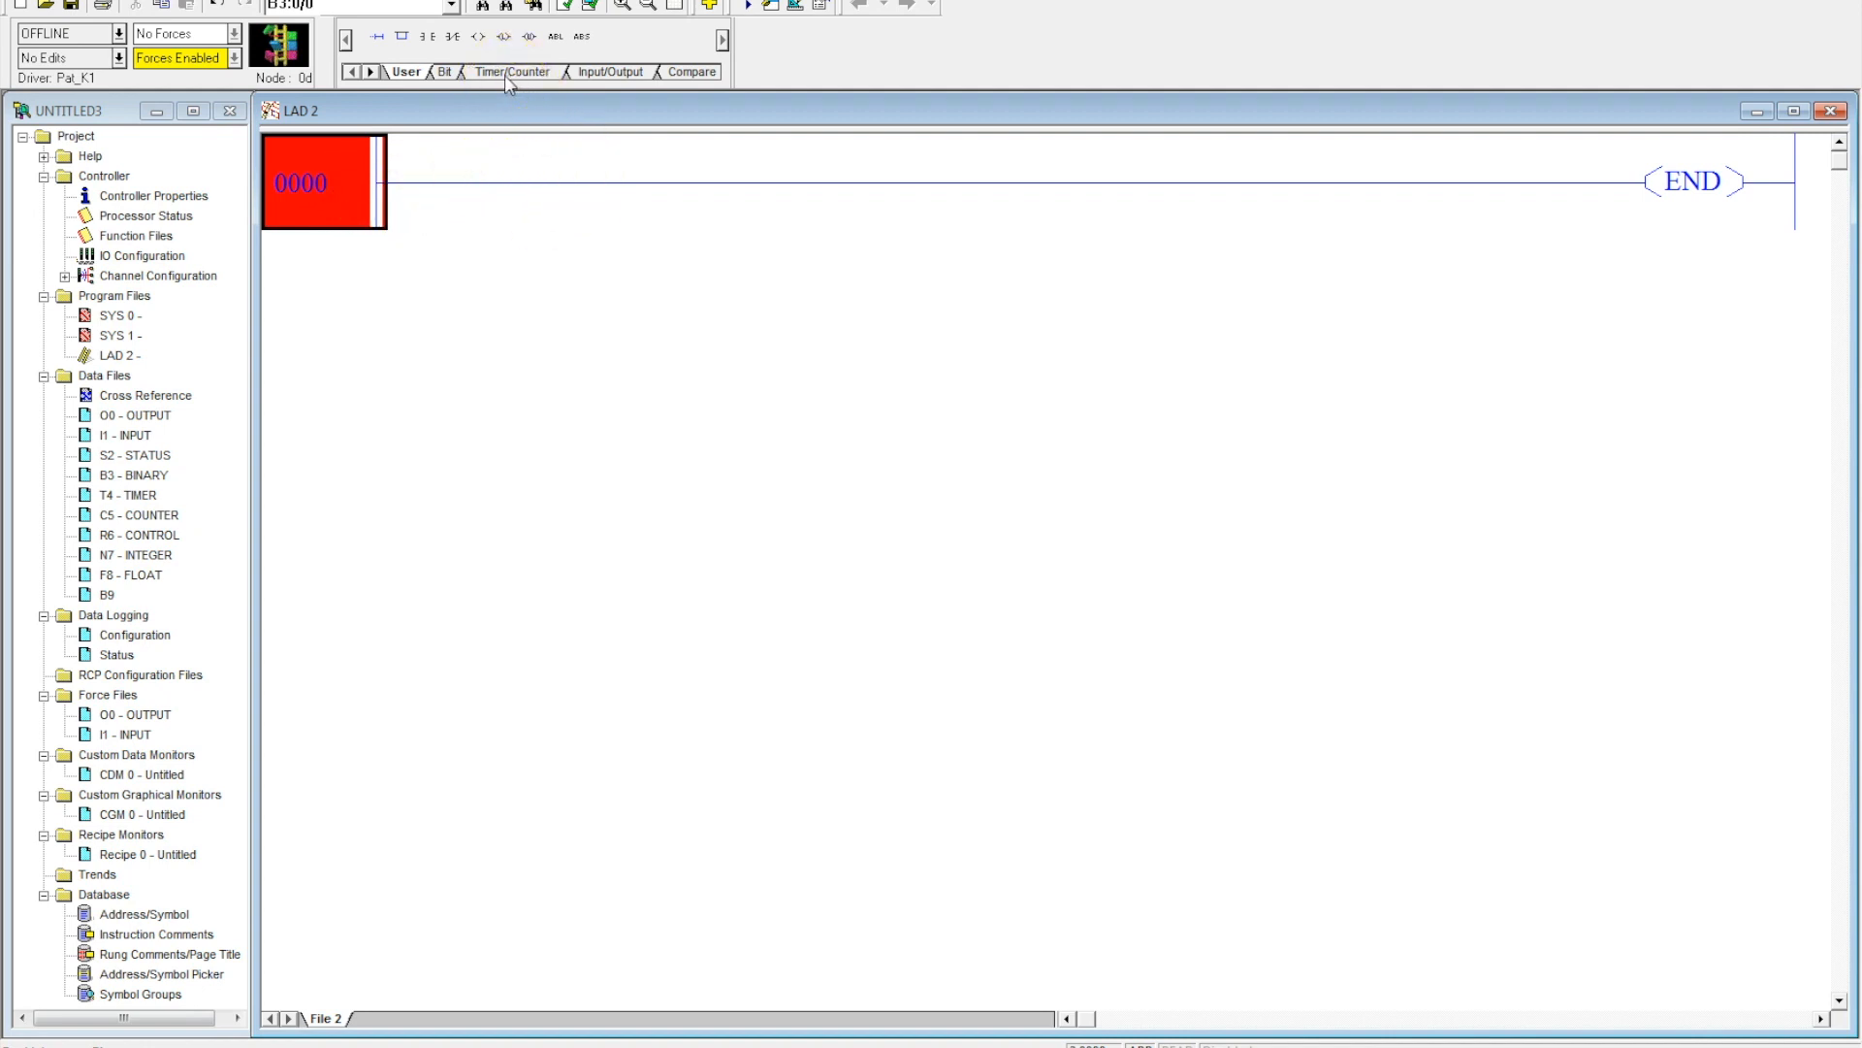
Step: Insert a TON timer-on-delay instruction on rung 0000 from the Timer/Counter instructions
left_click(513, 70)
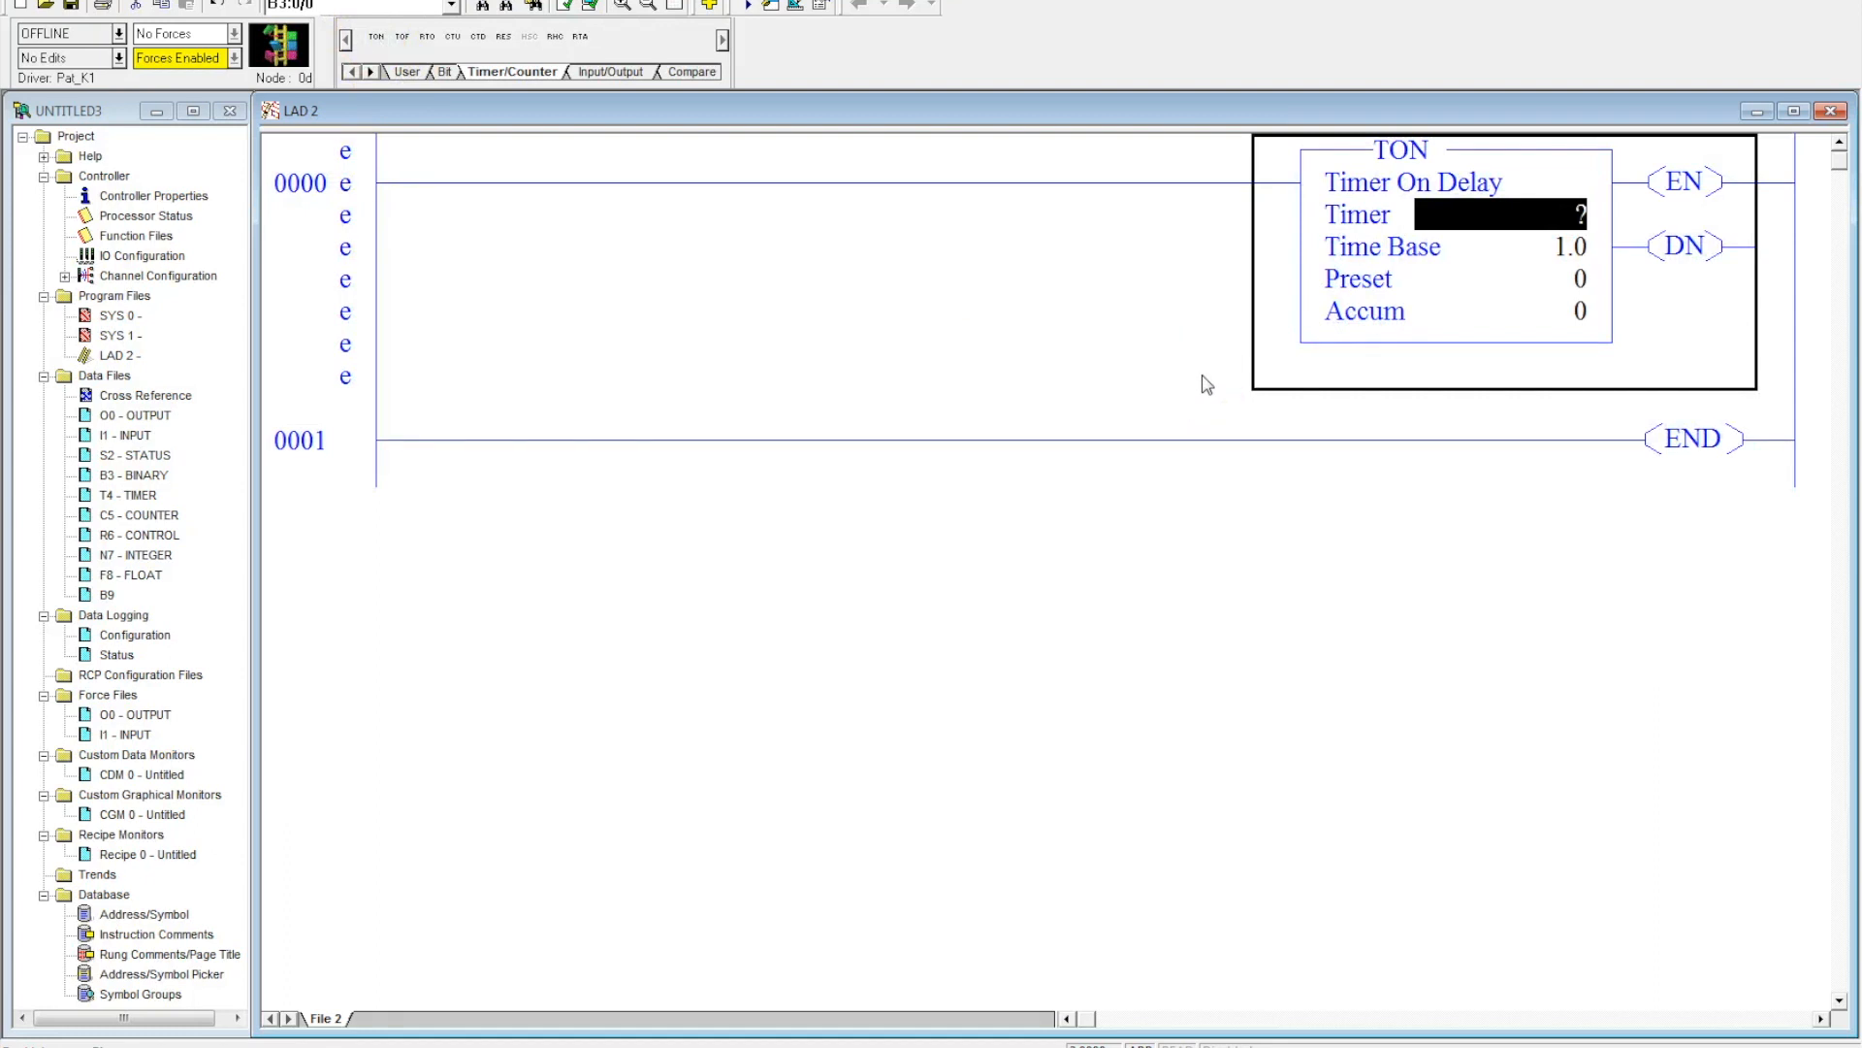
mouse_move(1490, 228)
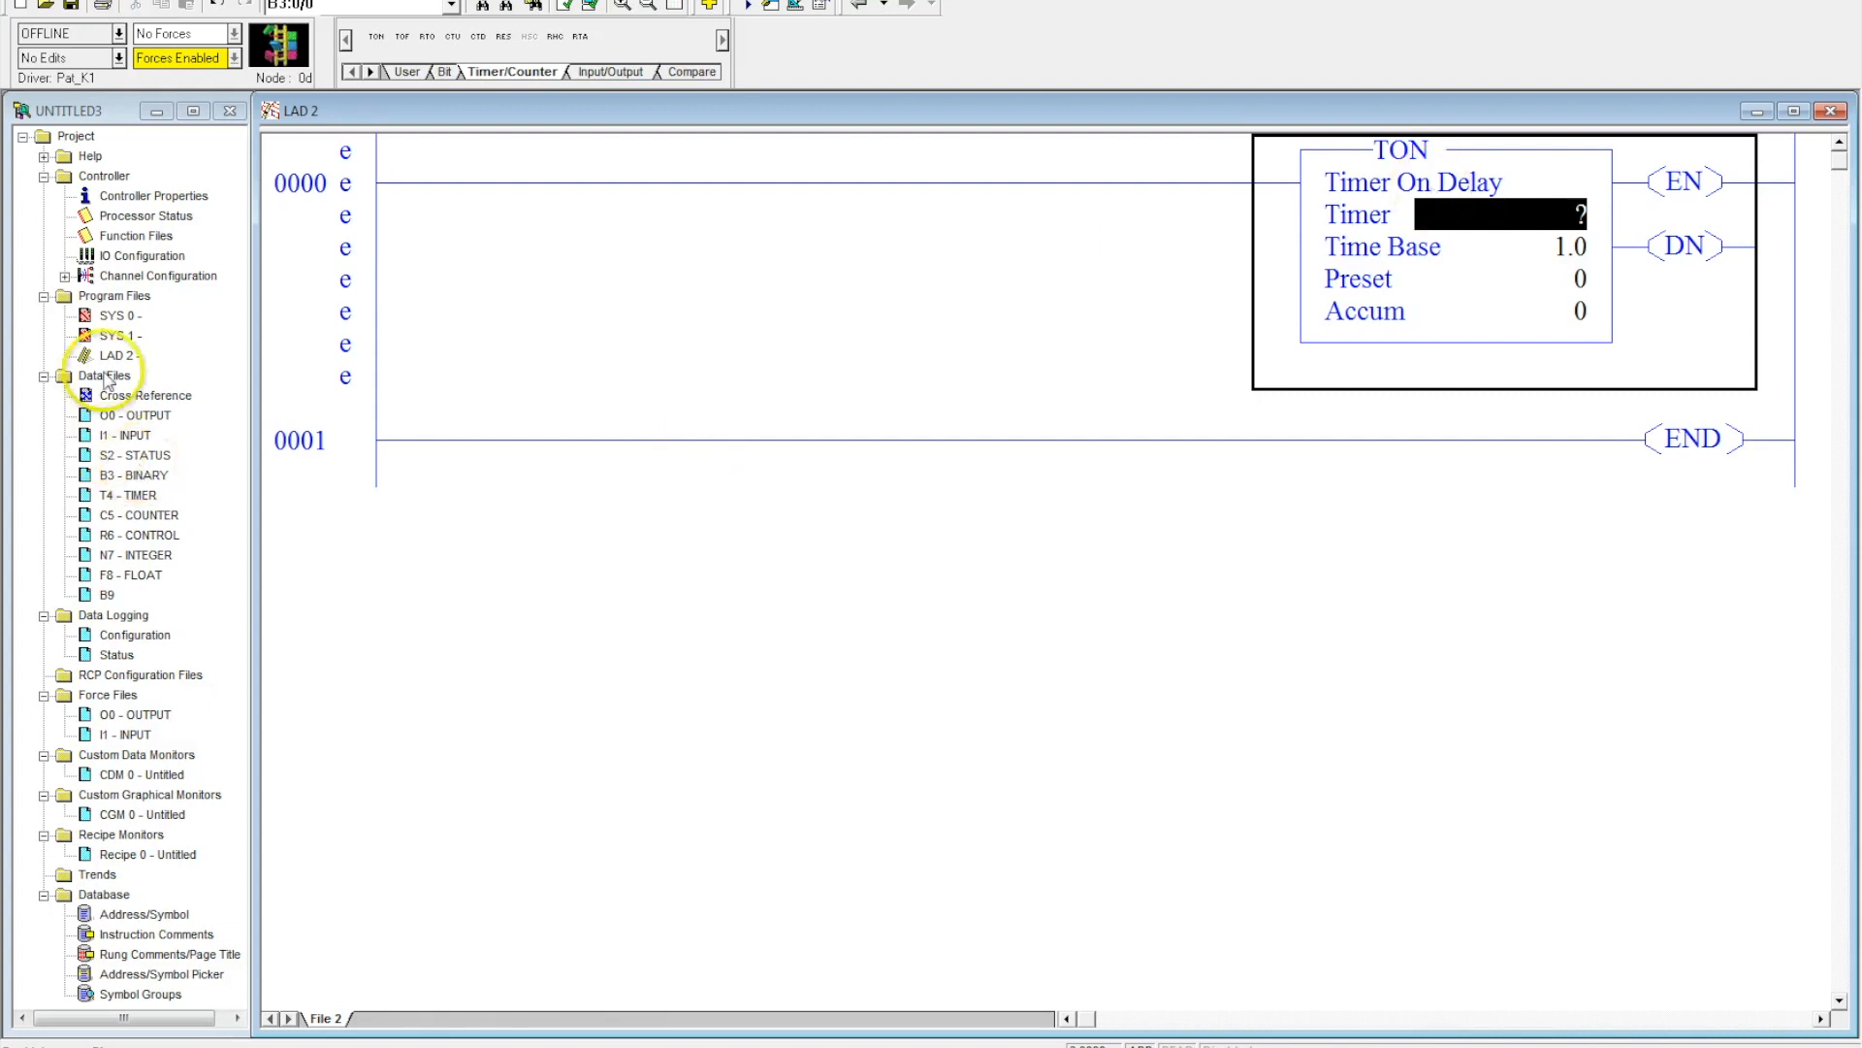
Step: Address the TON timer as T4:0, referring to the T4 - TIMER data file
left_click(128, 494)
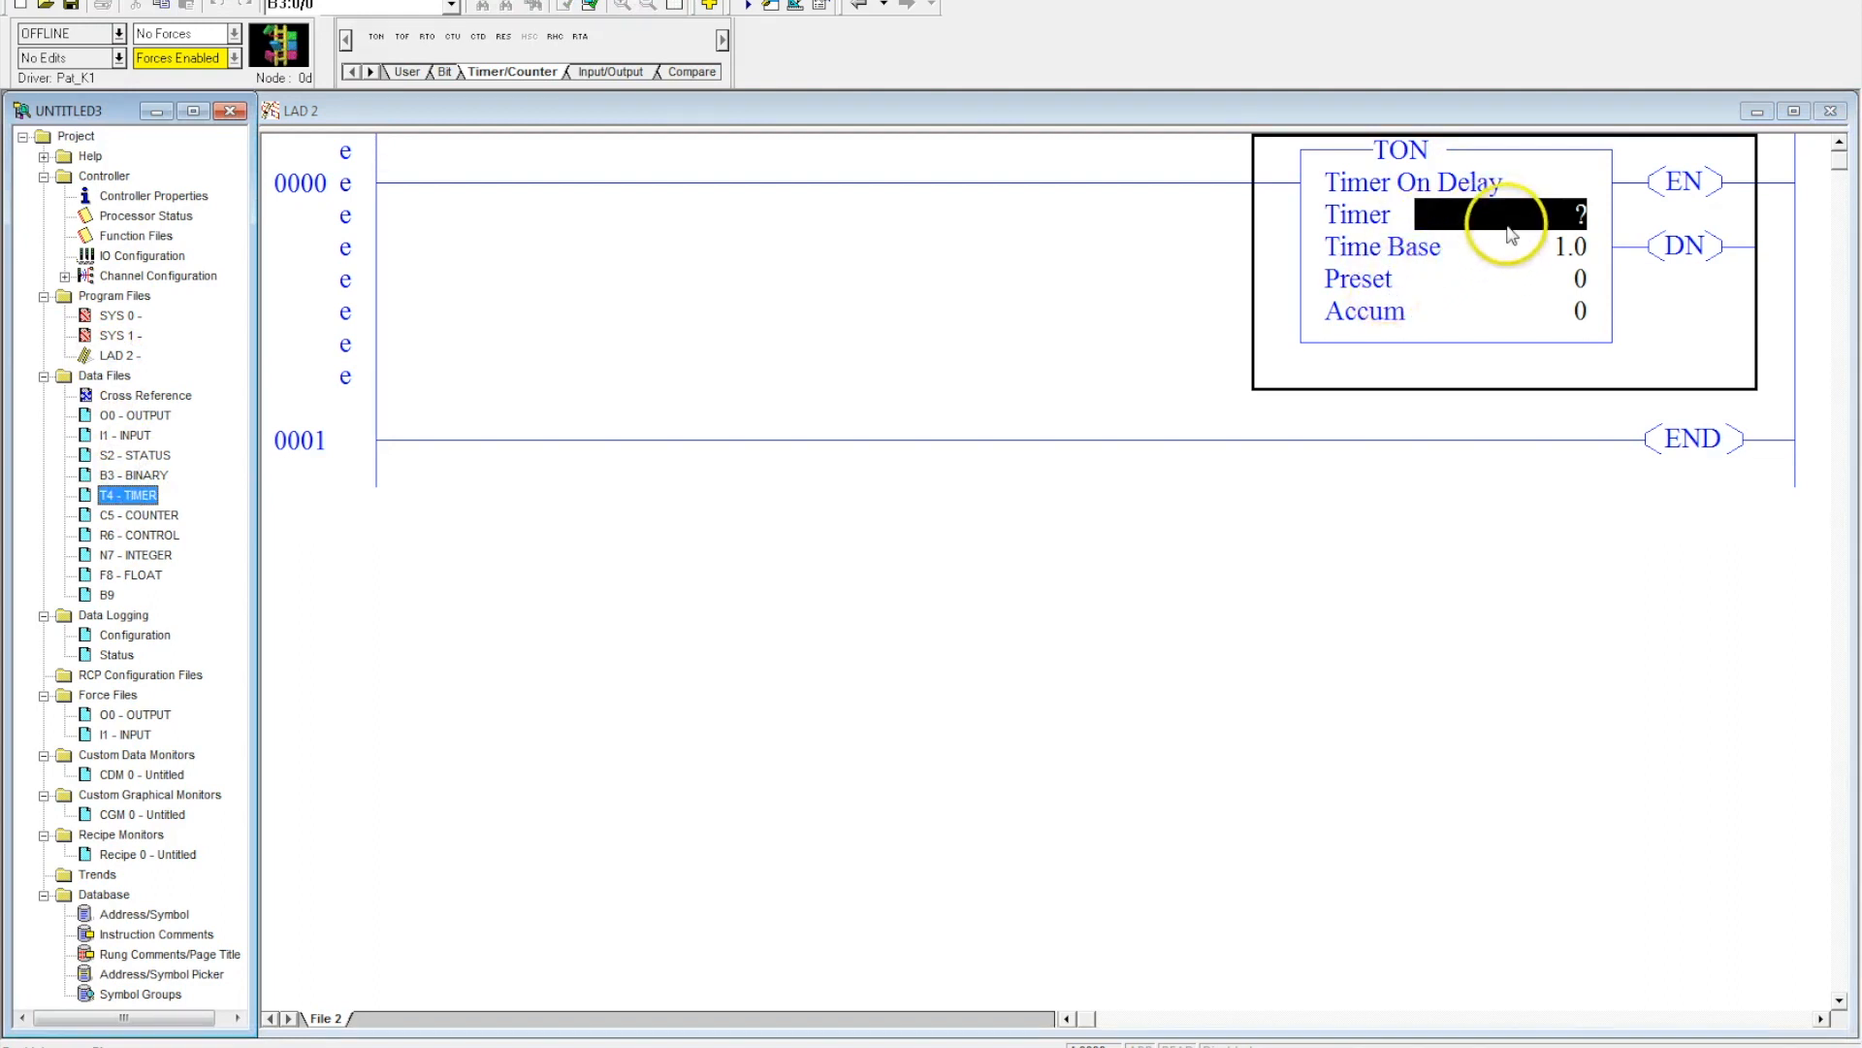
type("T4")
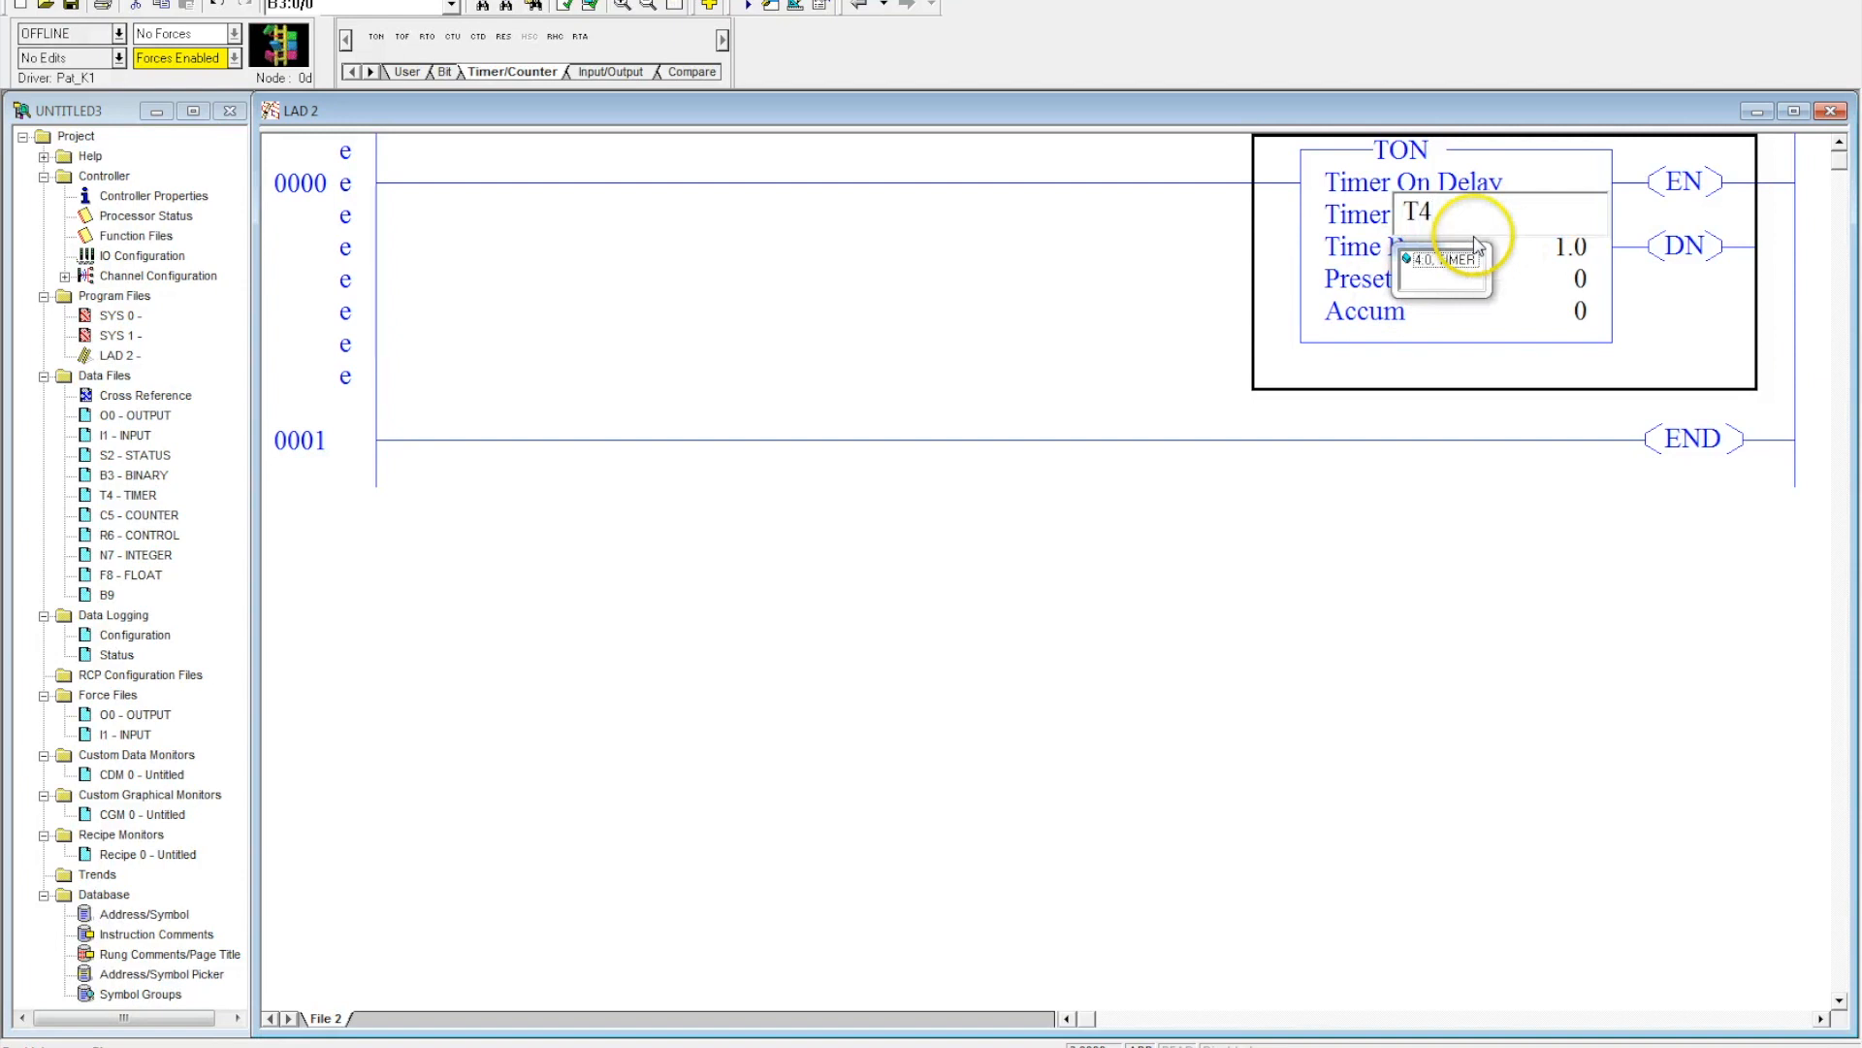
left_click(1438, 259)
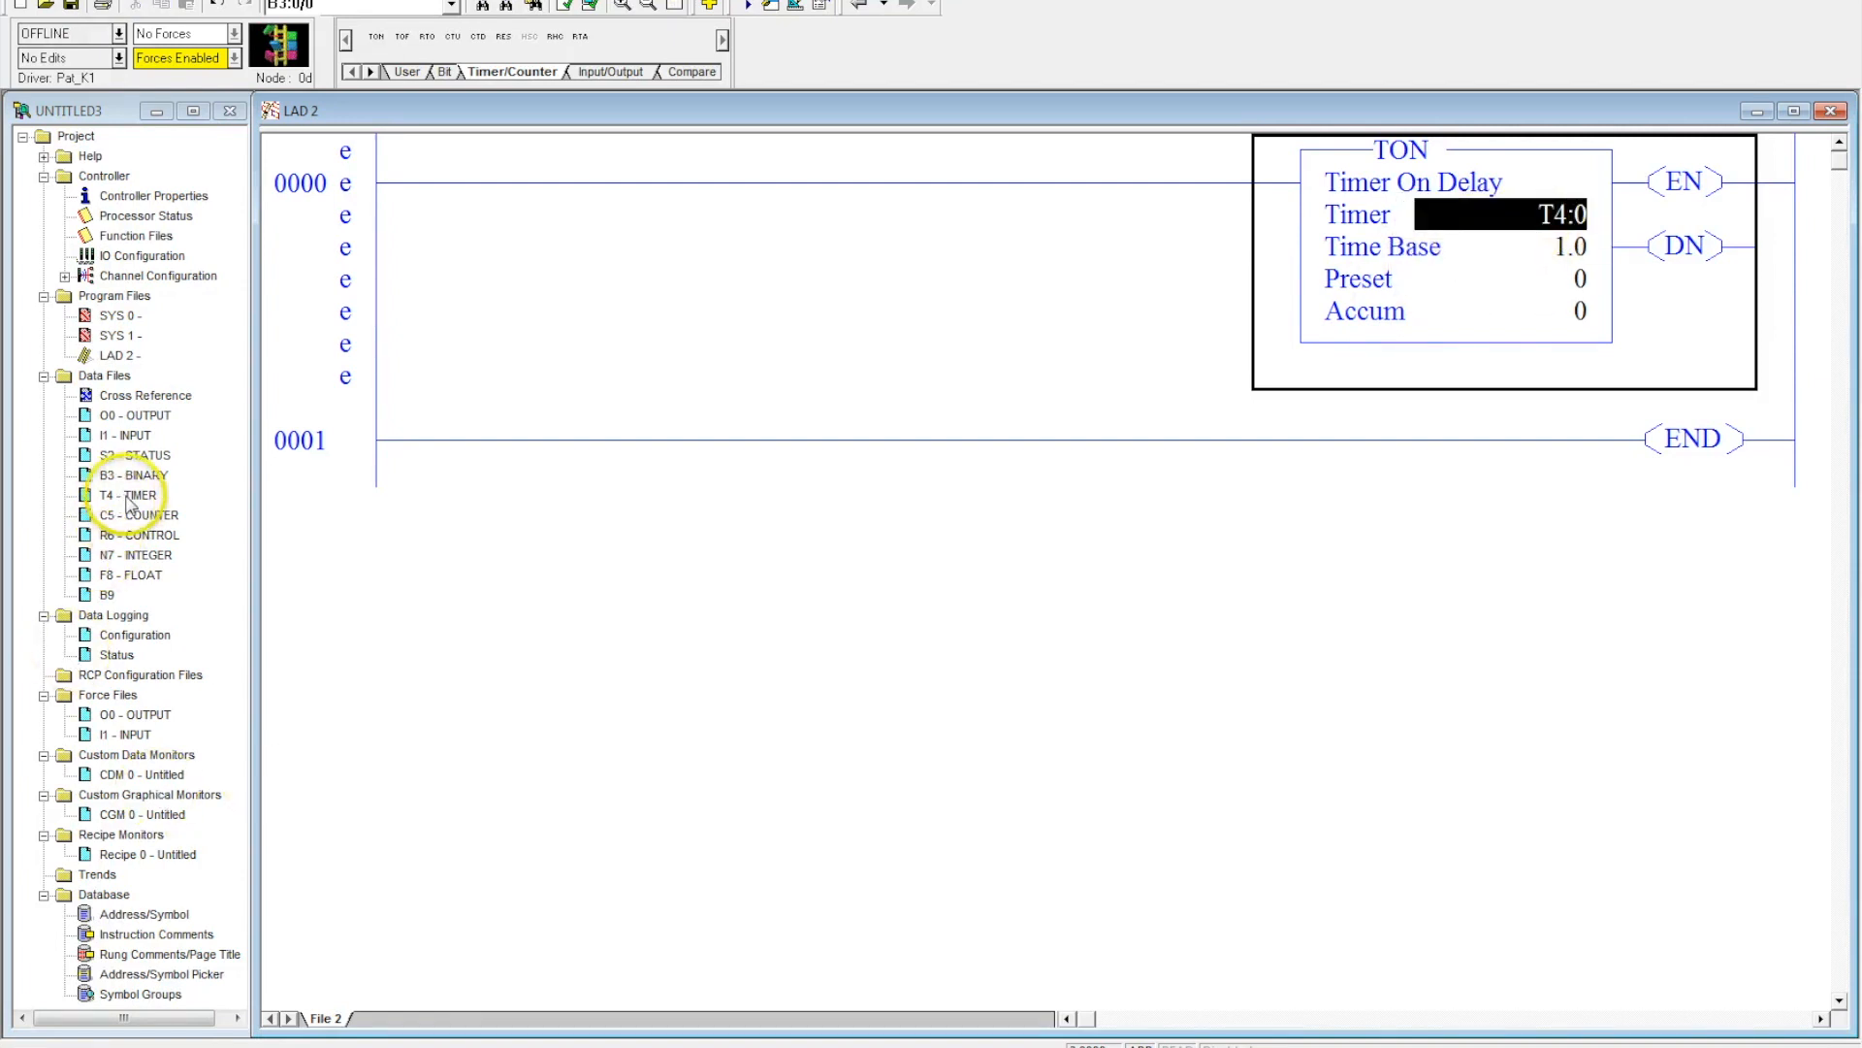
left_click(128, 494)
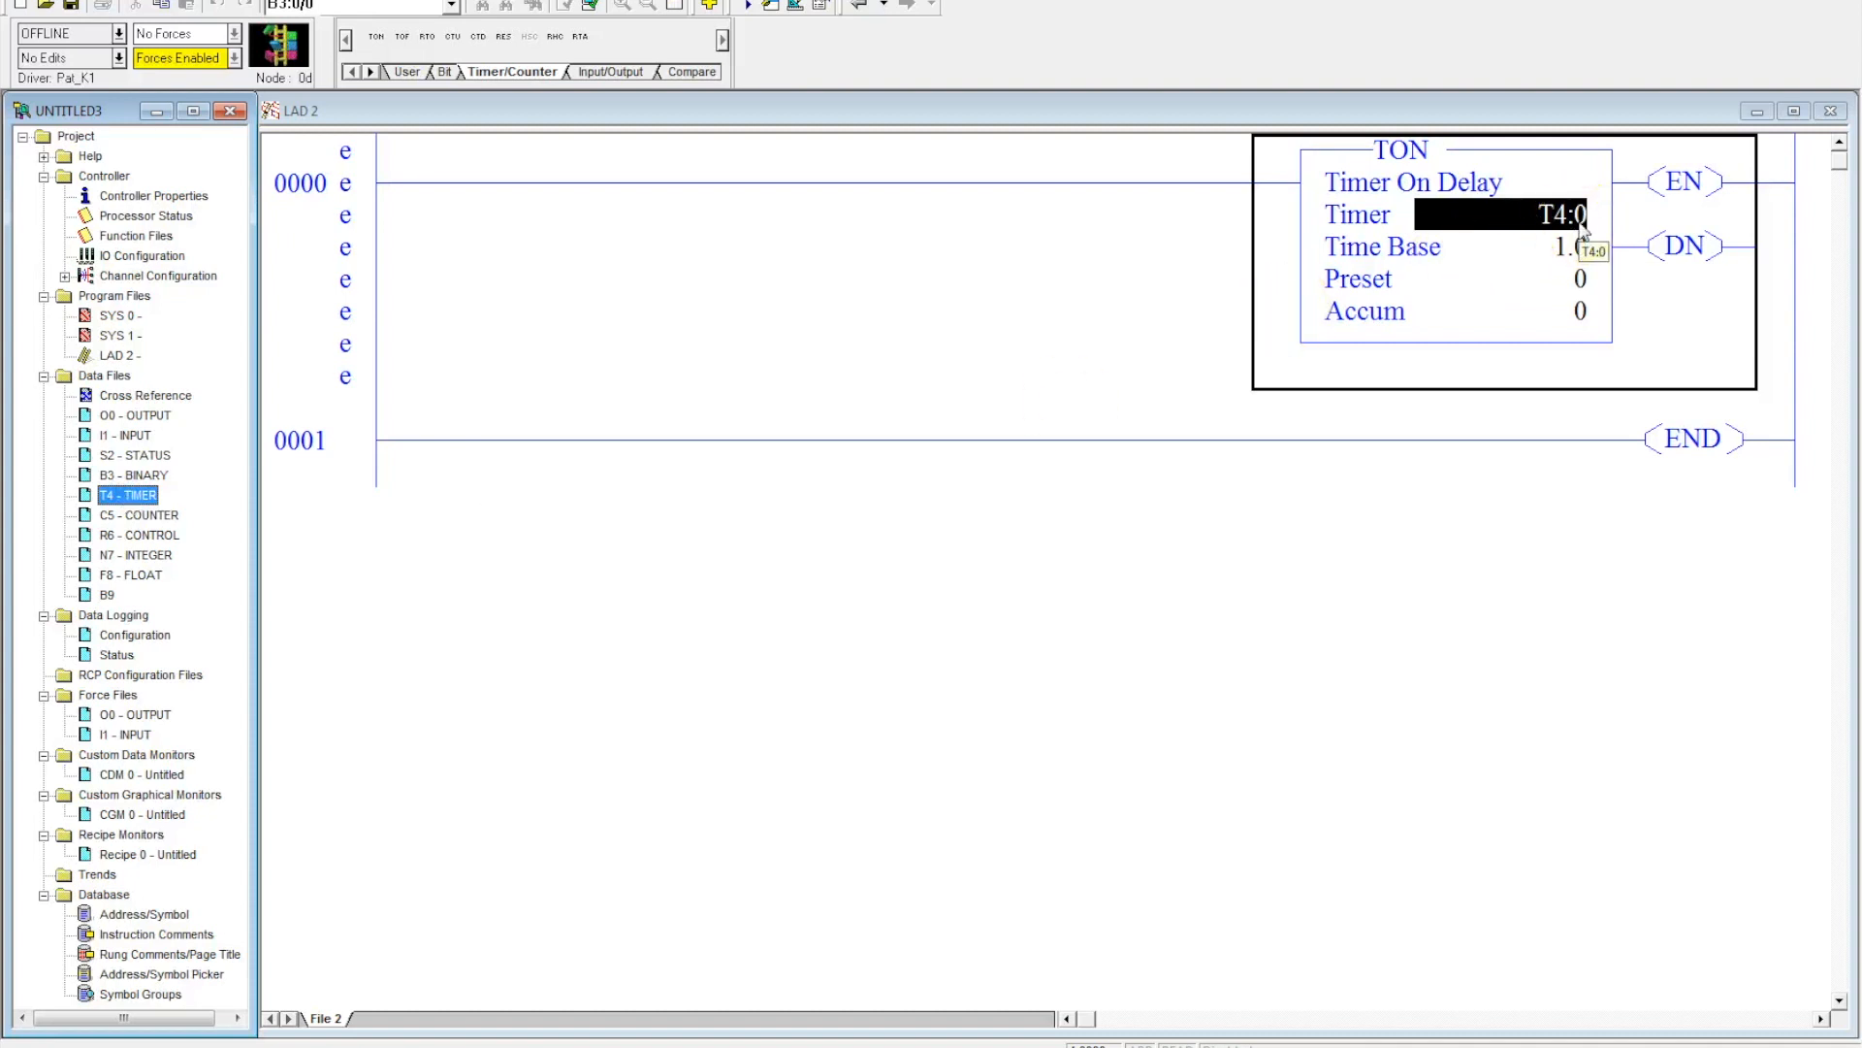
mouse_move(1547, 290)
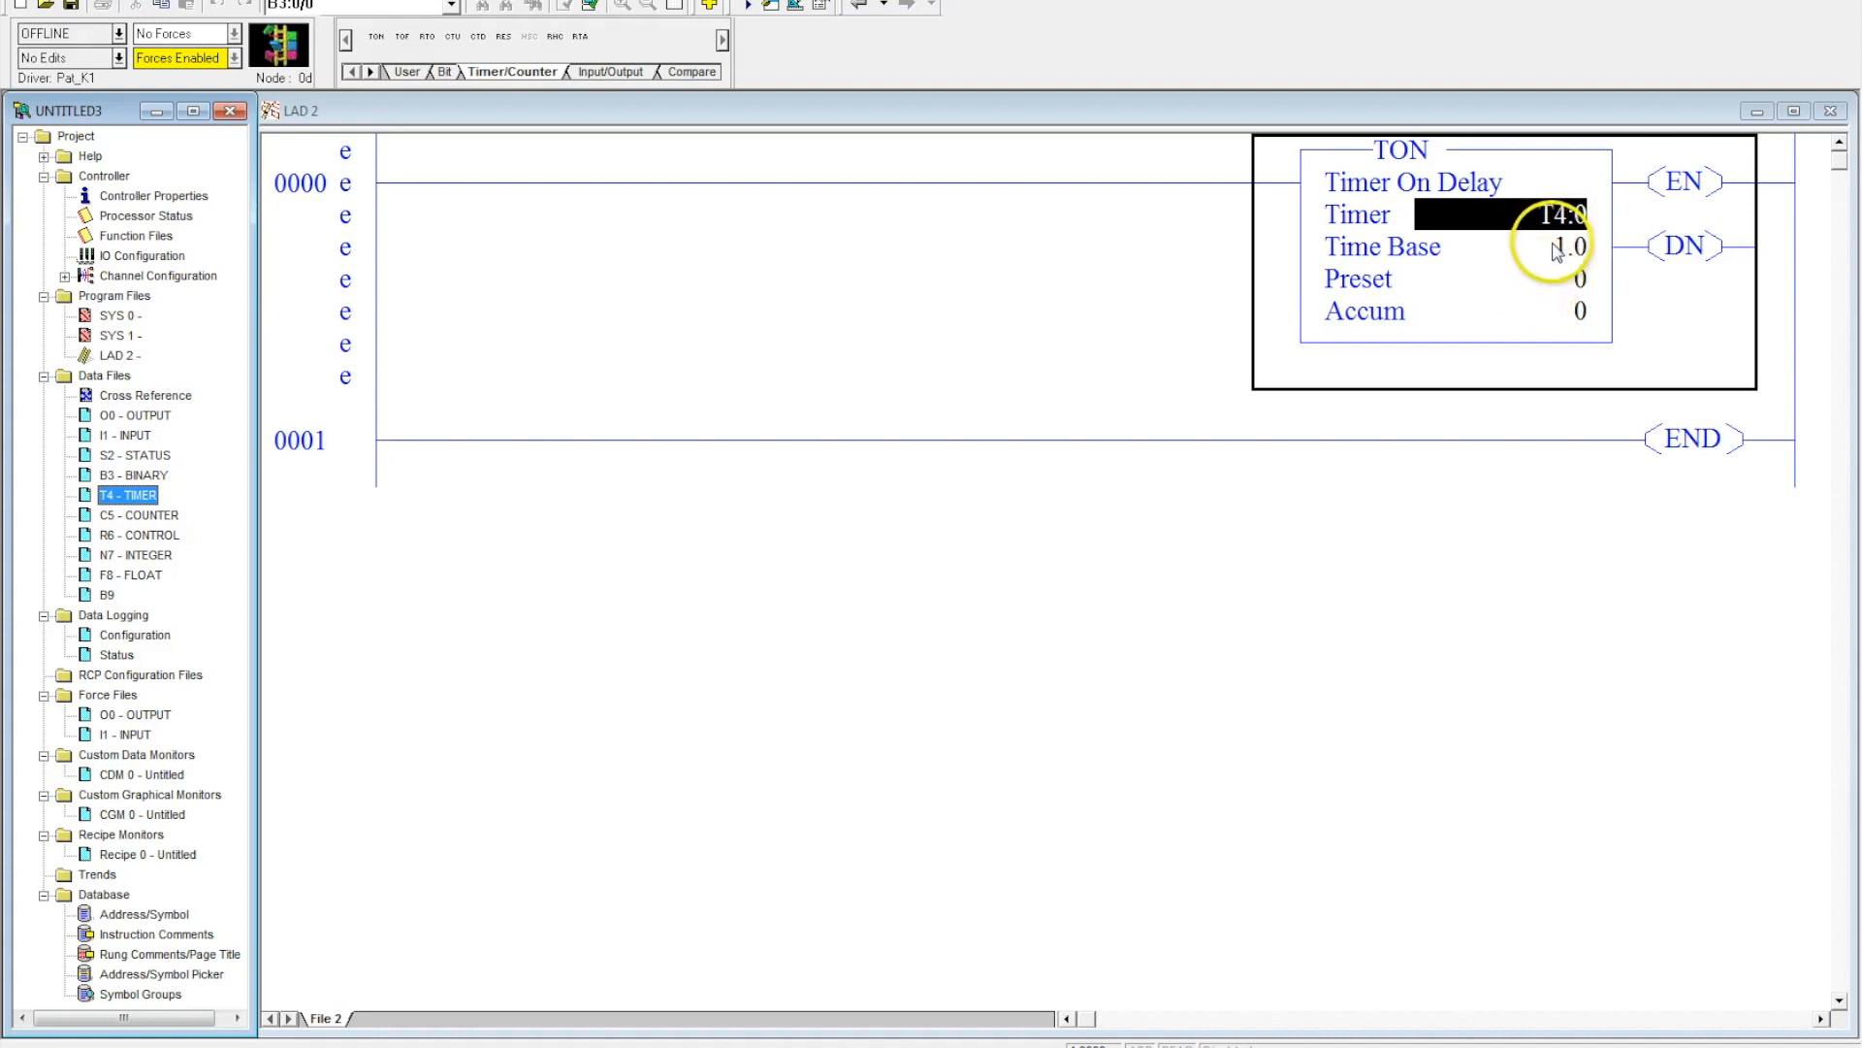
type("T4:0")
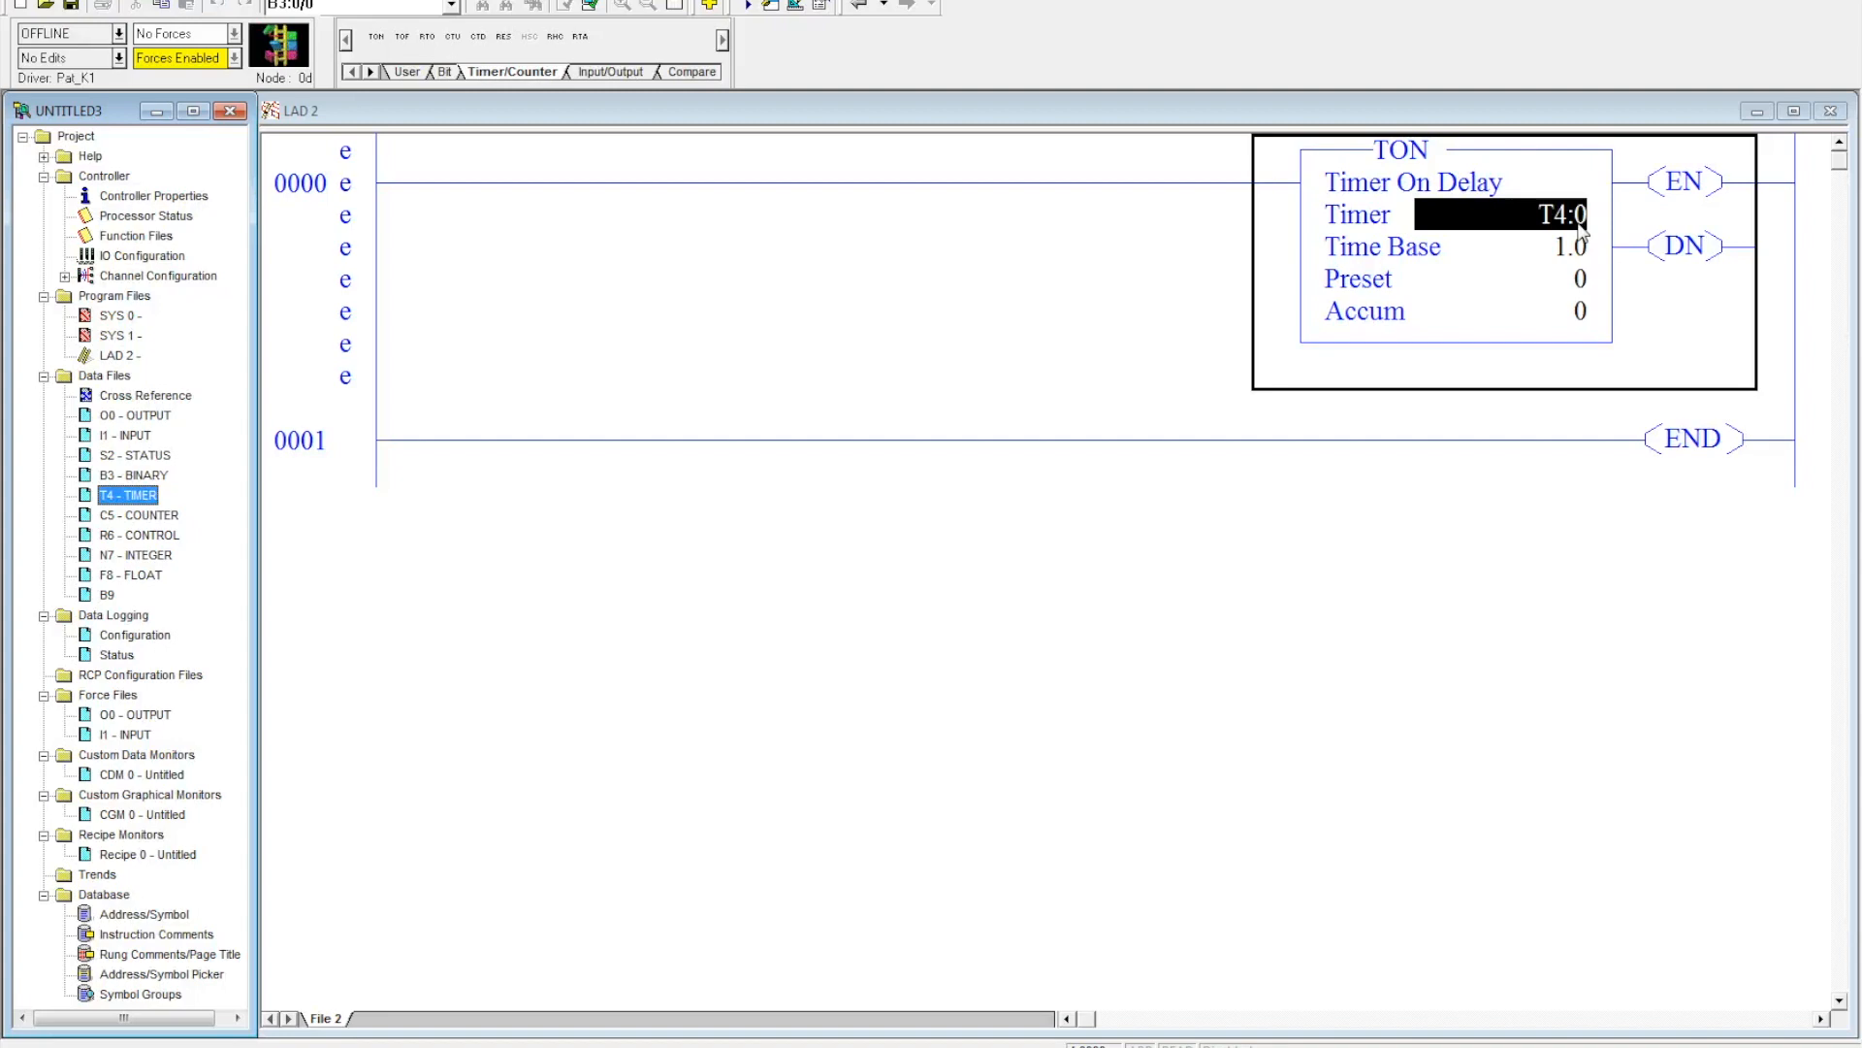
mouse_move(1571, 233)
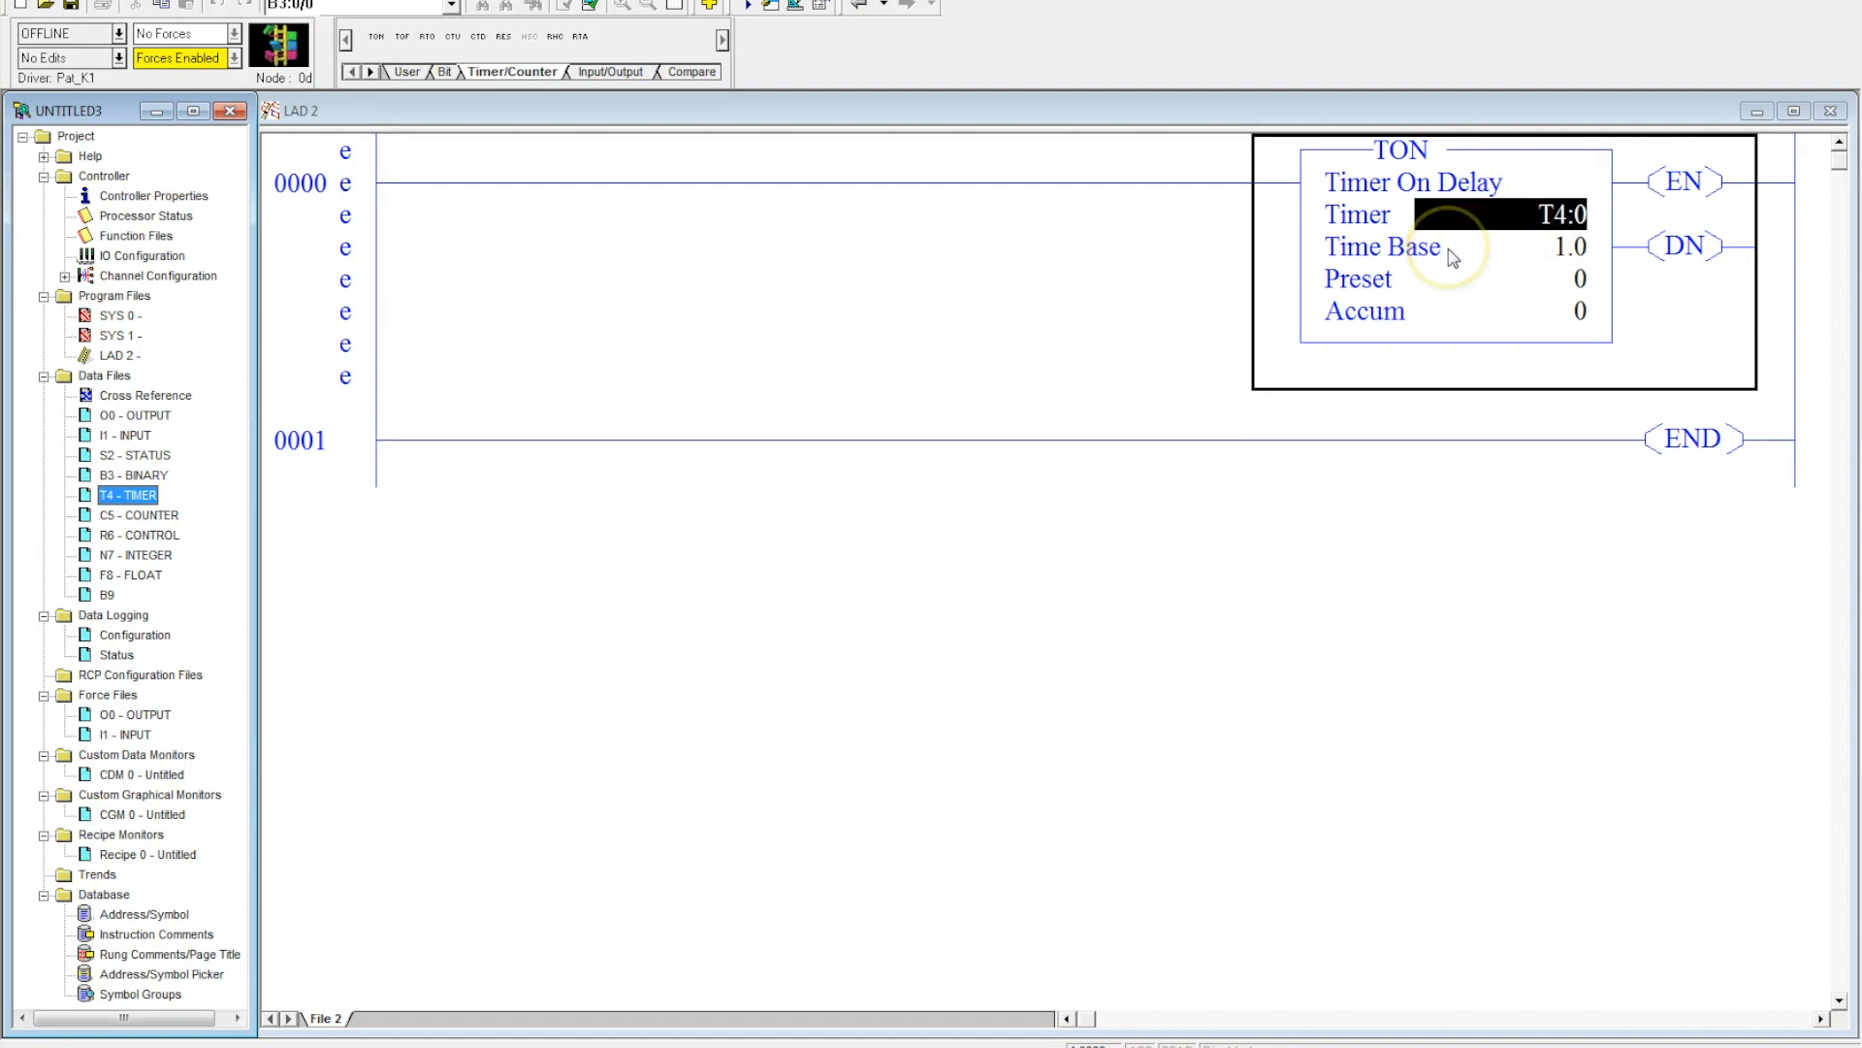
left_click(1533, 248)
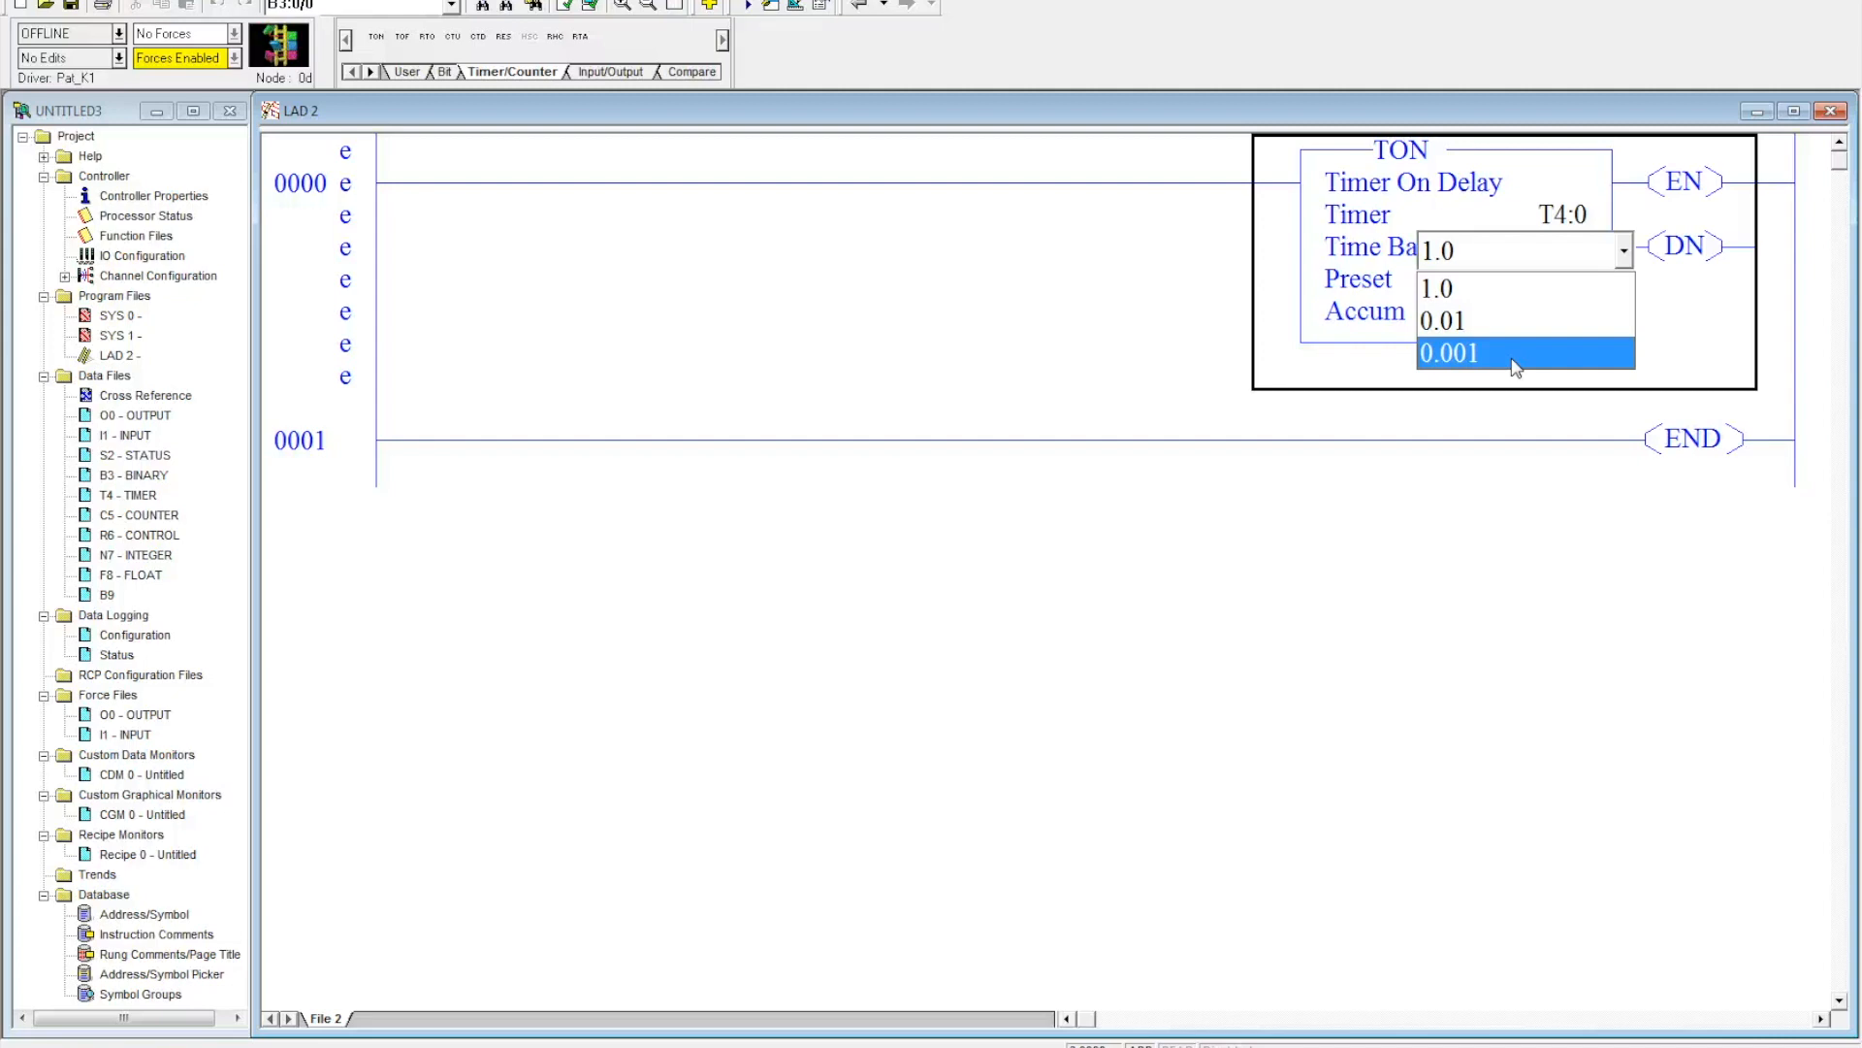
mouse_move(1515, 321)
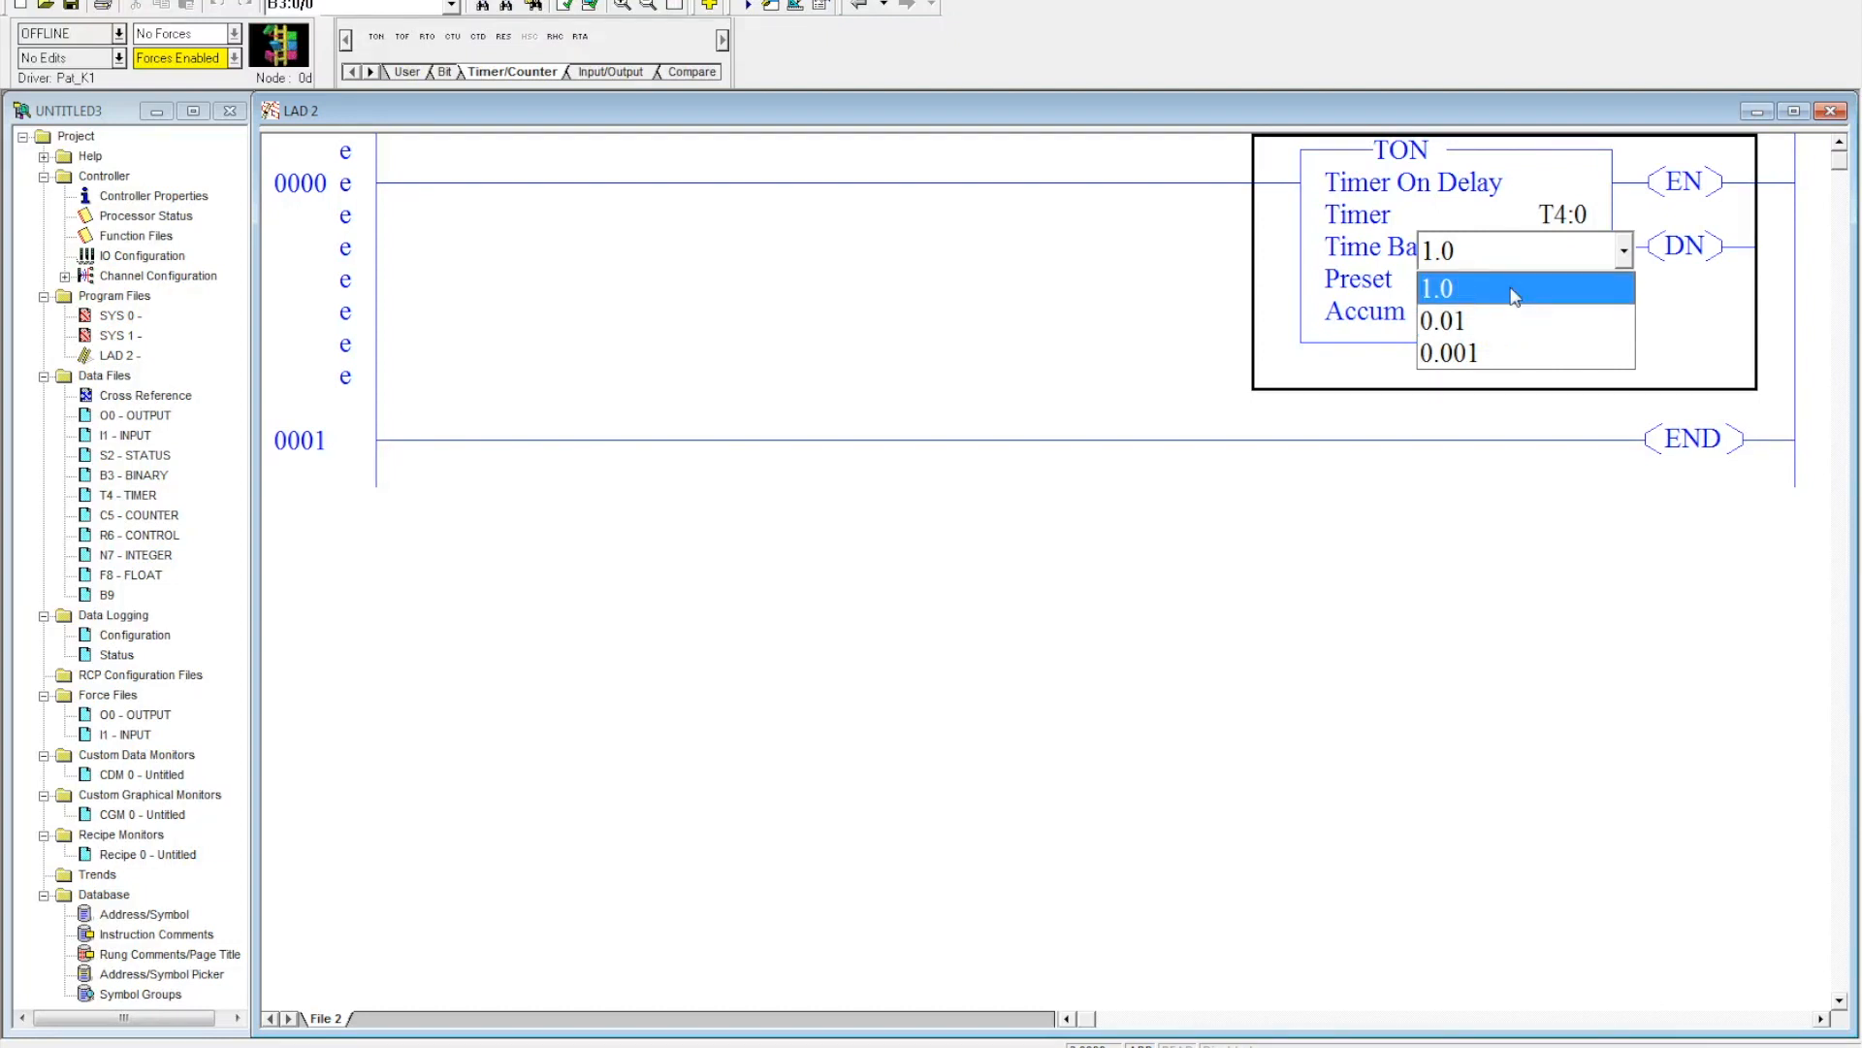
left_click(1439, 289)
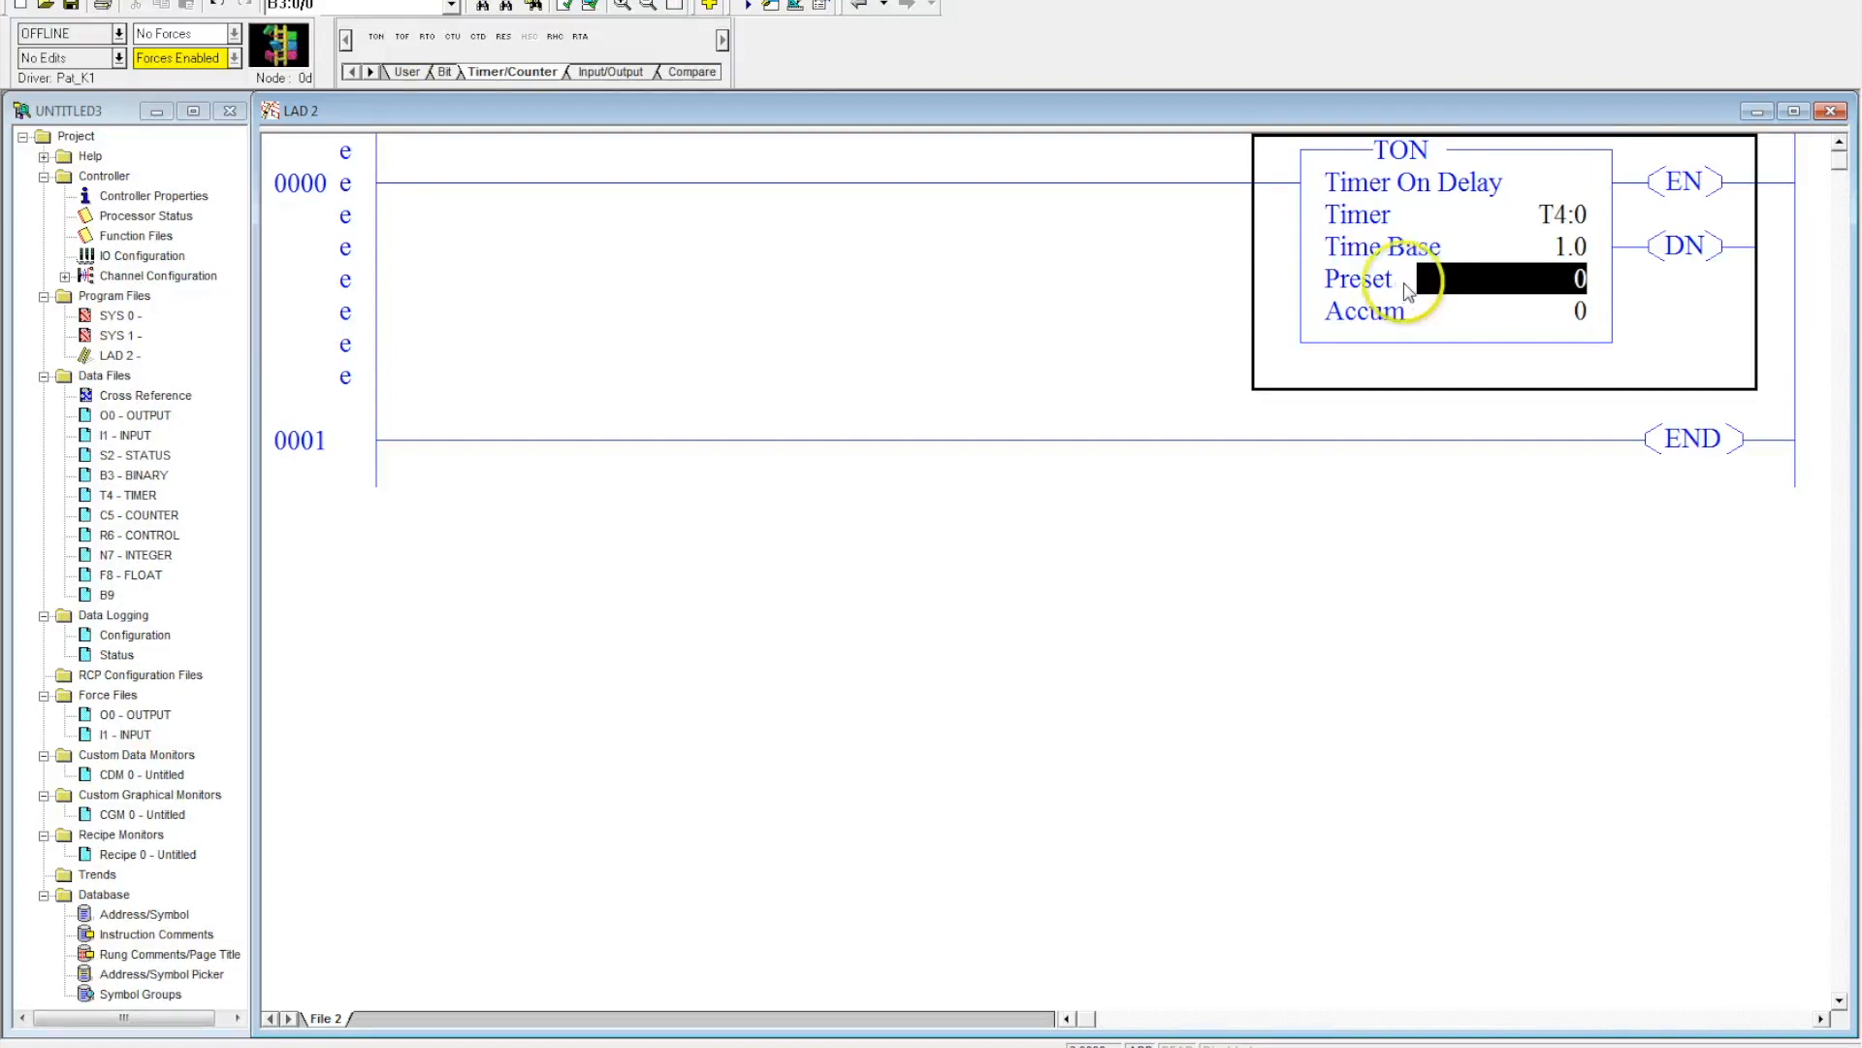
Step: Enter 5 as the T4:0 timer preset
type("5")
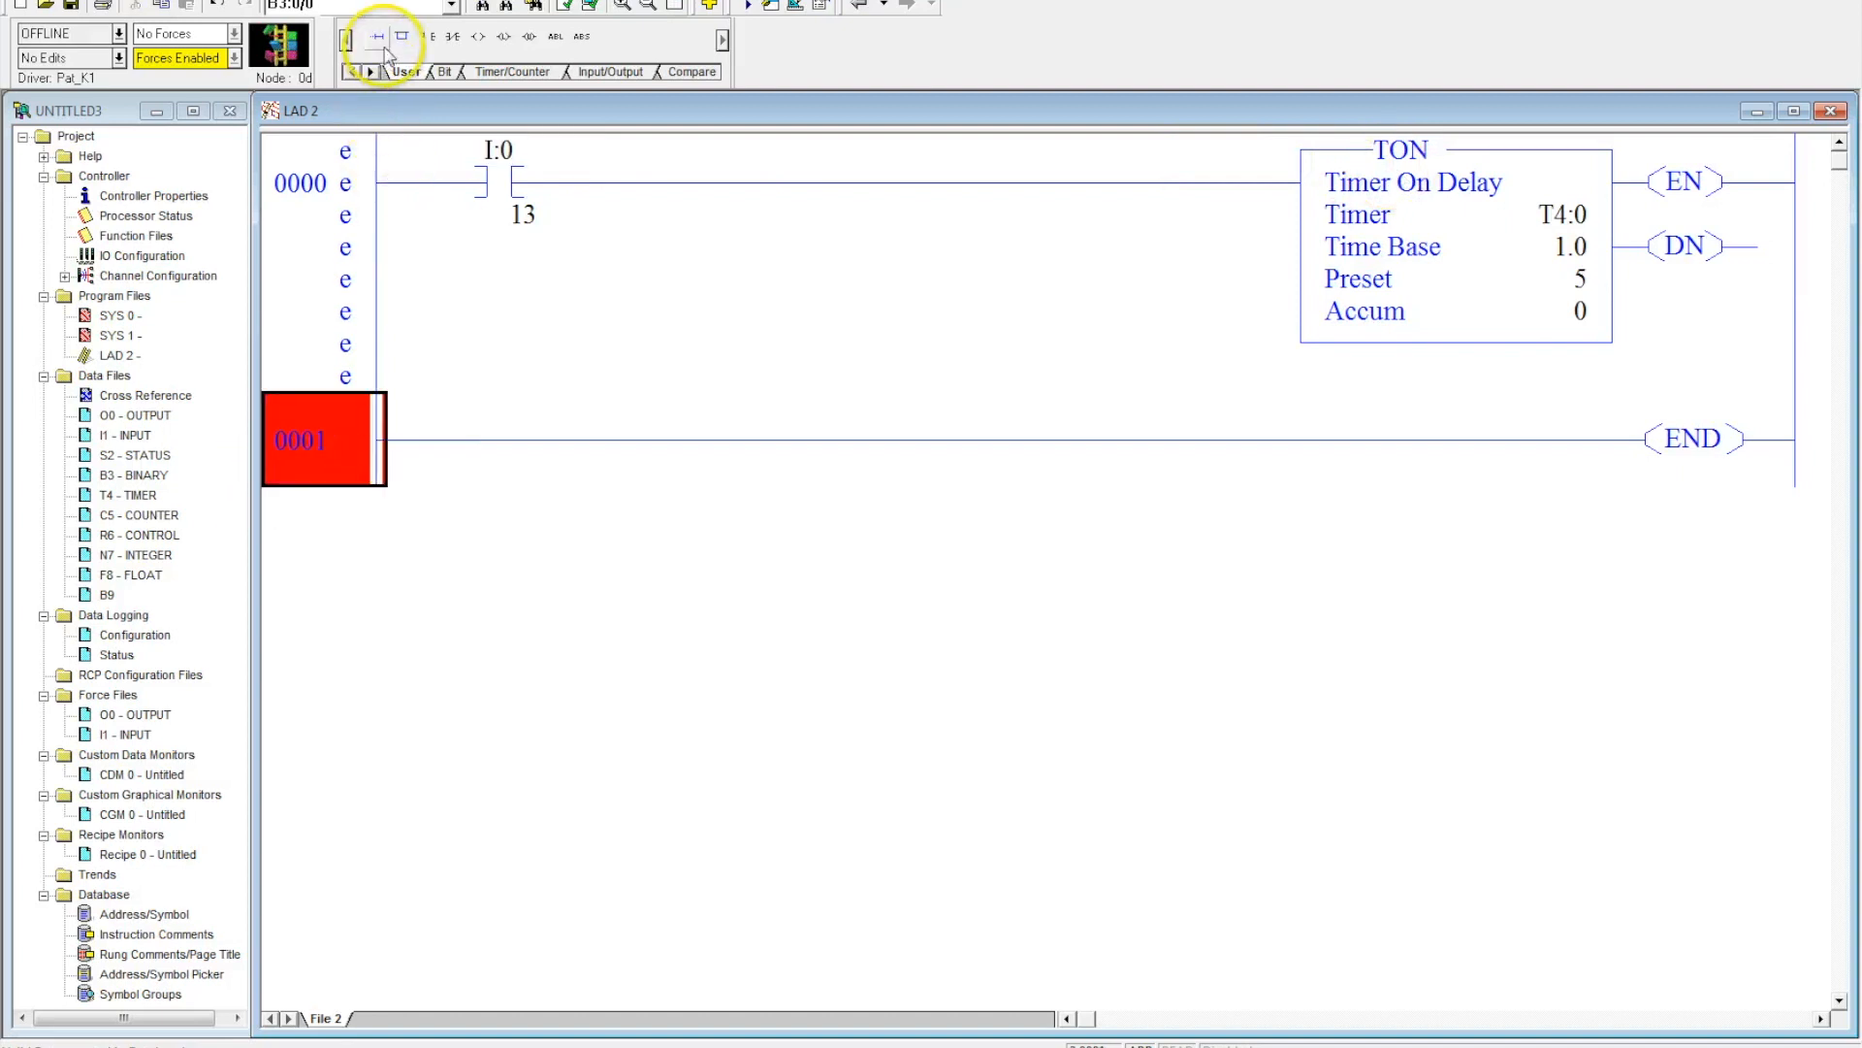
Step: Add rung 0001 with an examine-on contact addressed T4:0/EN
left_click(405, 37)
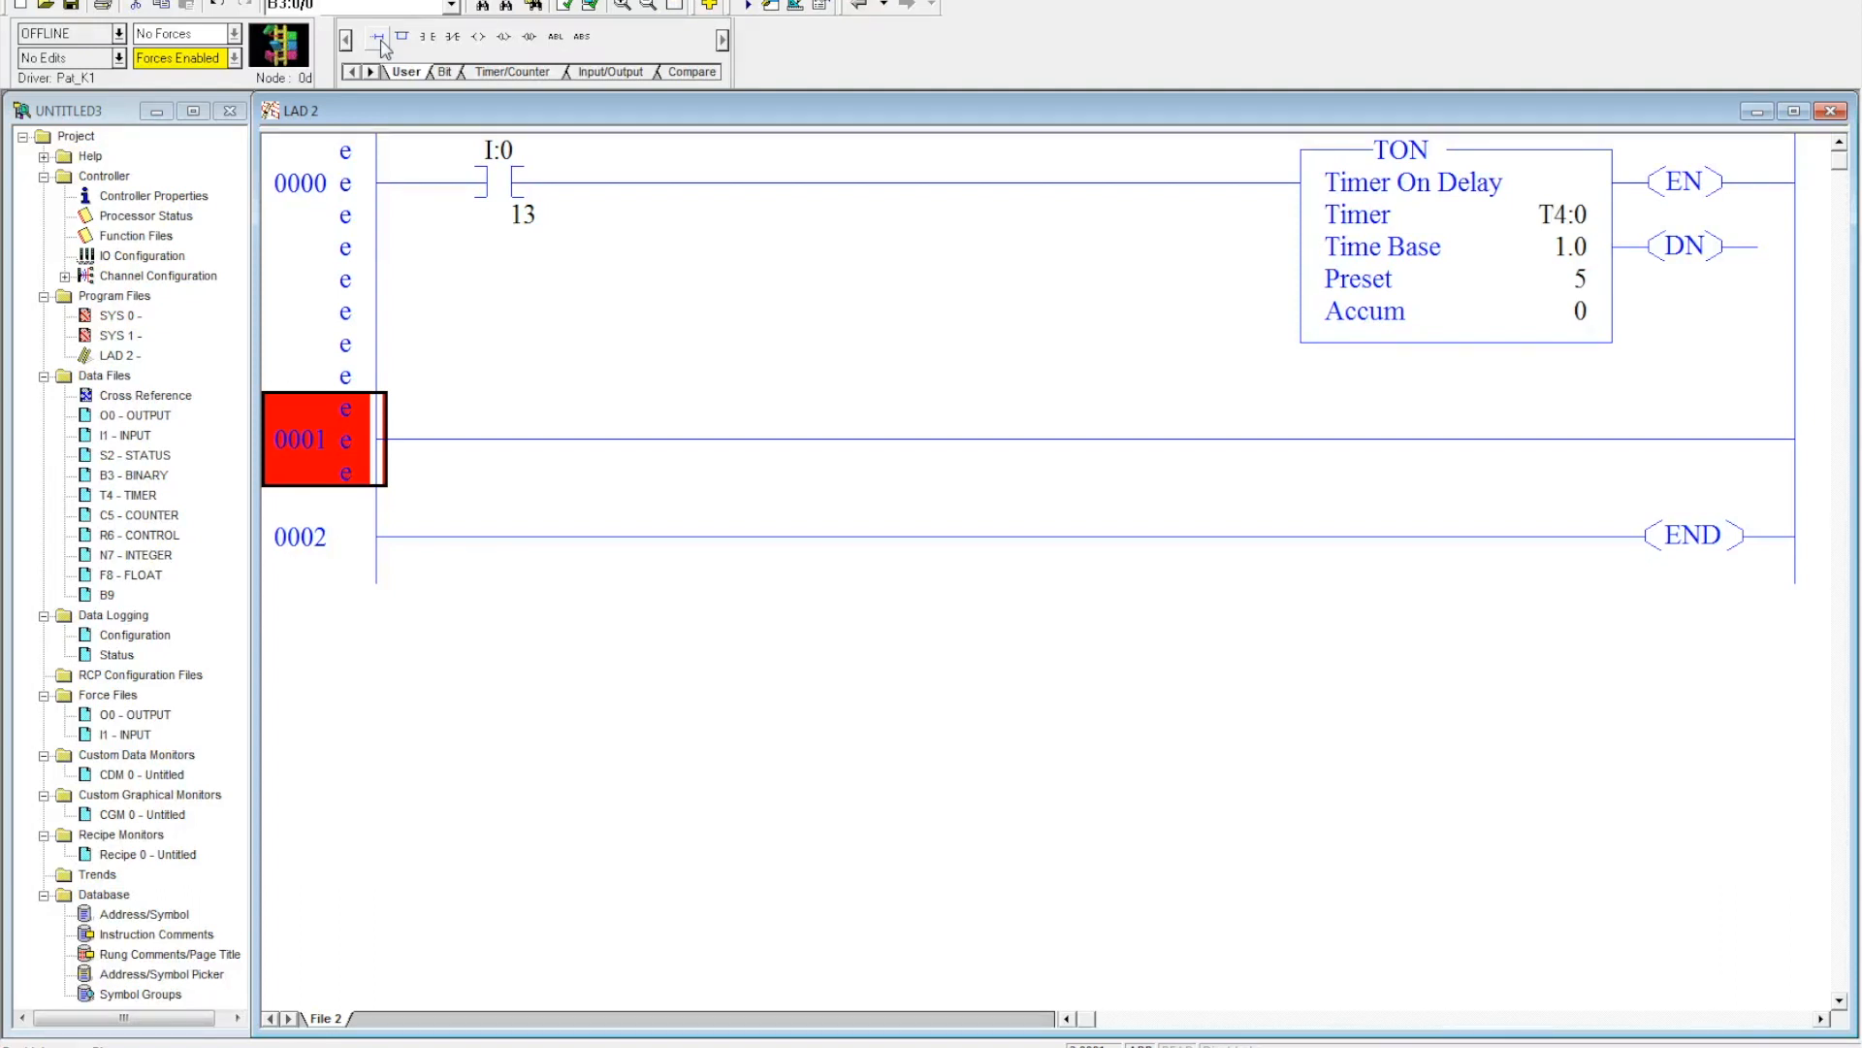
left_click(425, 37)
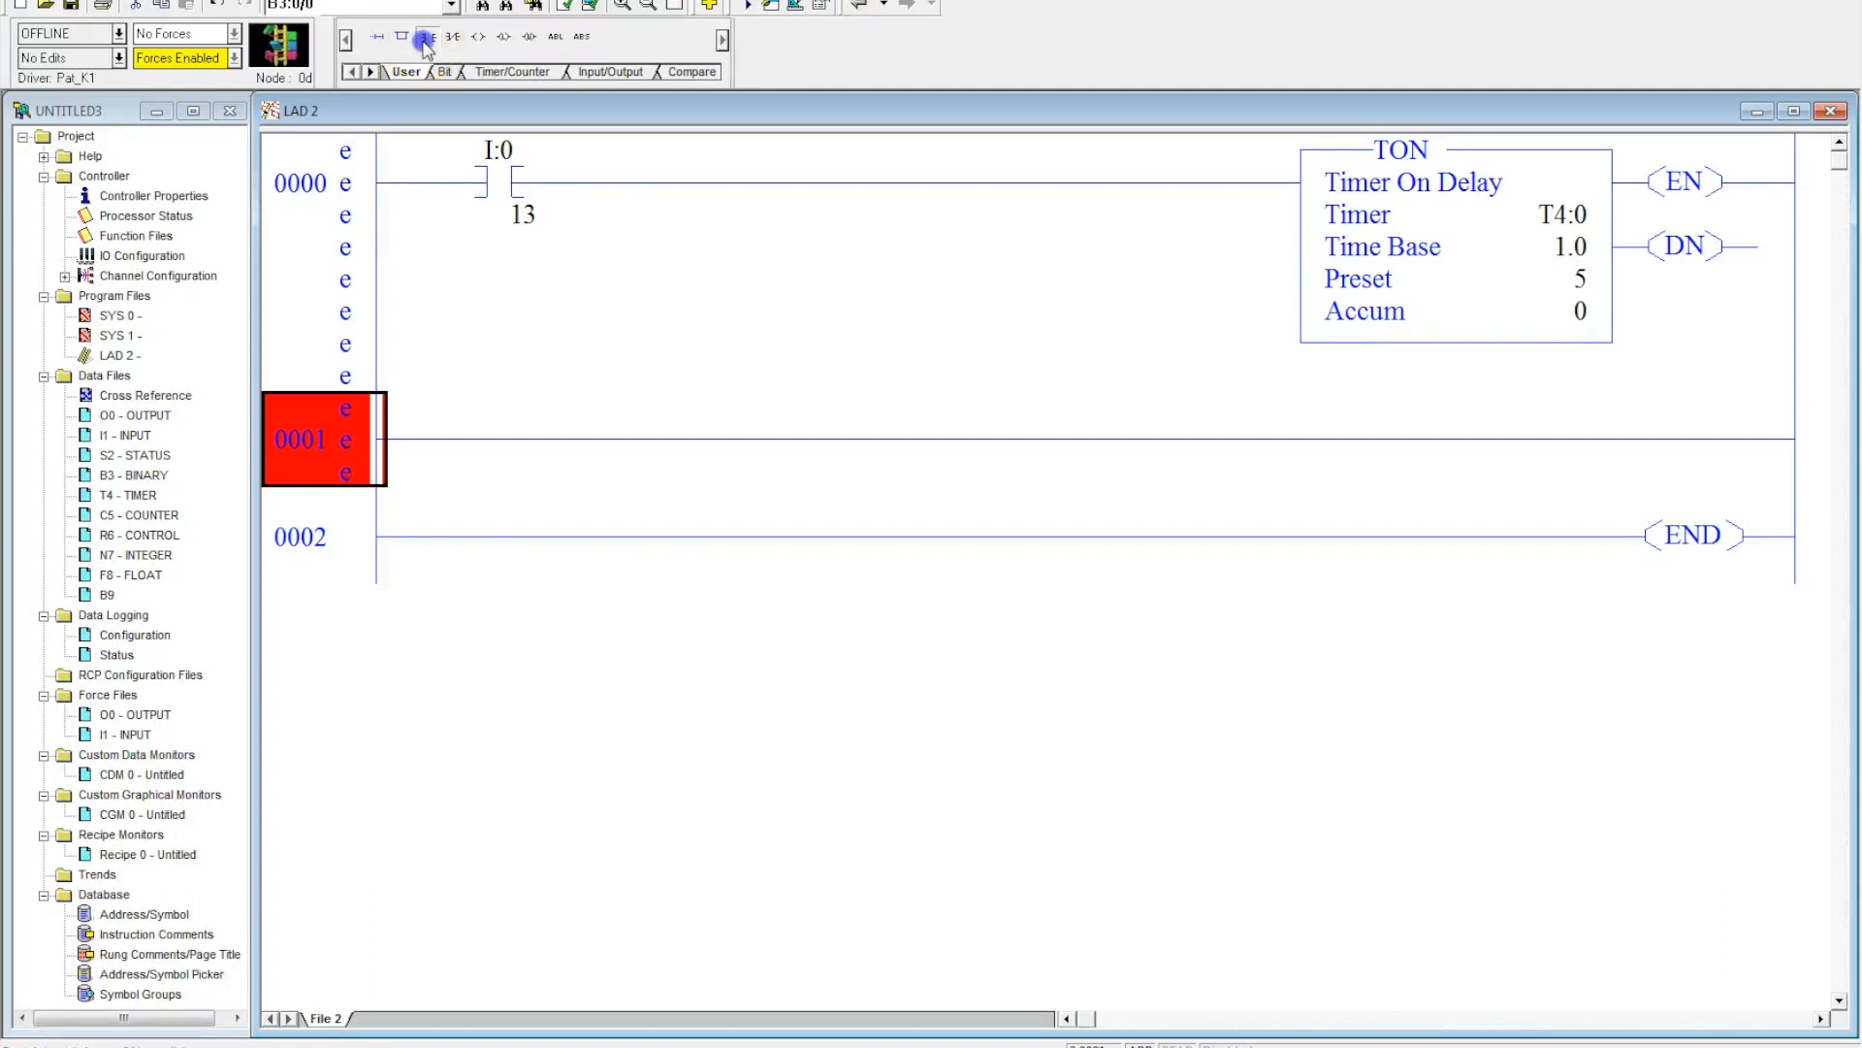
left_click(424, 43)
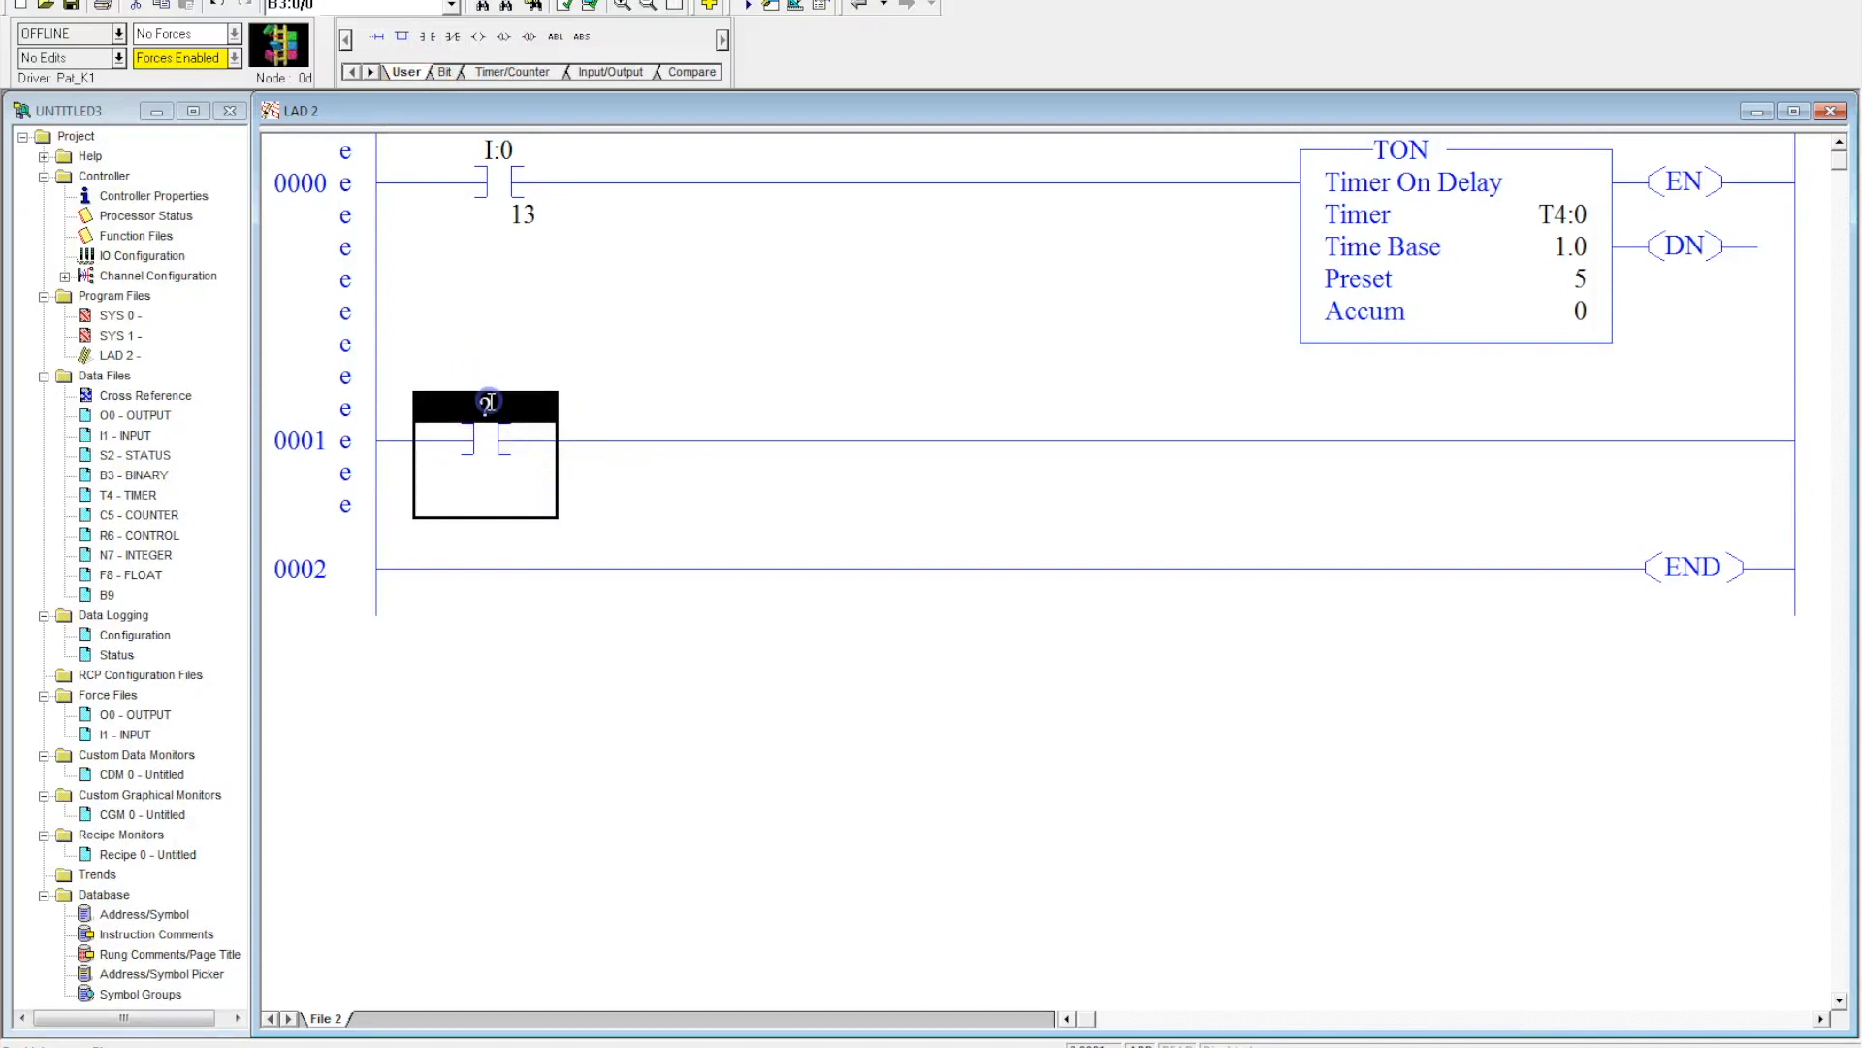
type("T4")
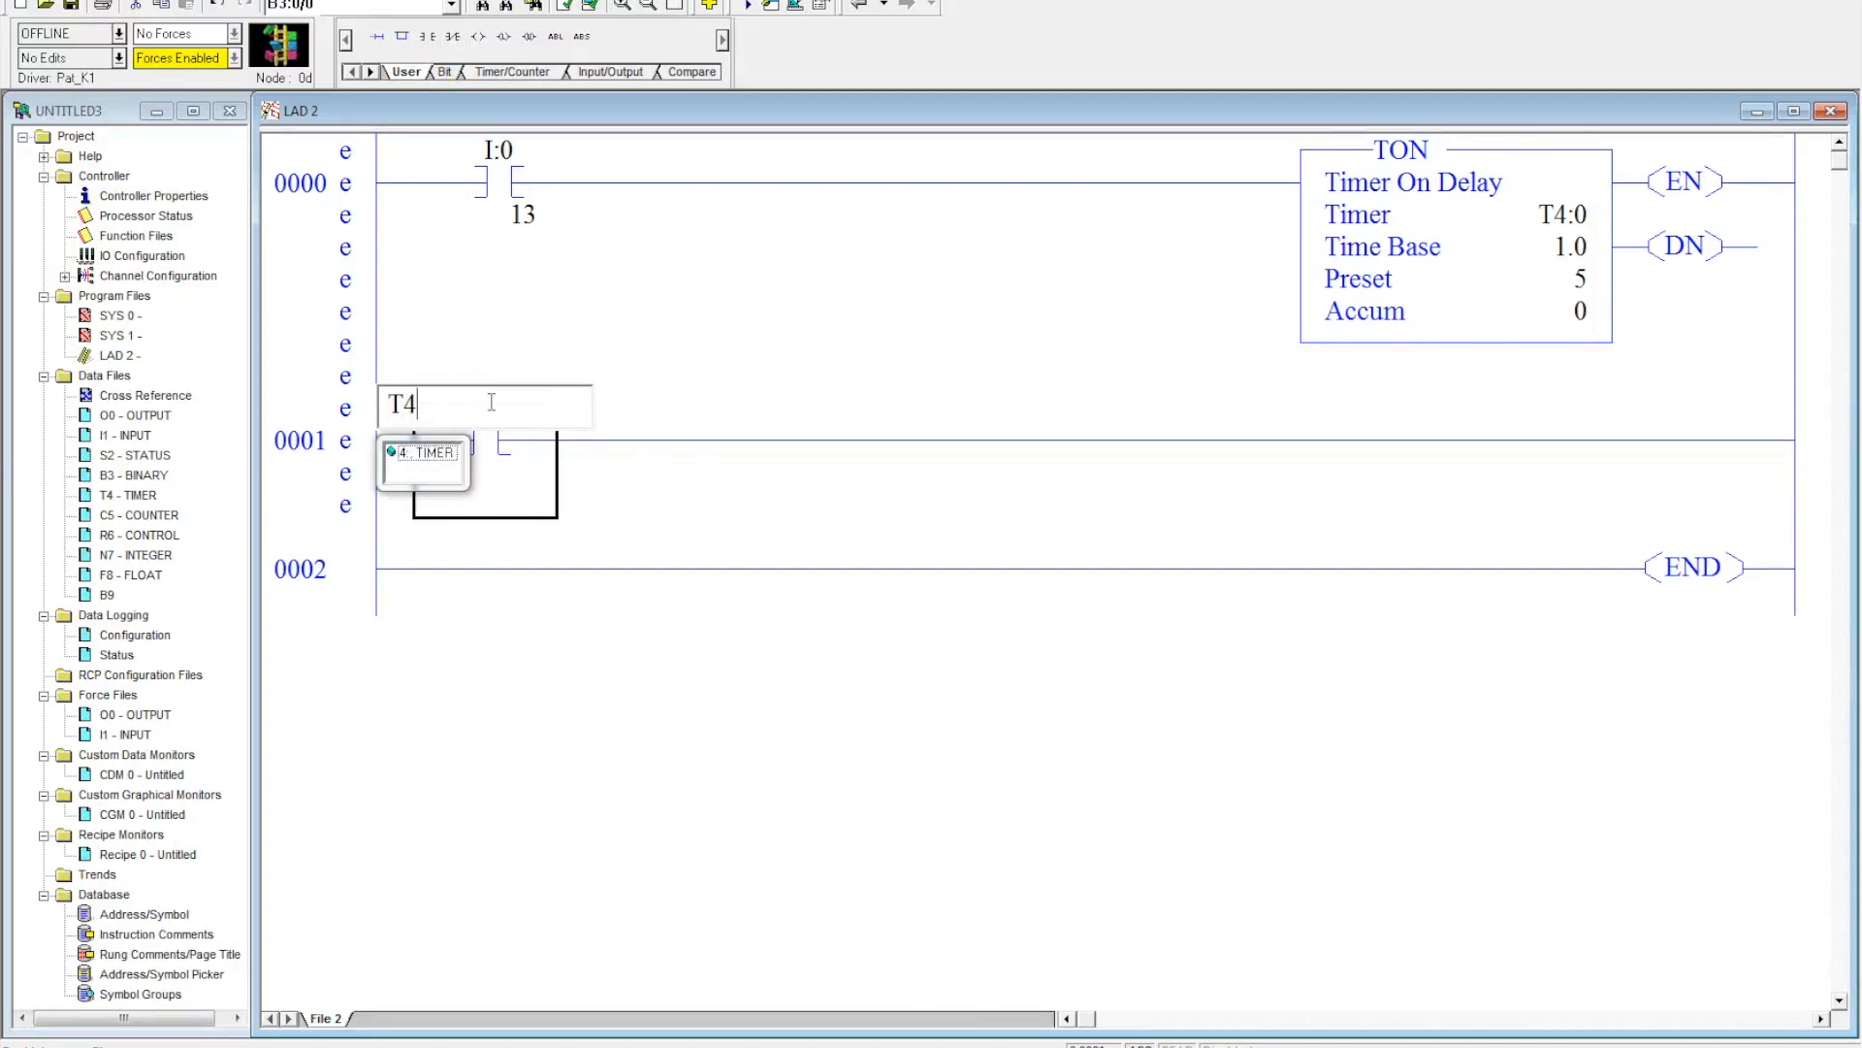
type(";0/")
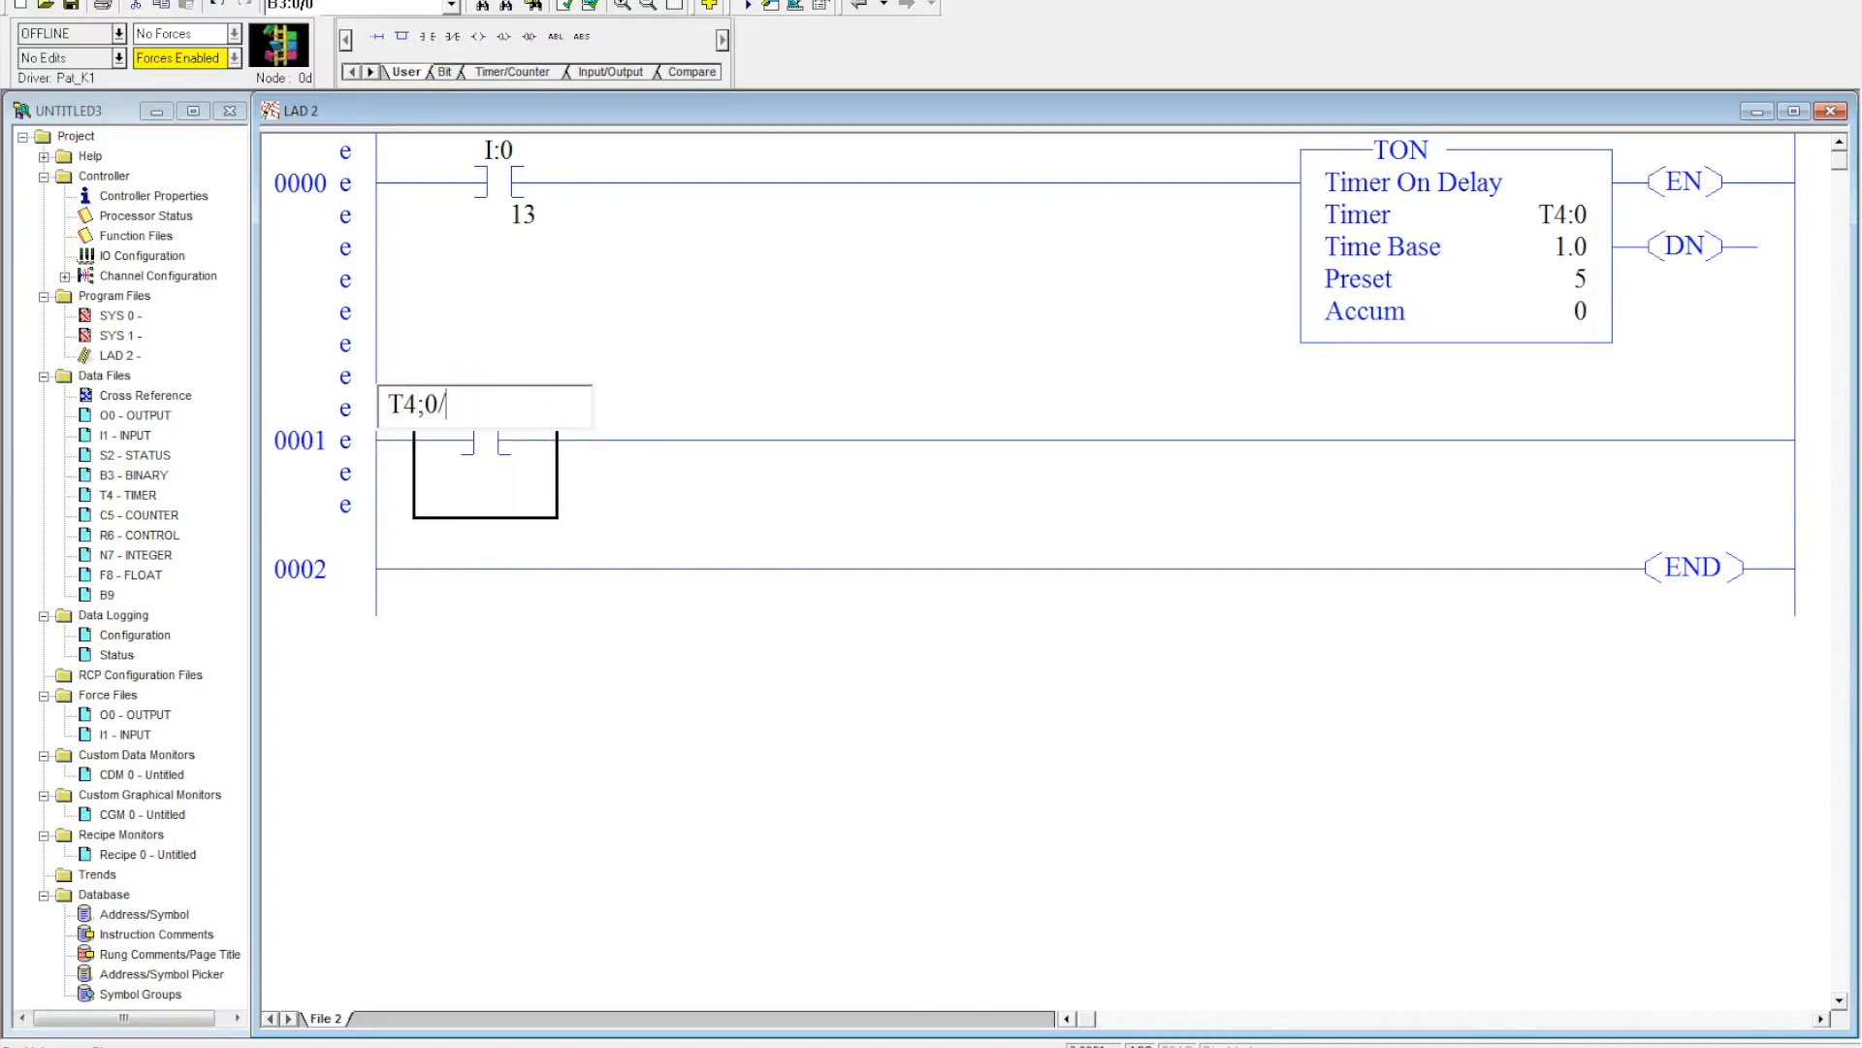
type("EN")
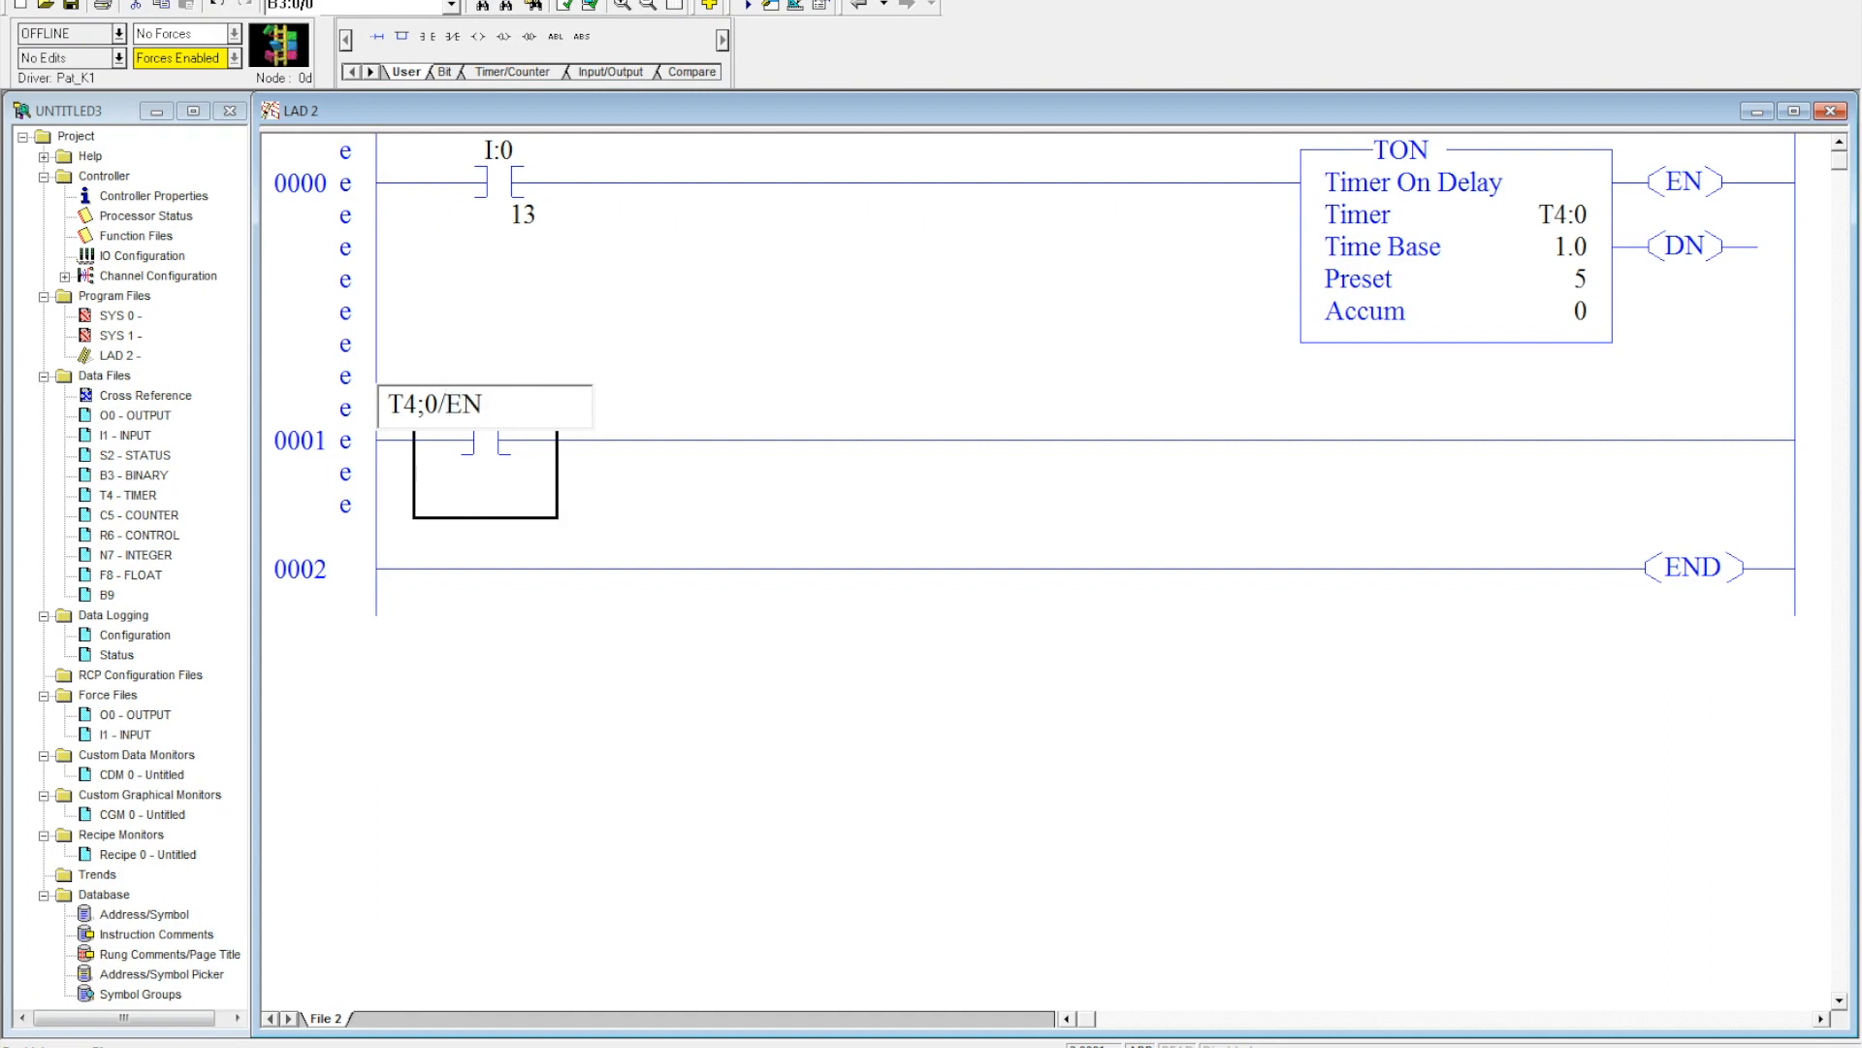
double_click(483, 406)
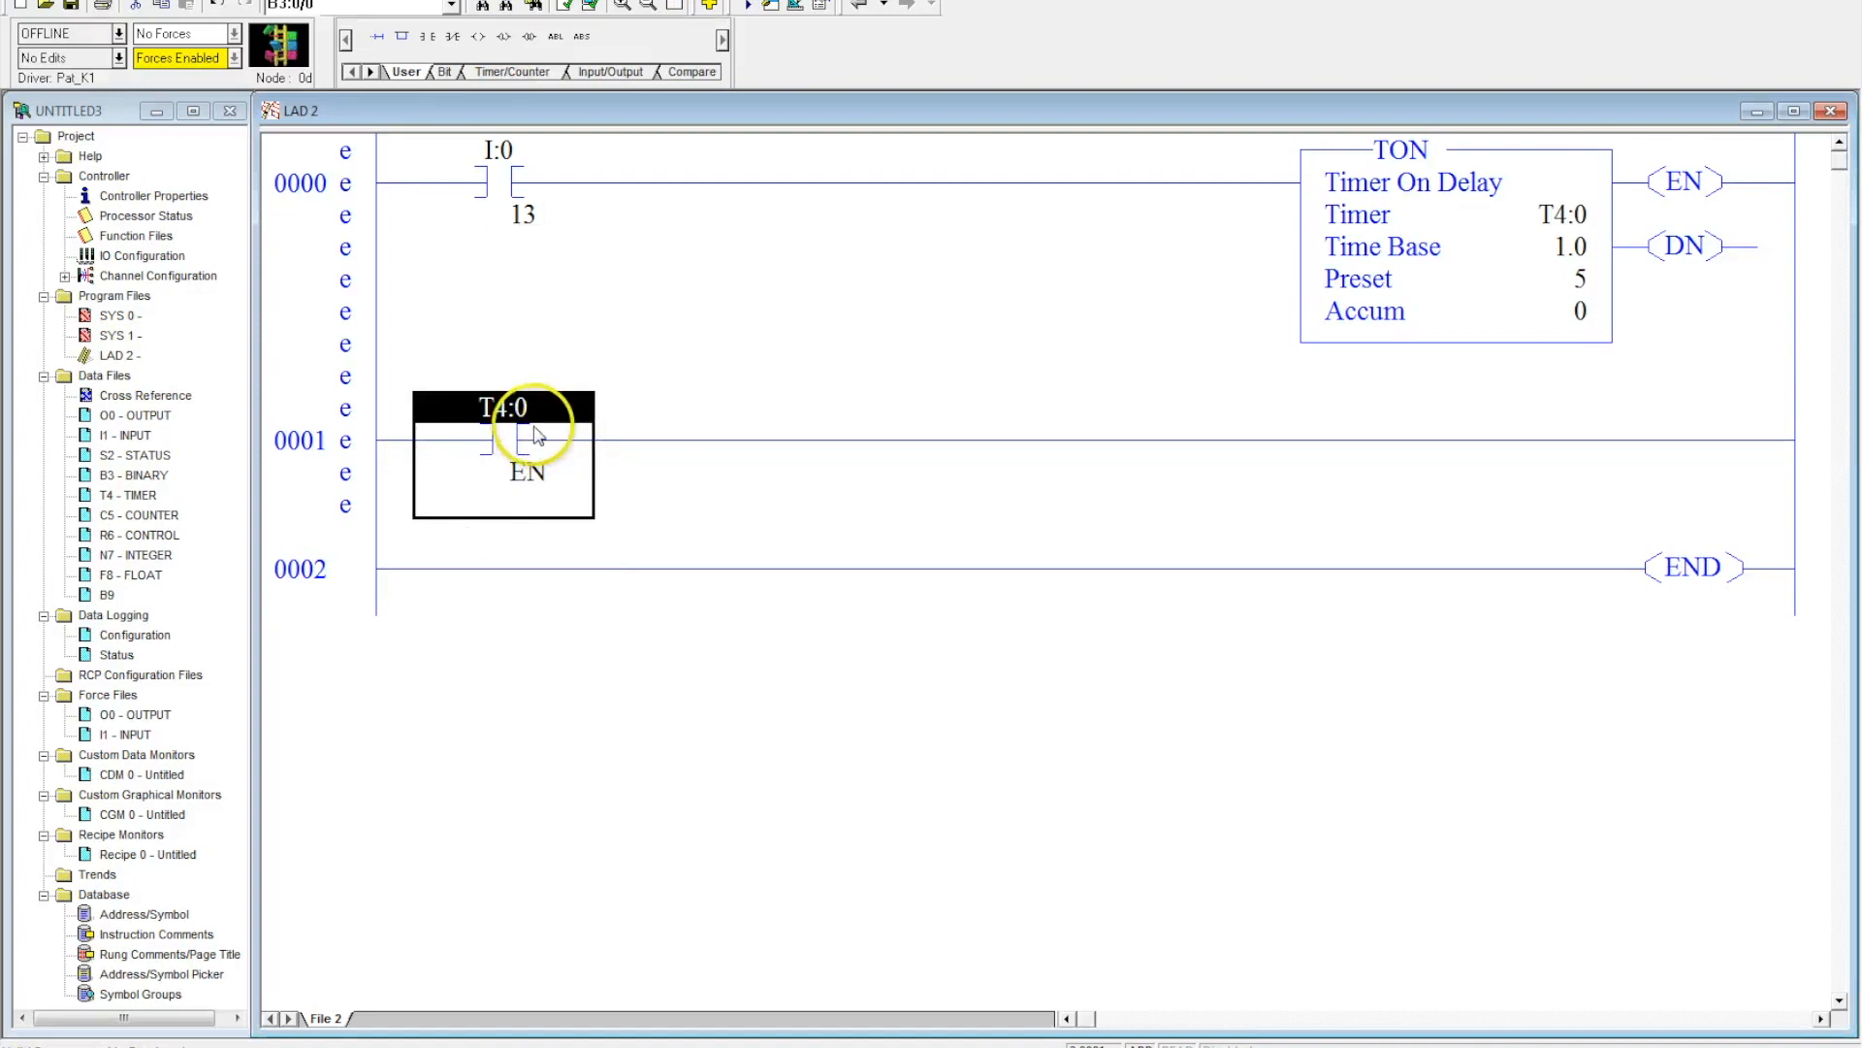
mouse_move(1514, 261)
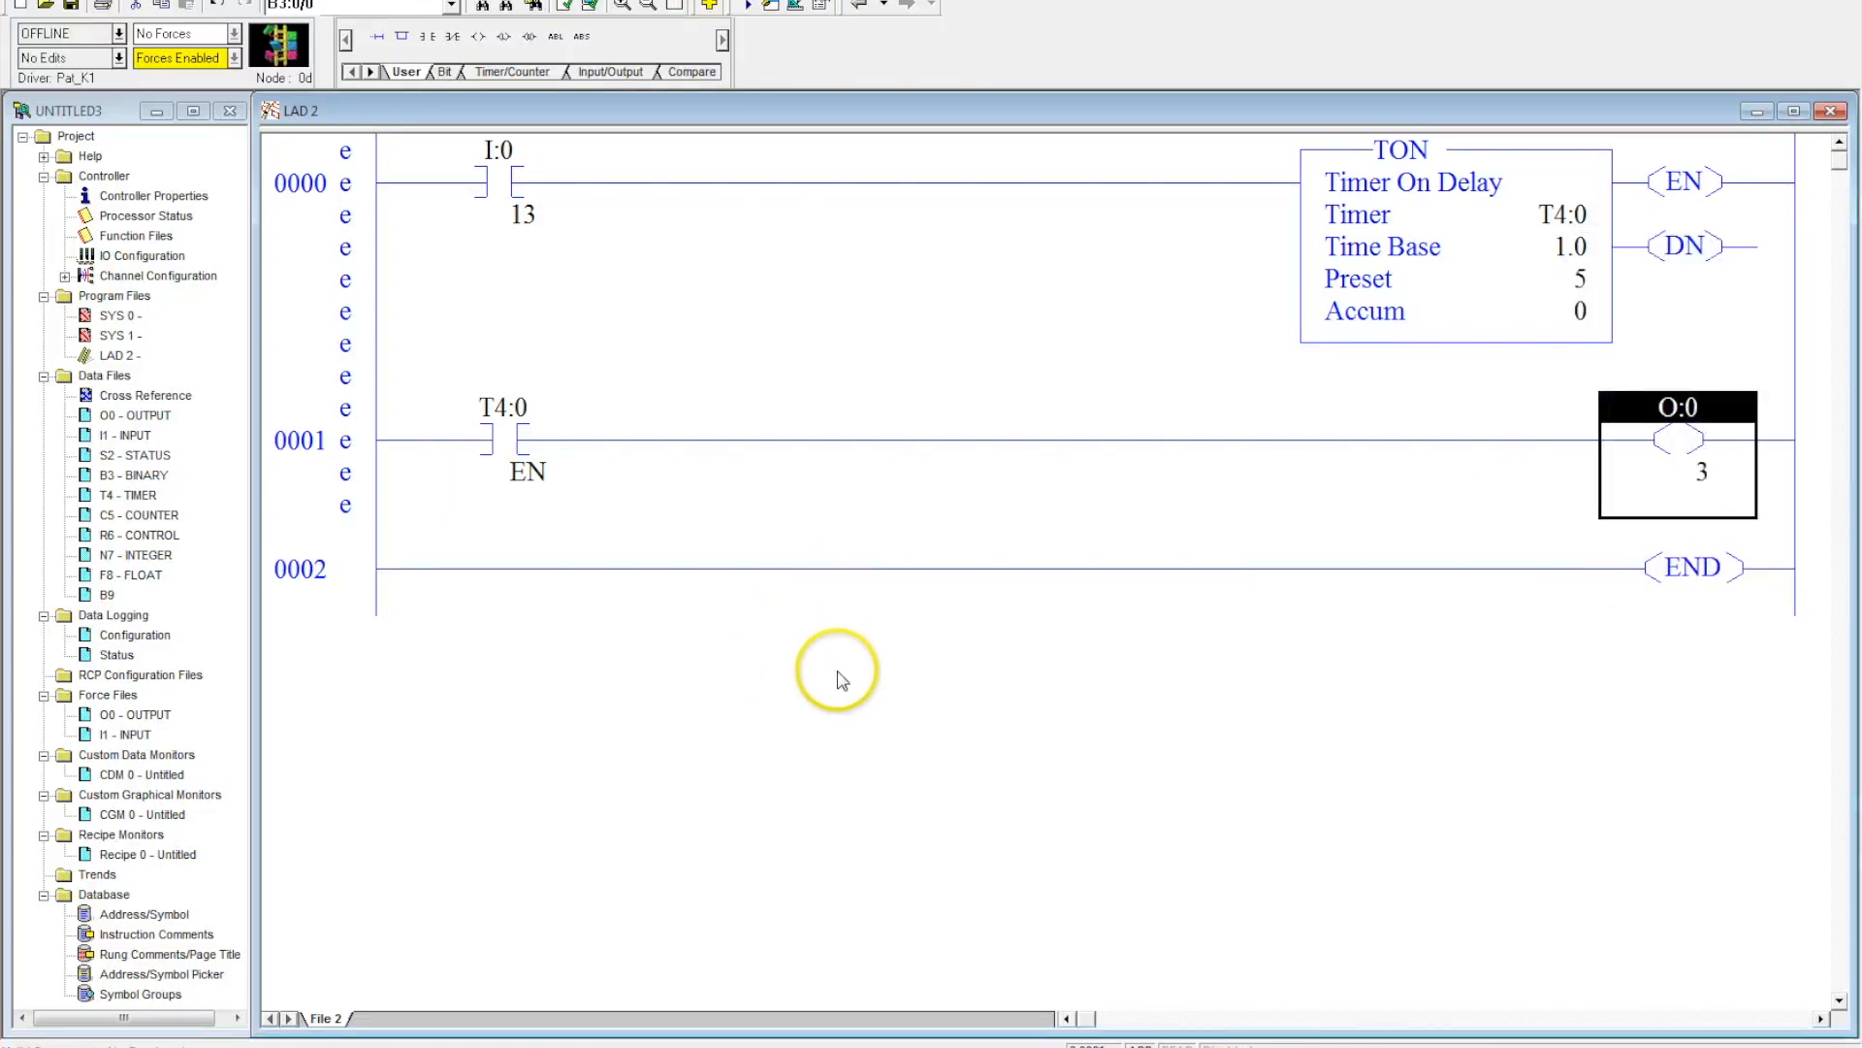
mouse_move(402, 74)
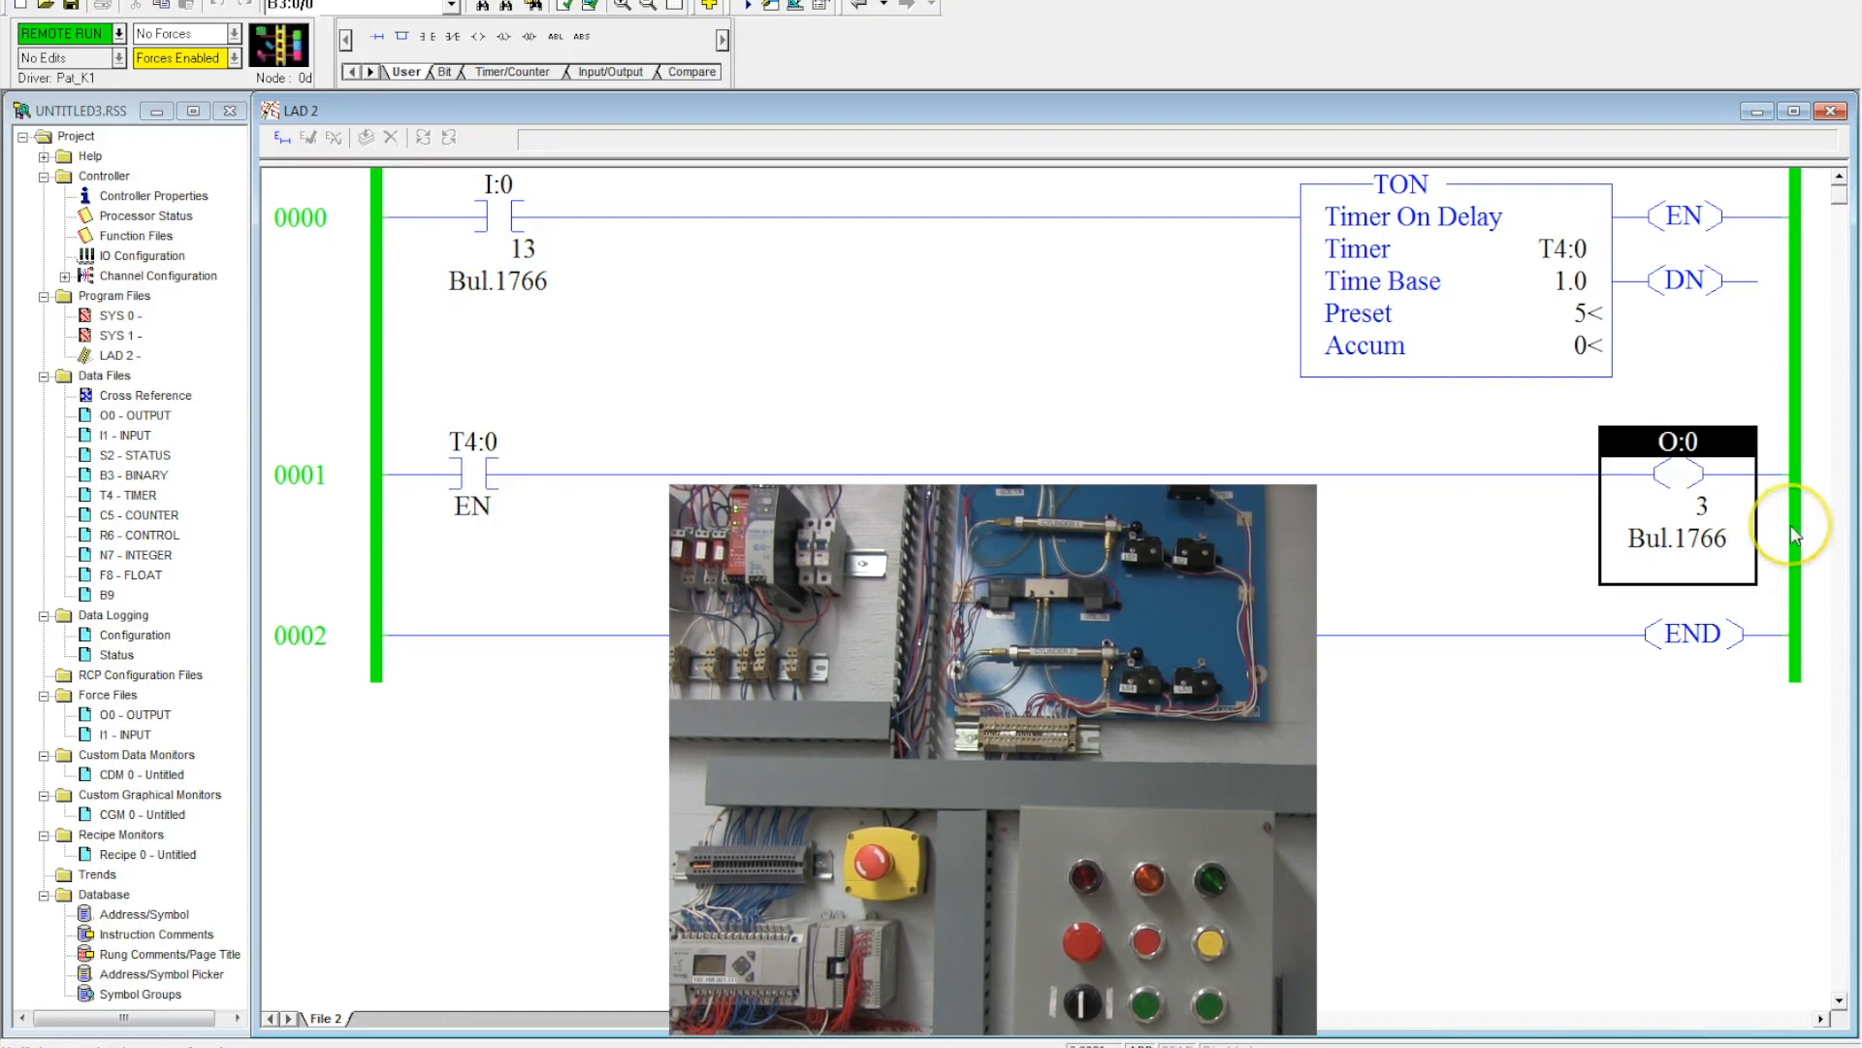
Step: Take the controller offline and place a new contact after the input branch
left_click(107, 32)
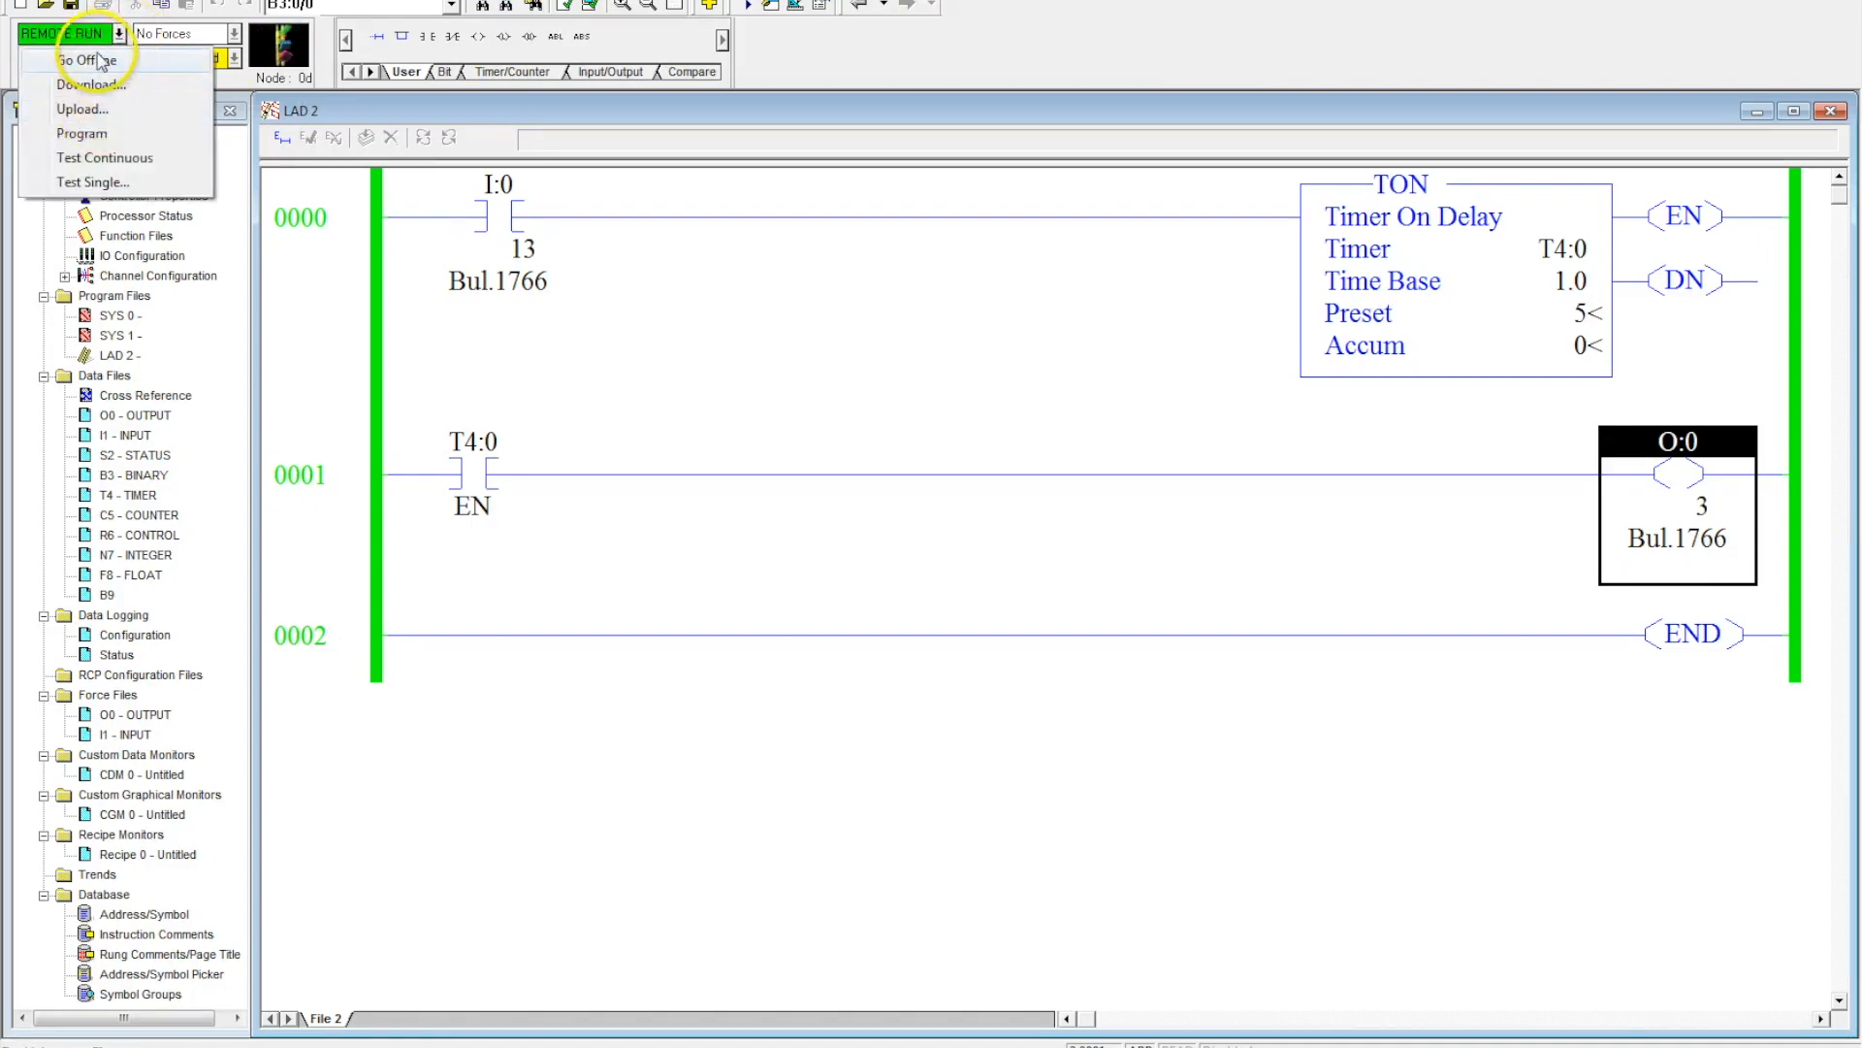
left_click(78, 60)
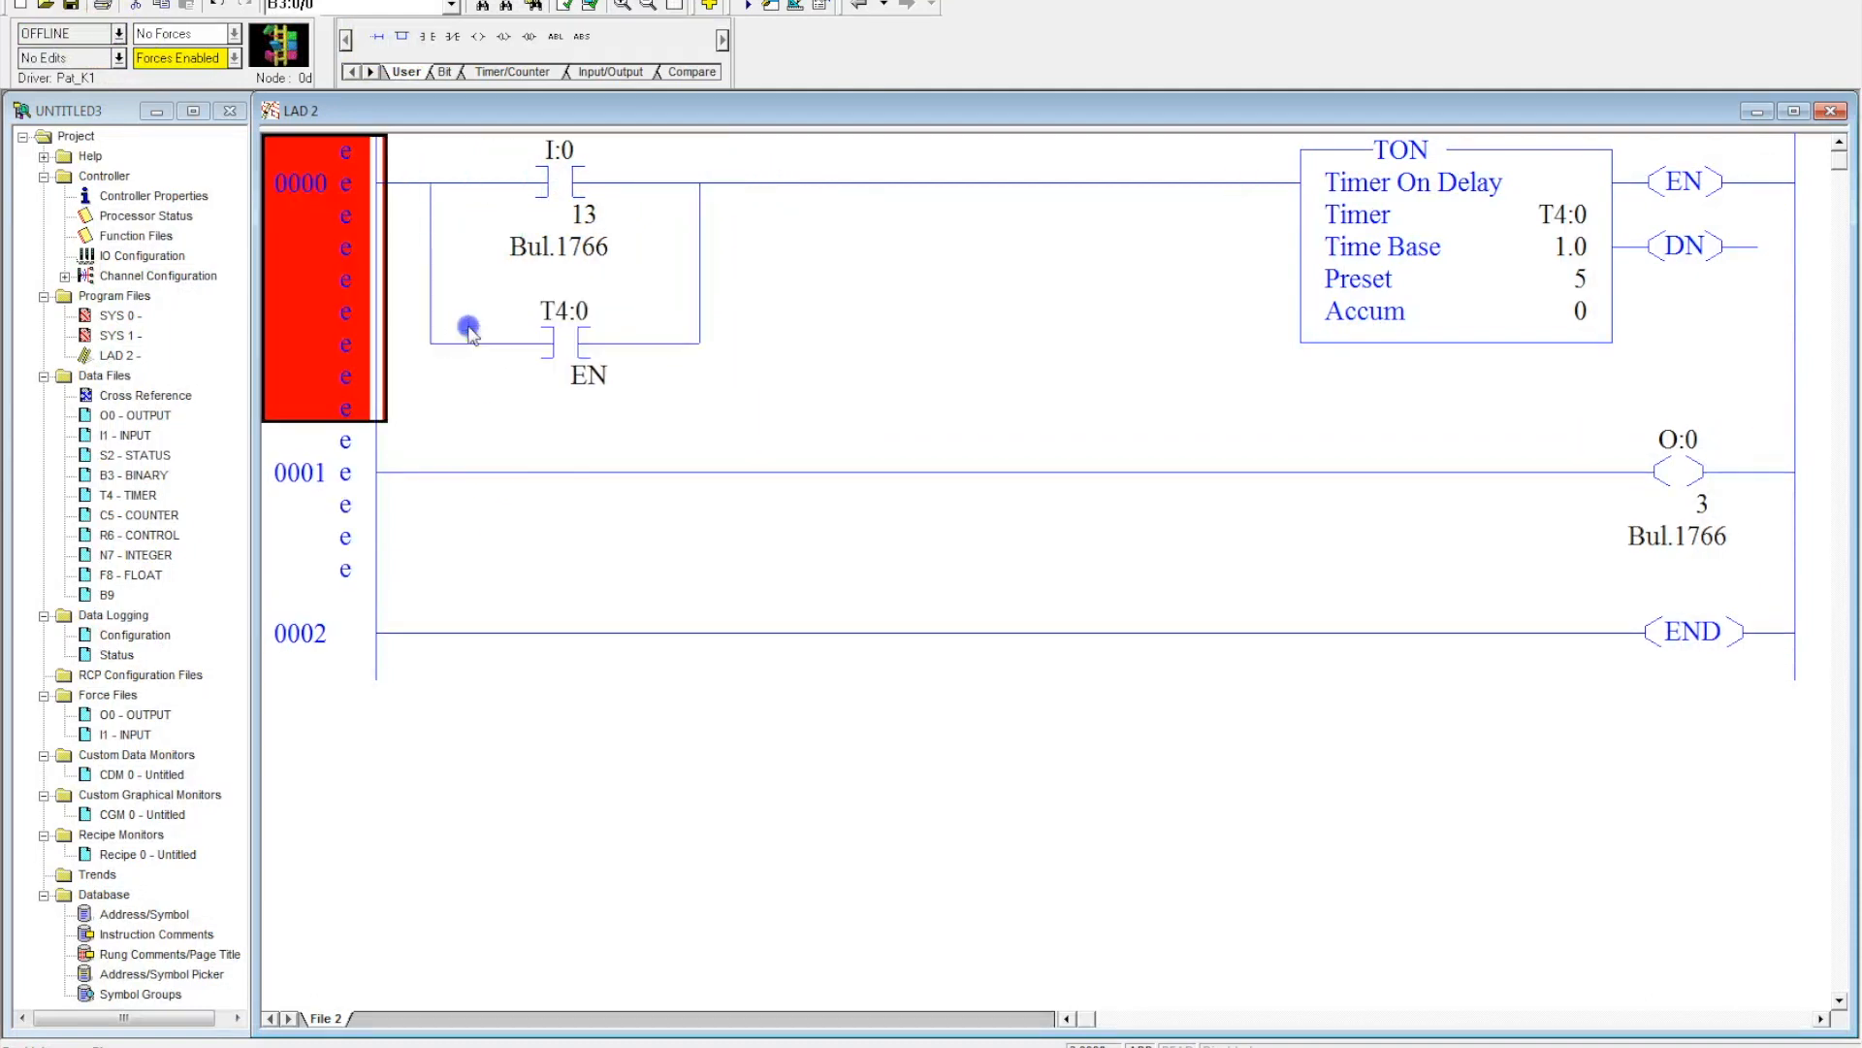
left_click(423, 36)
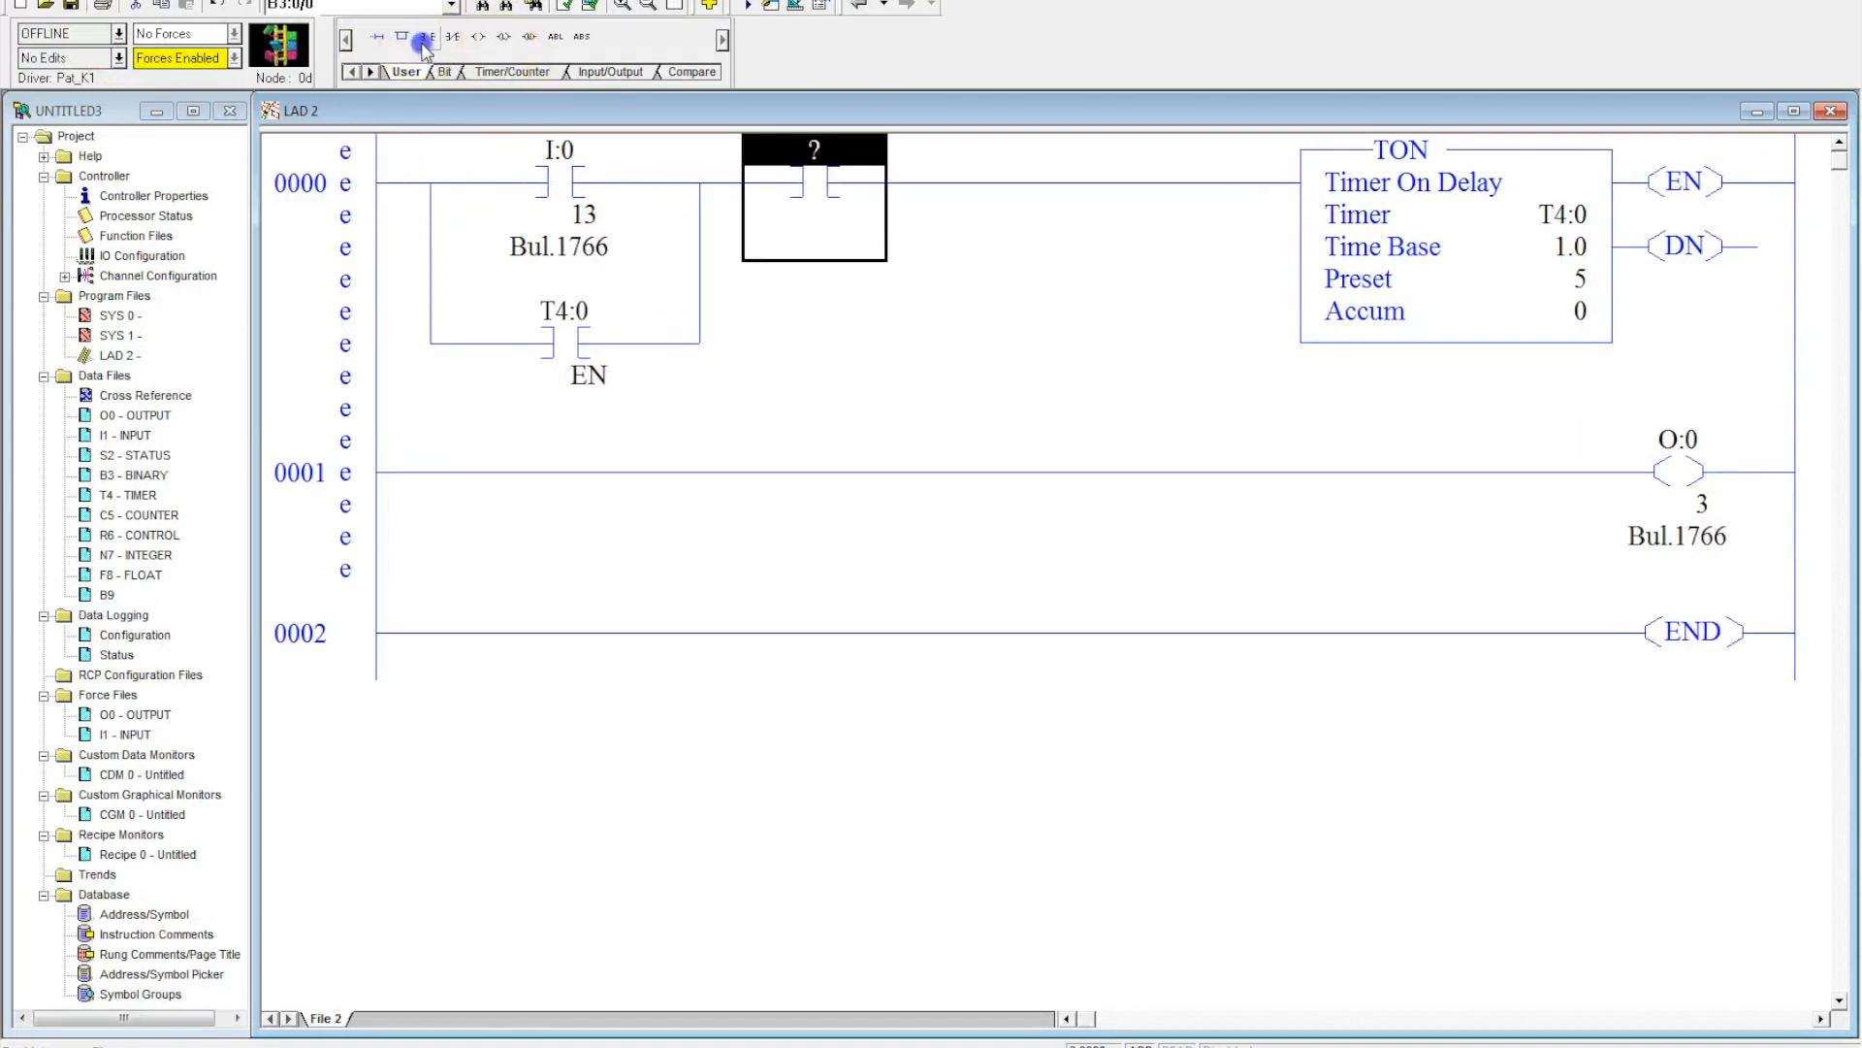
Step: Address that contact I:0/8 and add an unaddressed contact starting rung 0001
type("I:0/13")
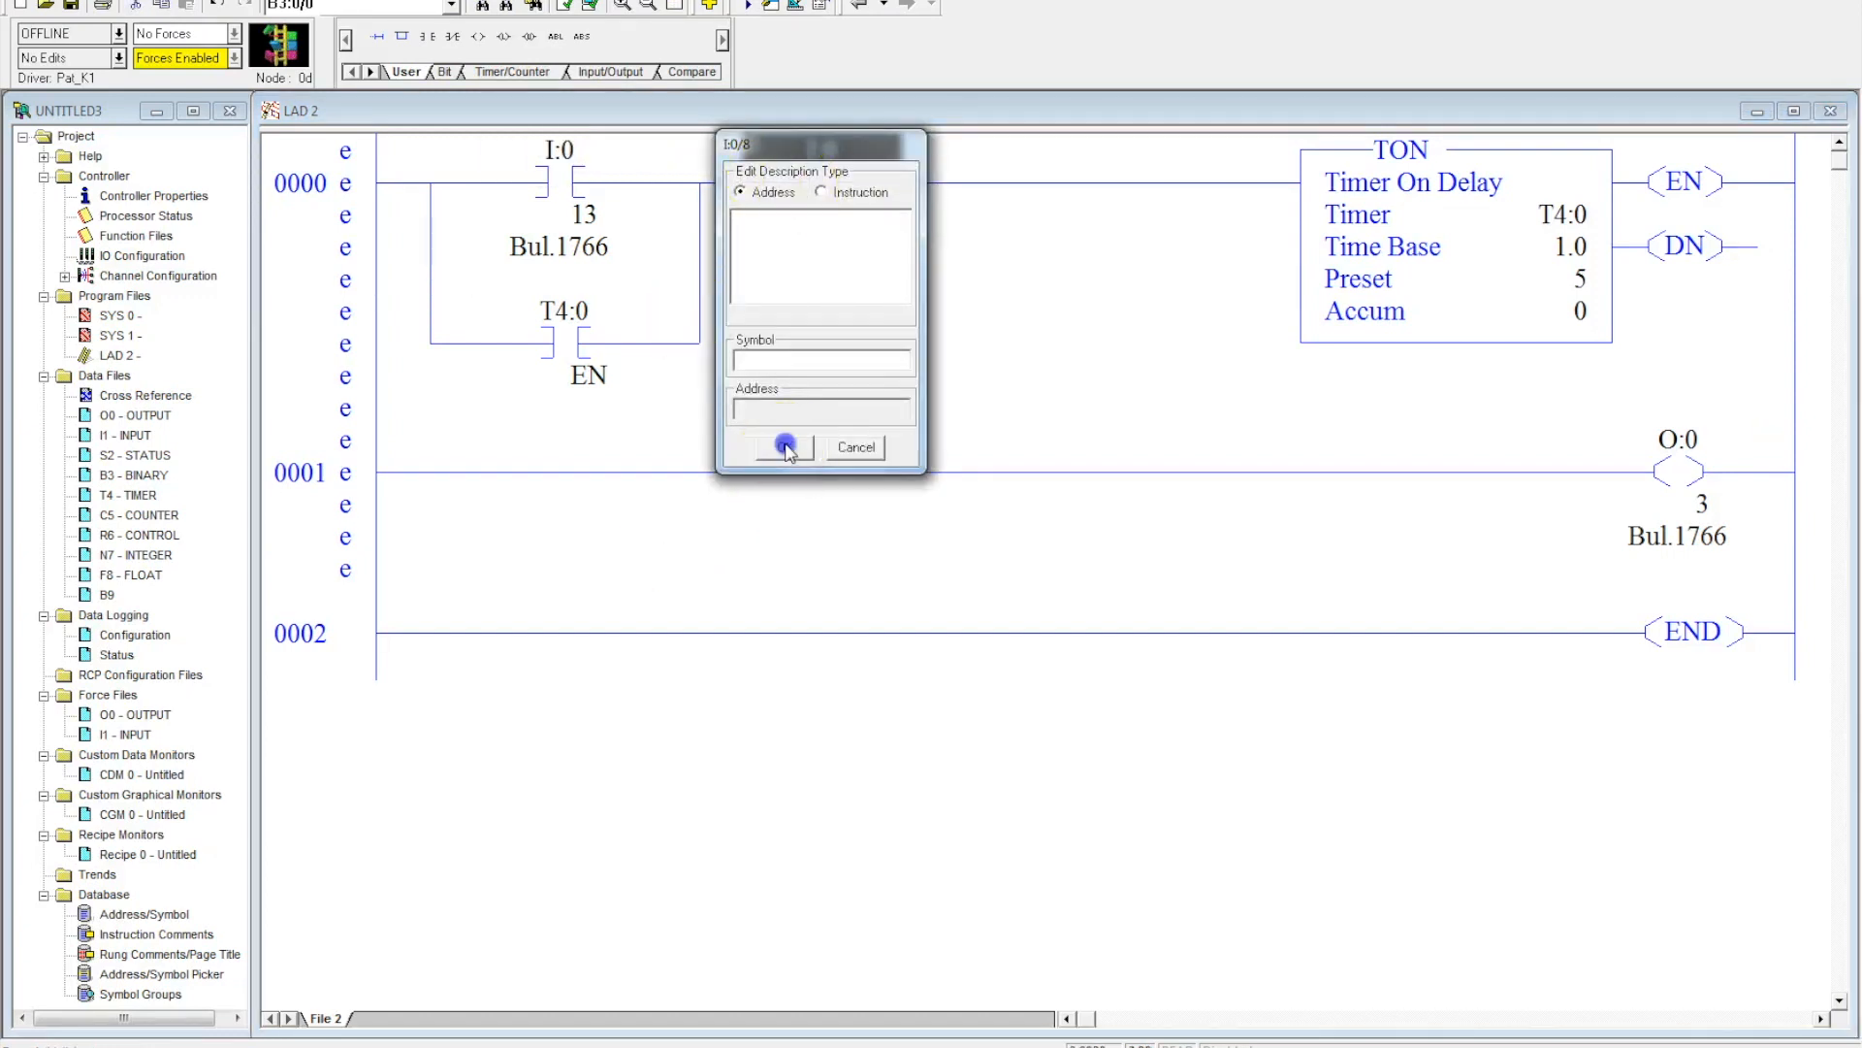
left_click(783, 448)
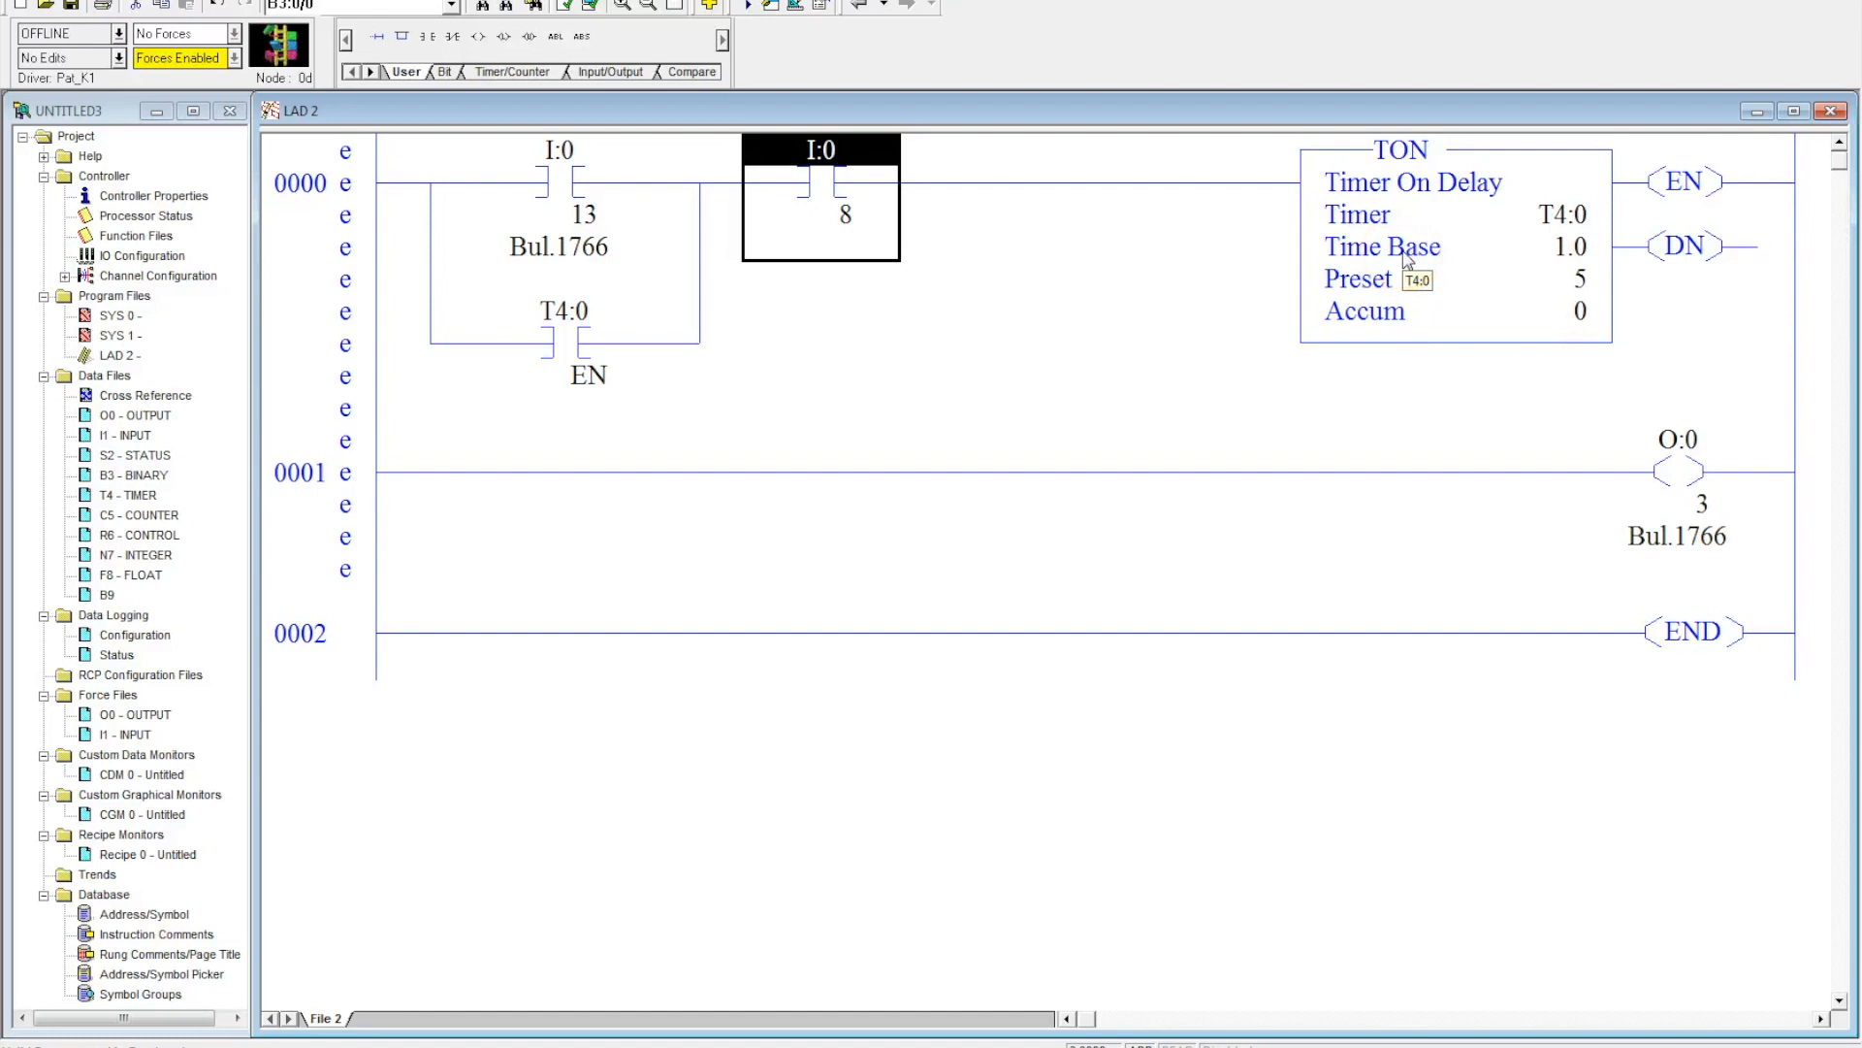
left_click(344, 487)
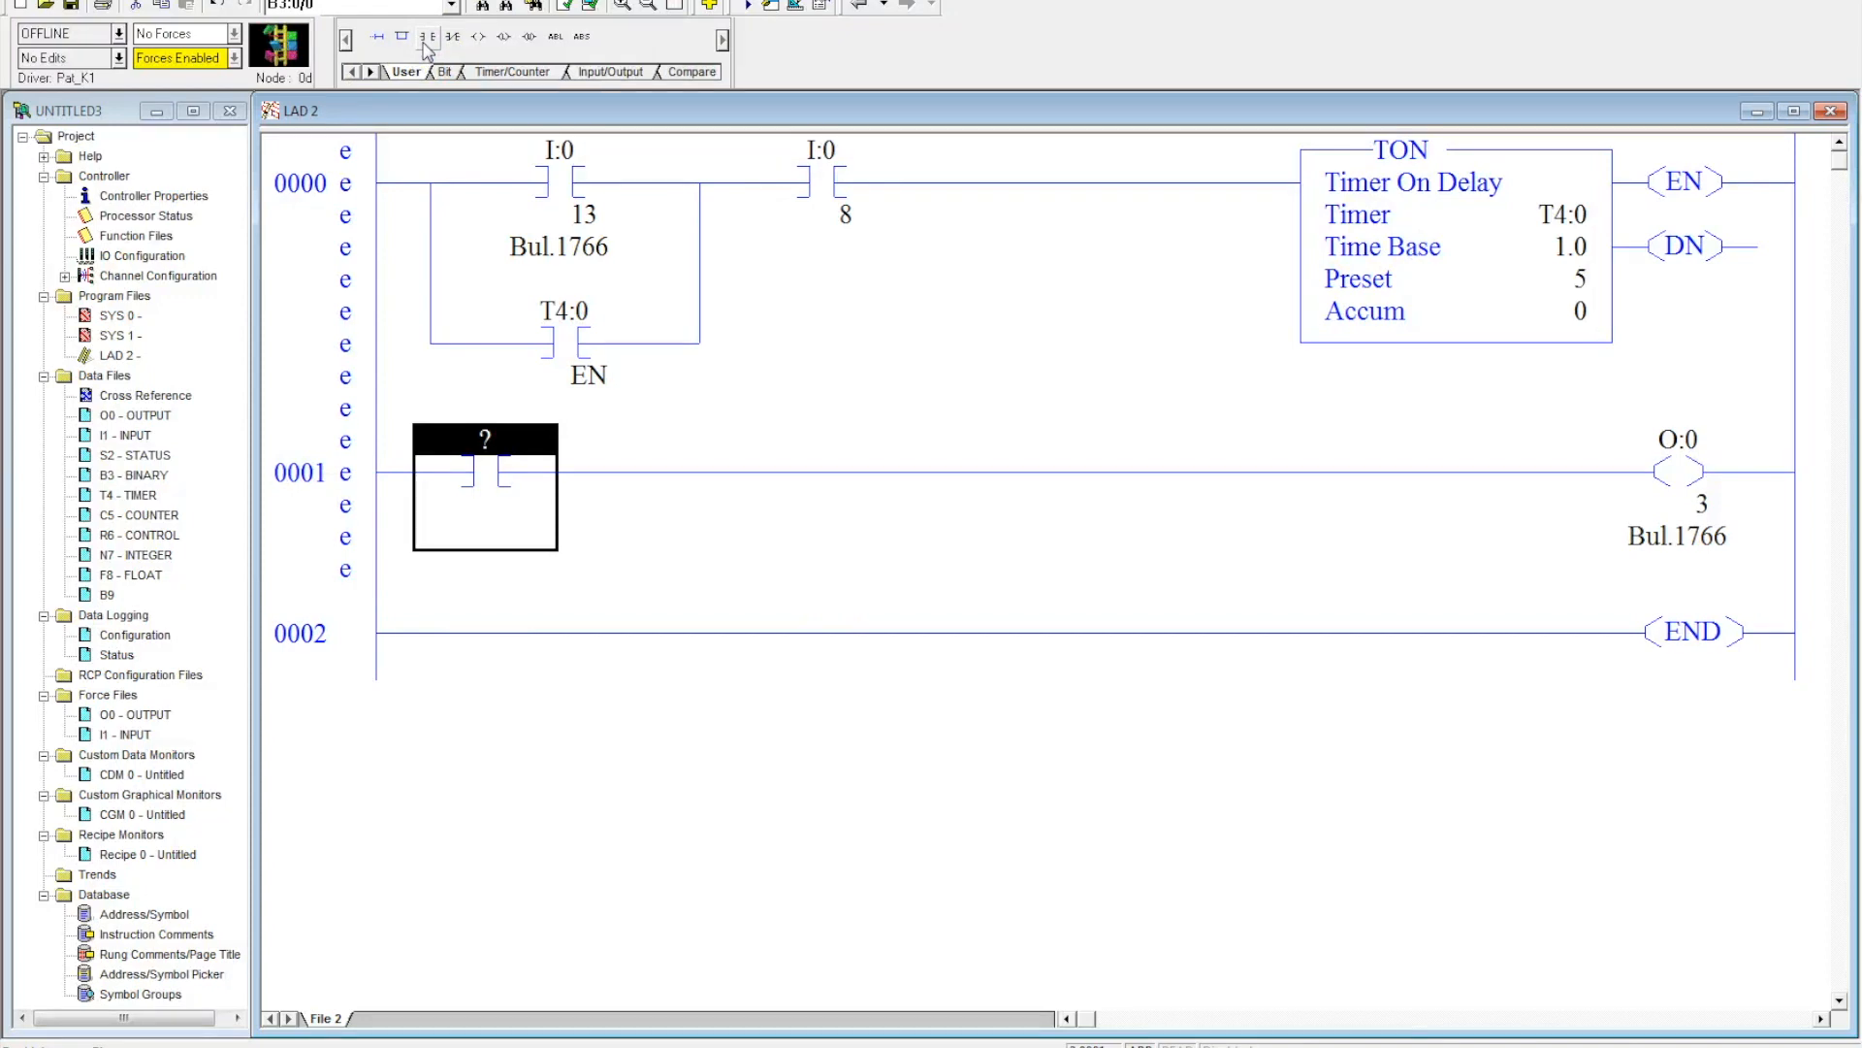
Step: Address the rung 0001 contact as T4:0/TT and confirm it
type("T4")
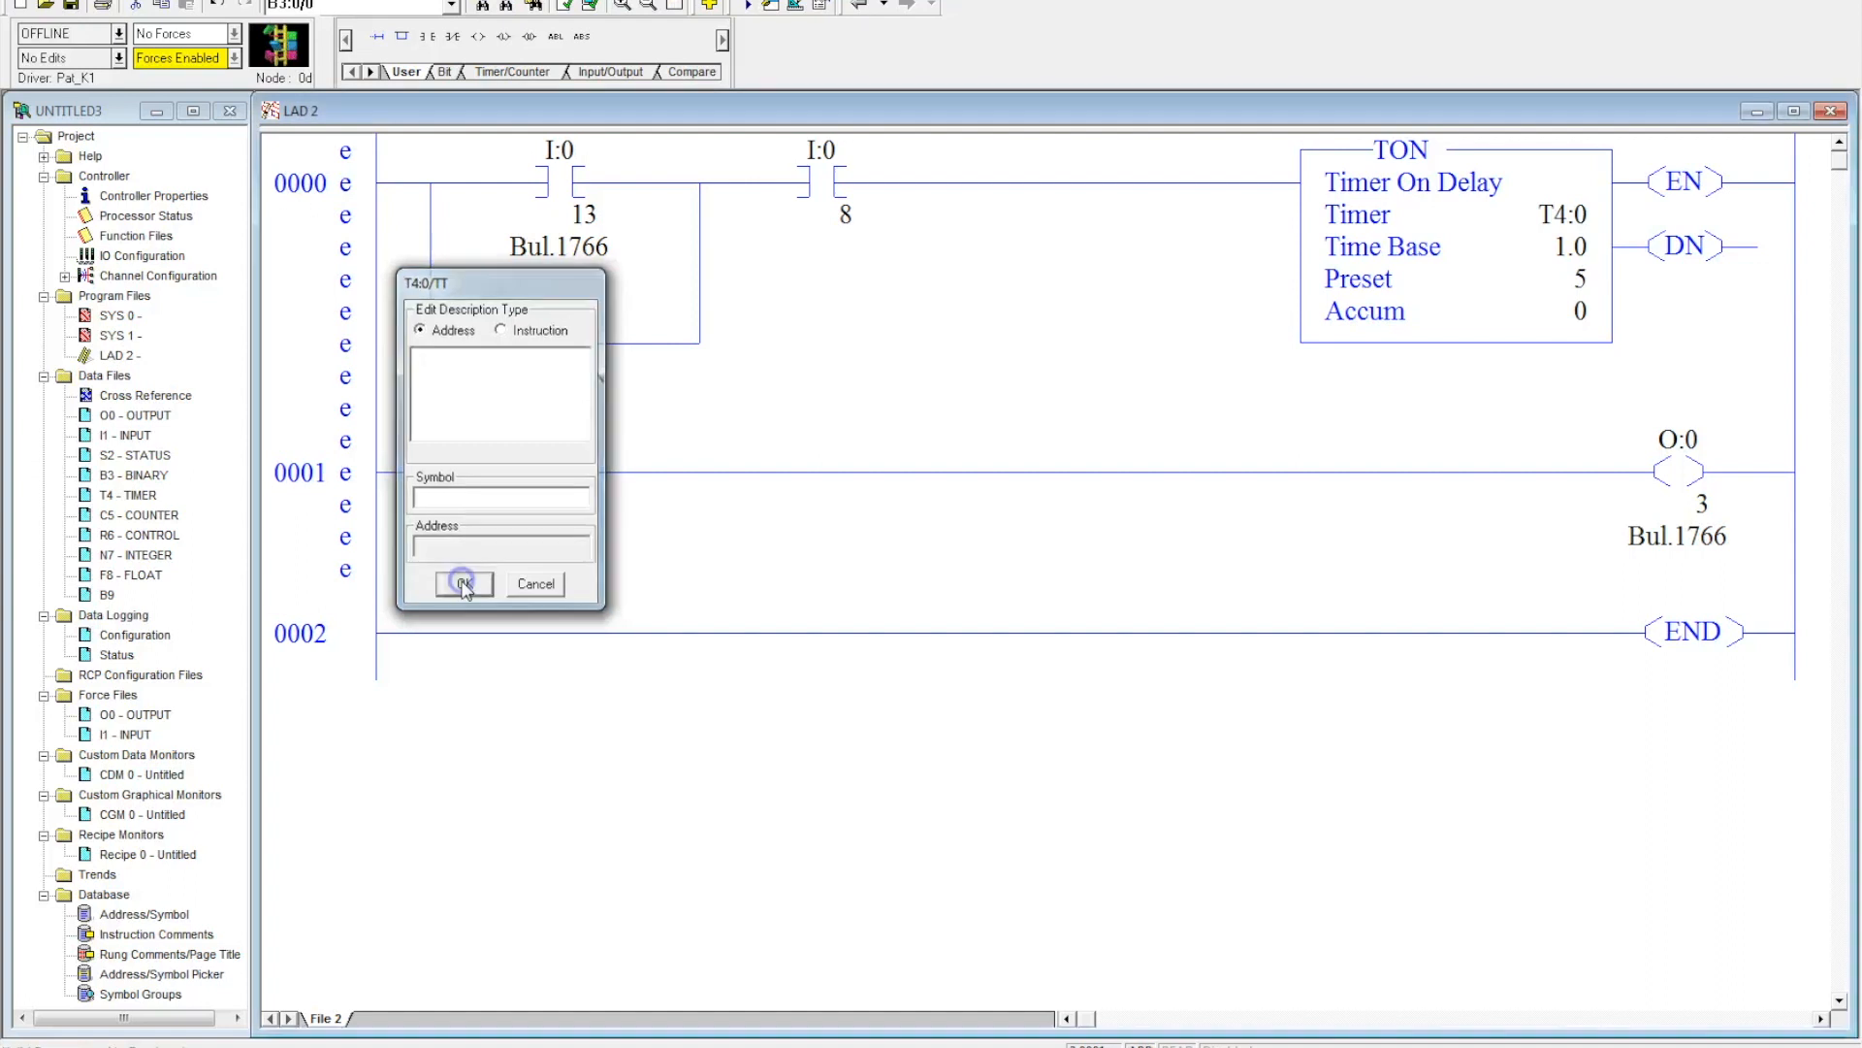
left_click(464, 583)
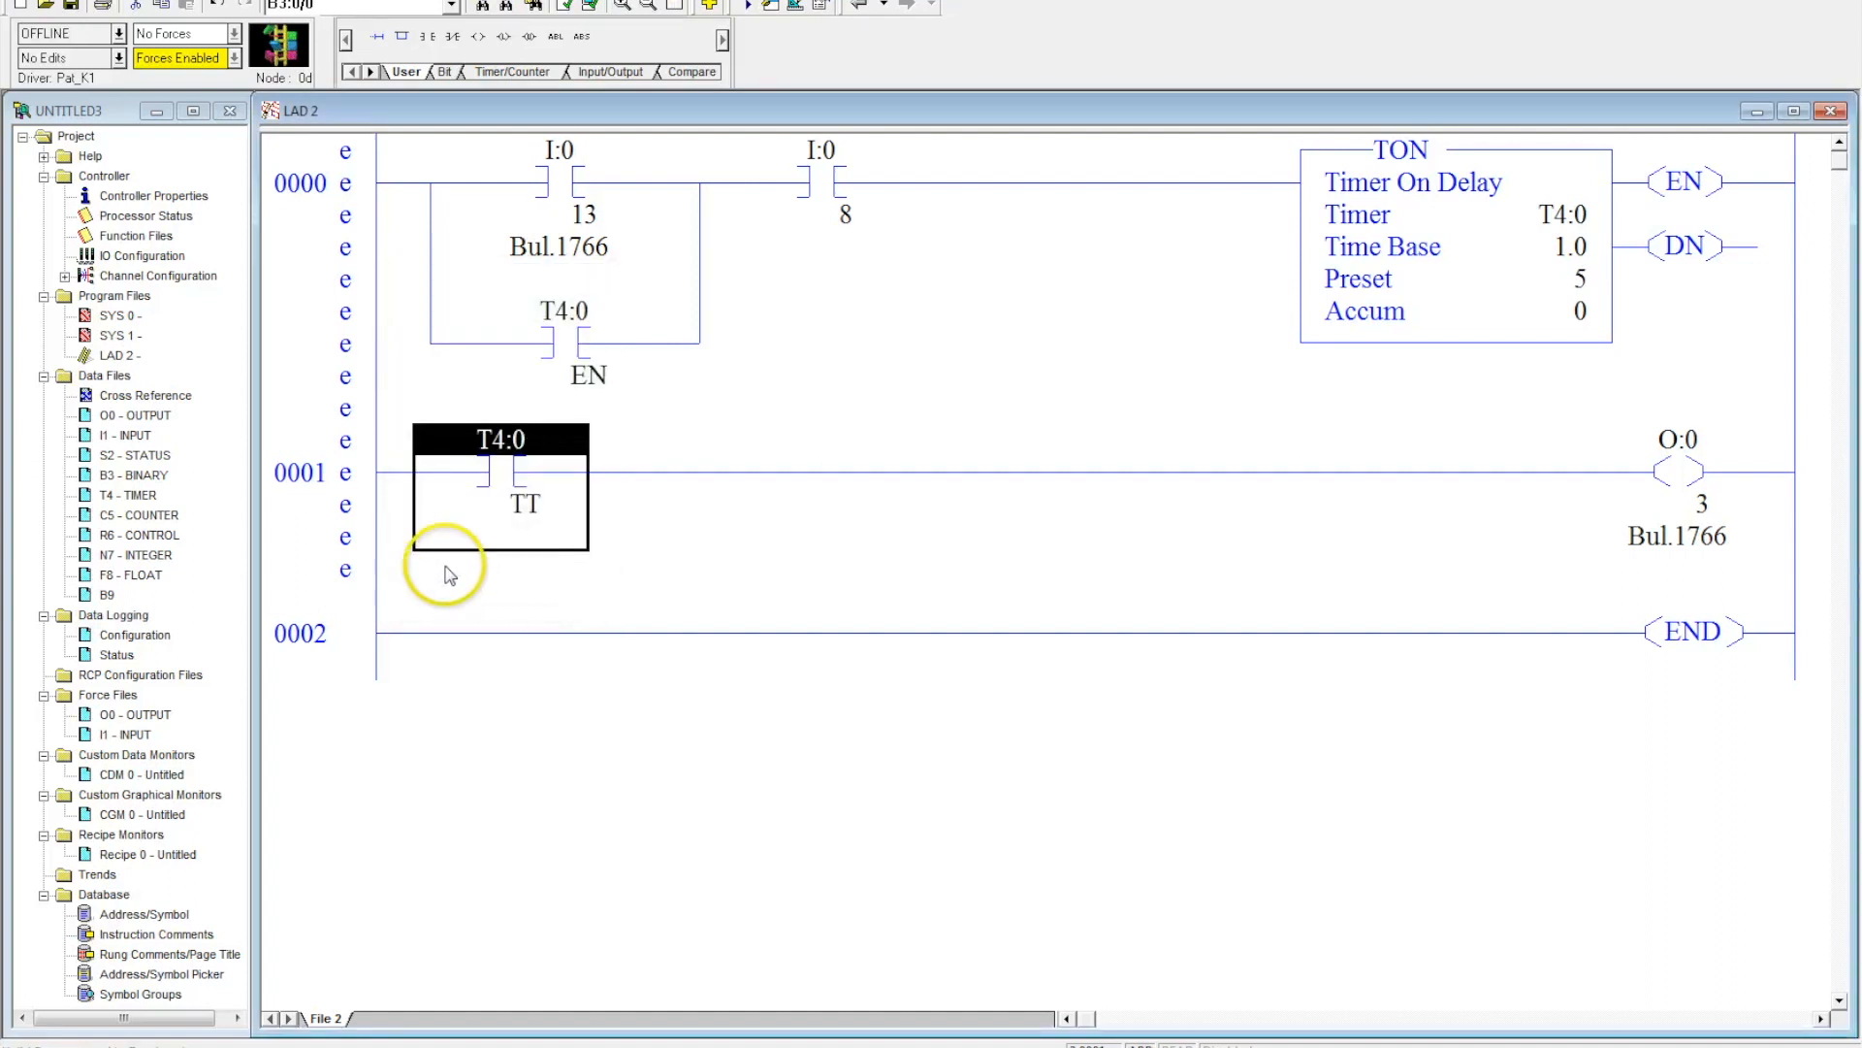
mouse_move(1565, 335)
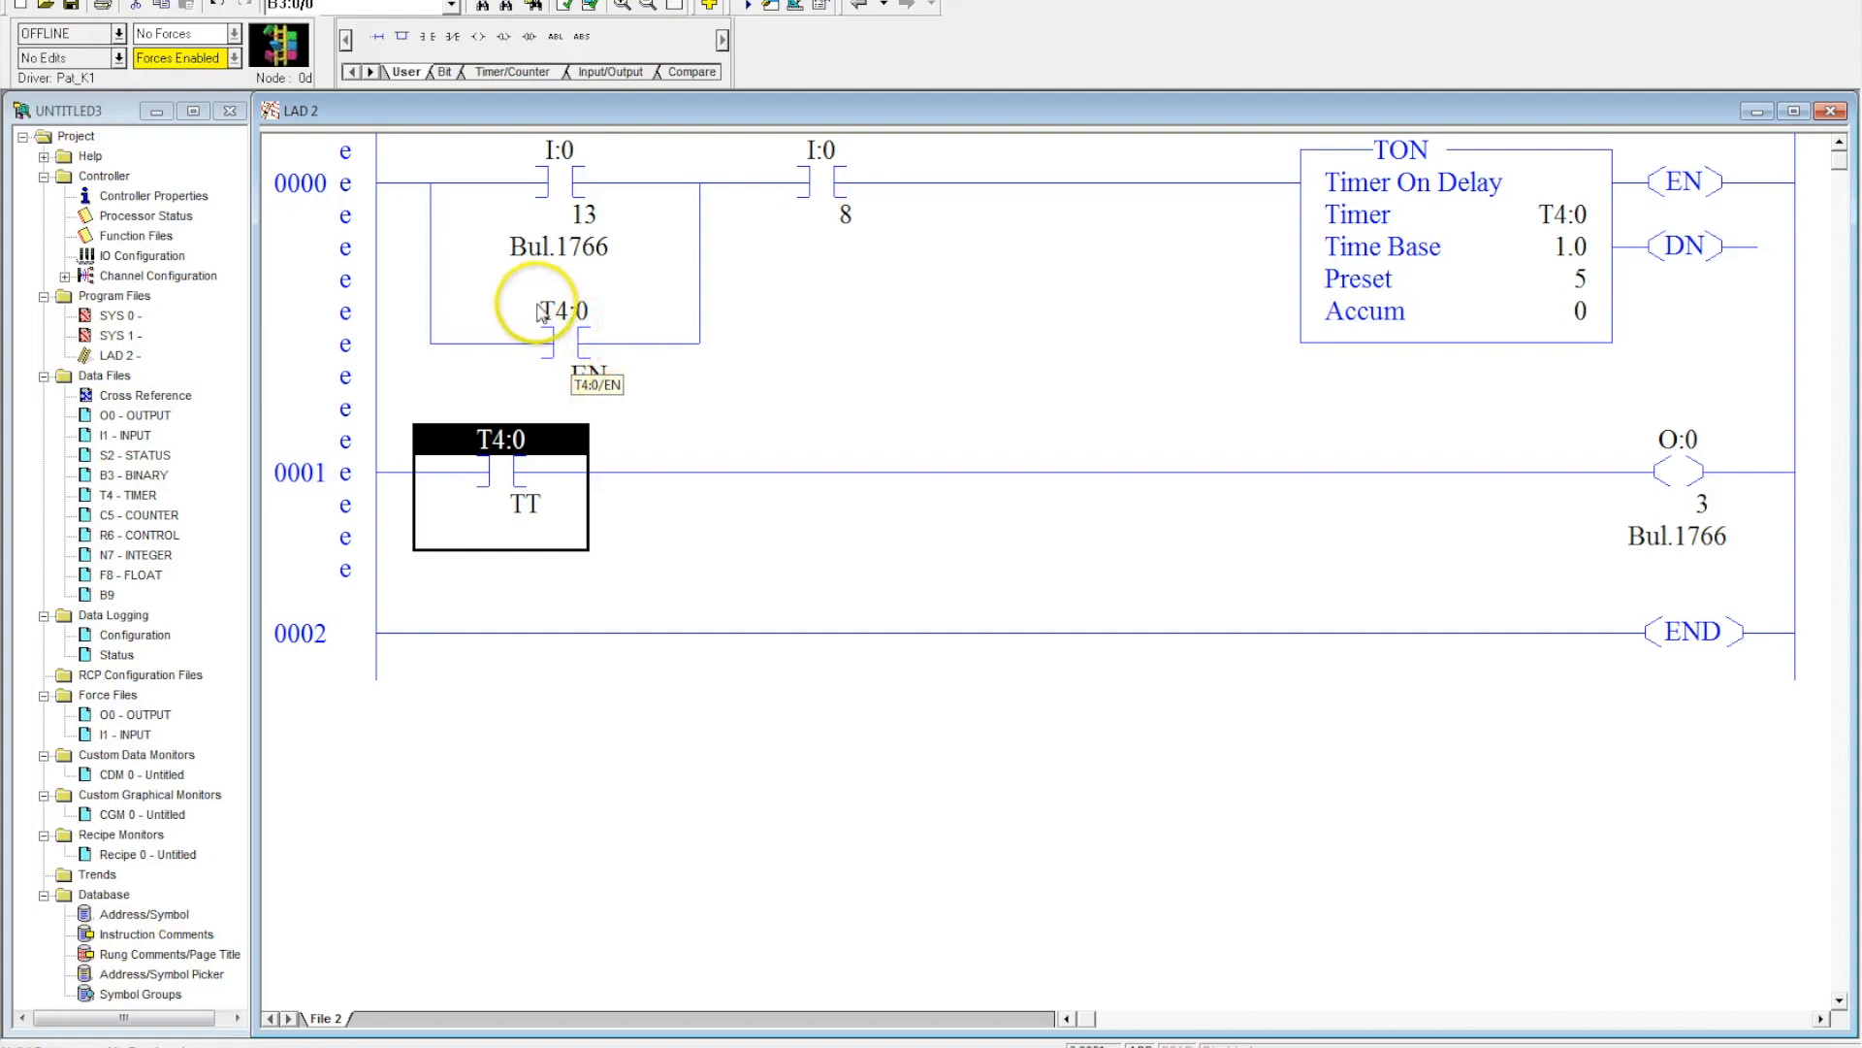
mouse_move(1698, 481)
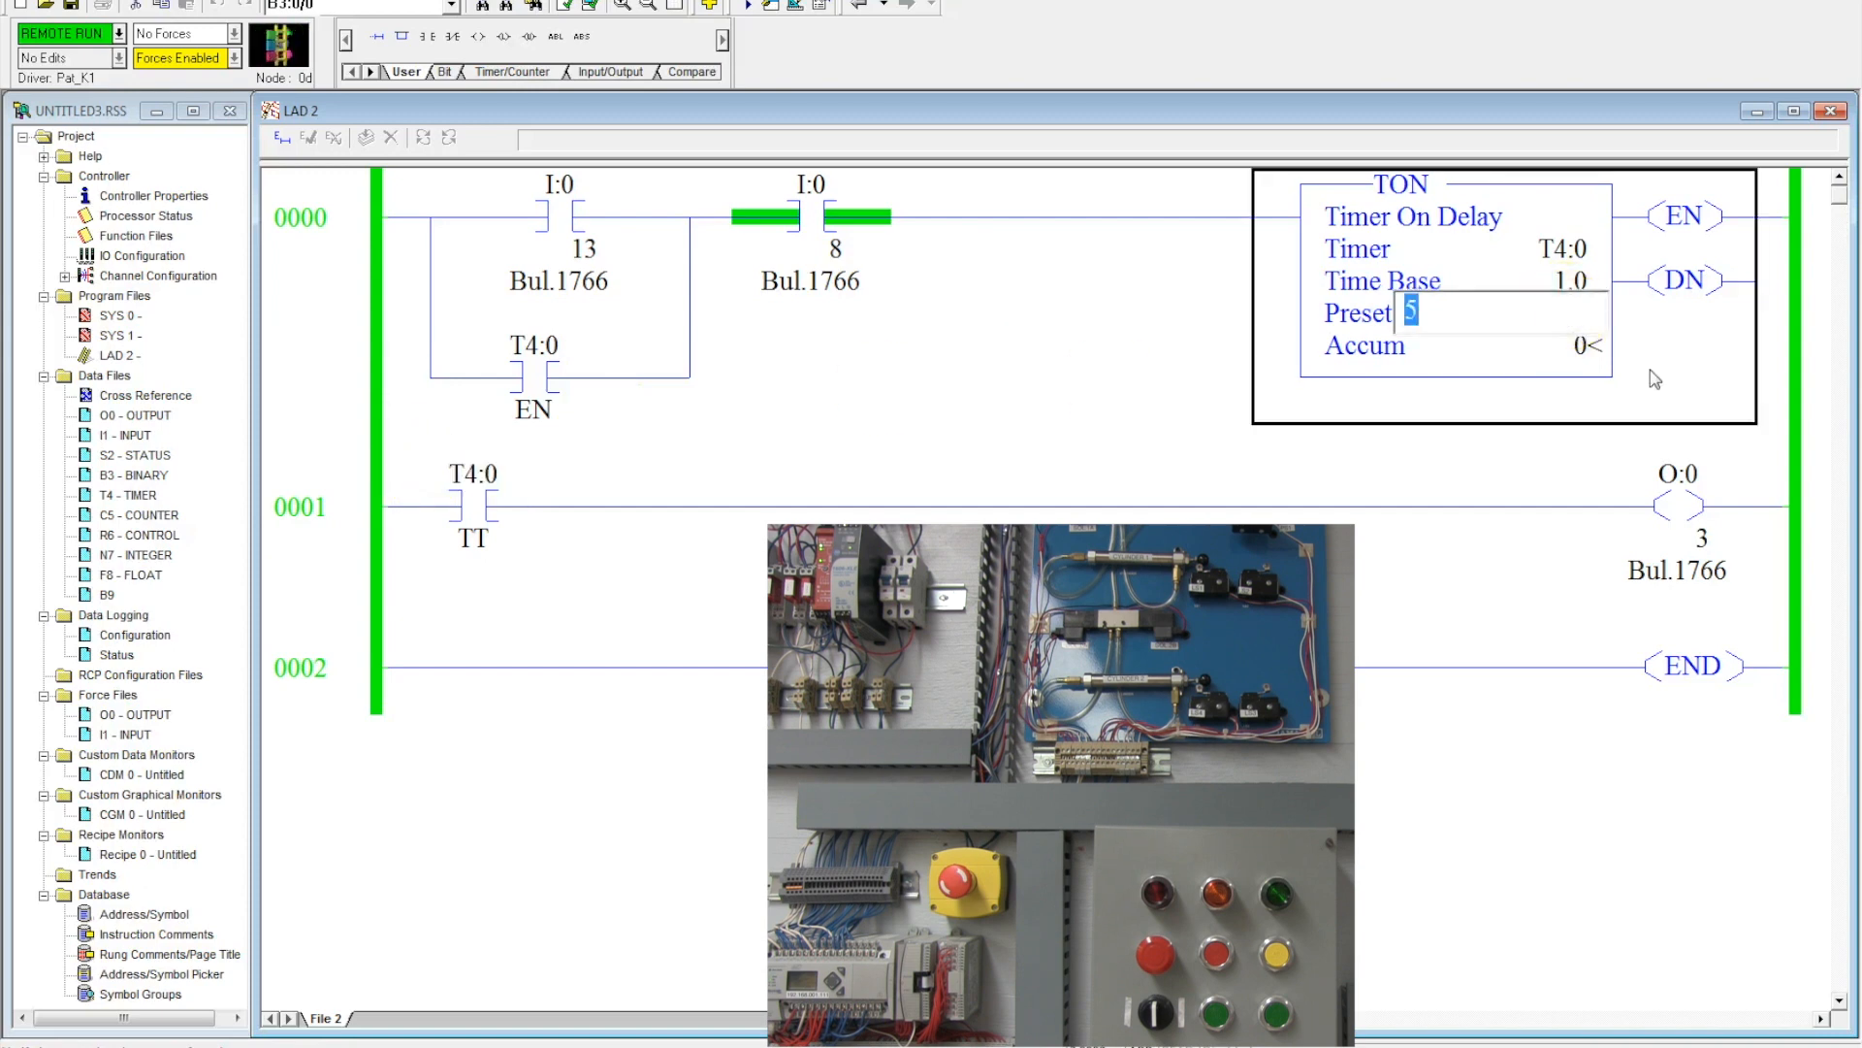
Step: Enter 10 as the T4:0 preset while online
type("10")
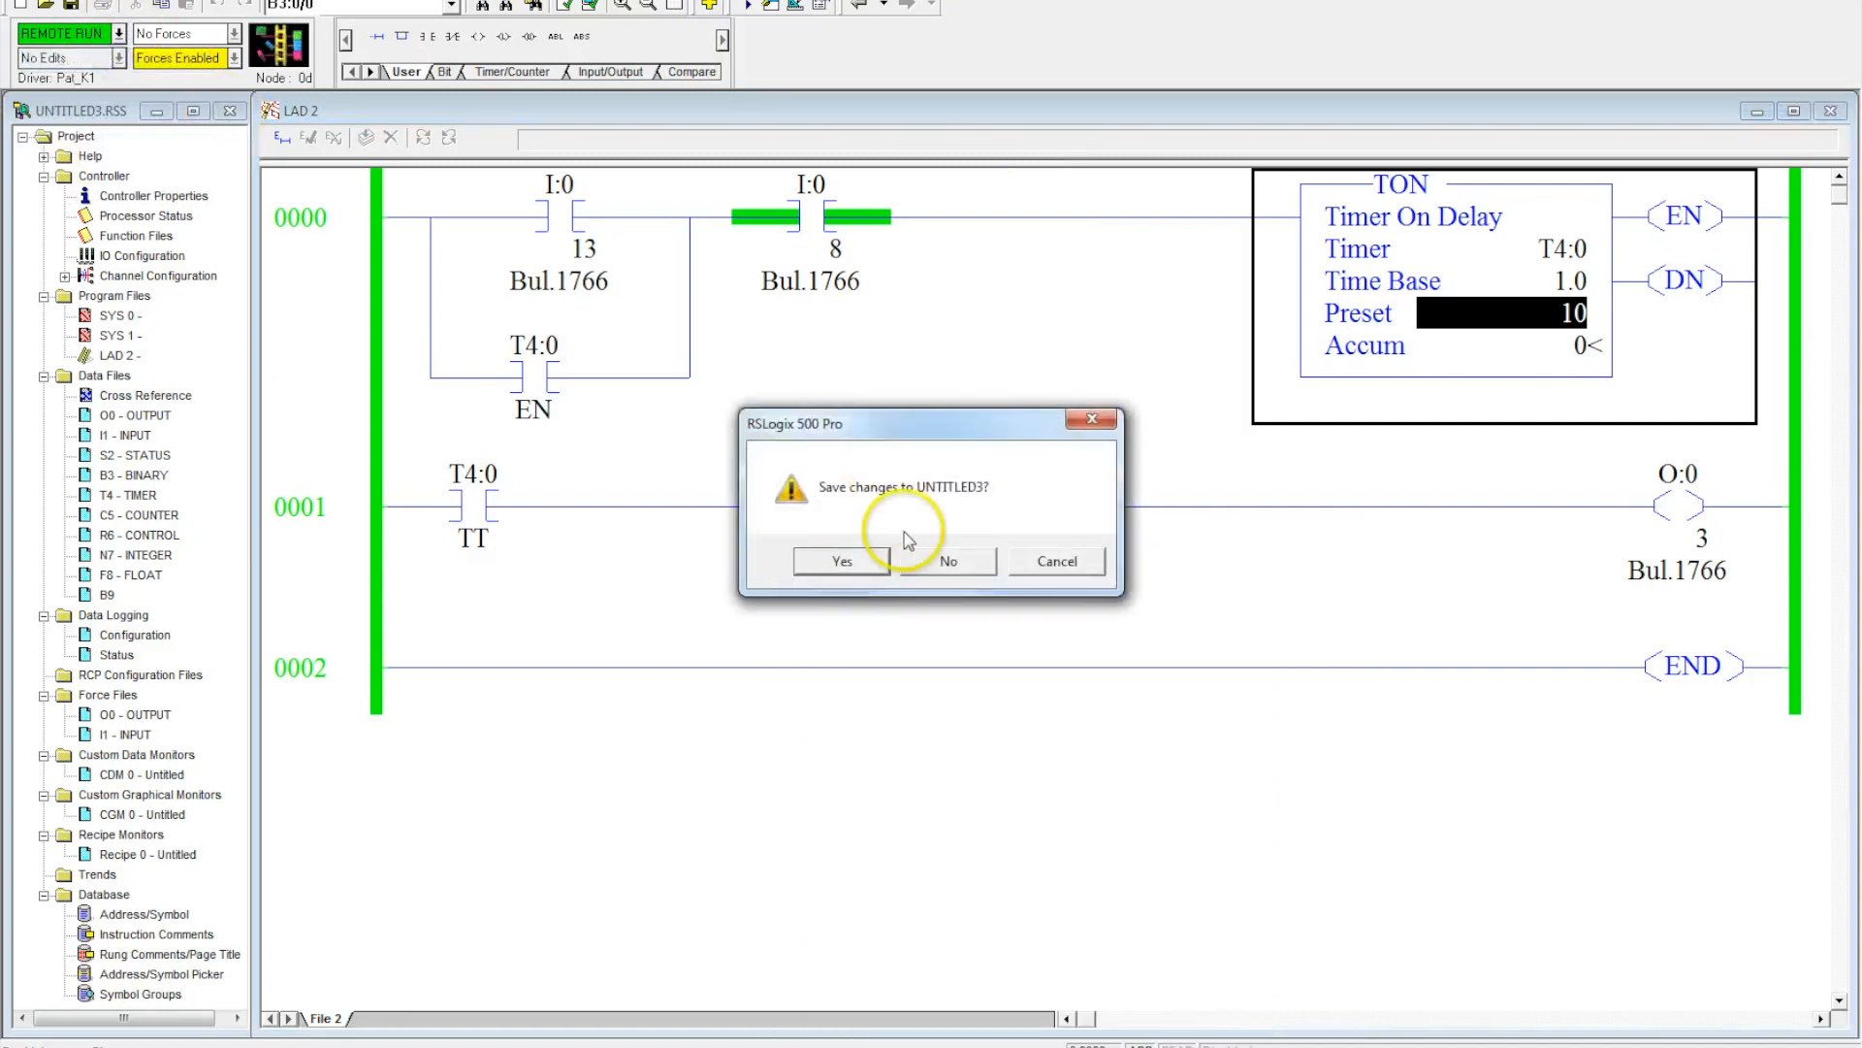
Step: Answer the save prompt, then readdress rung 0001's contact to T4:0/DN
left_click(948, 561)
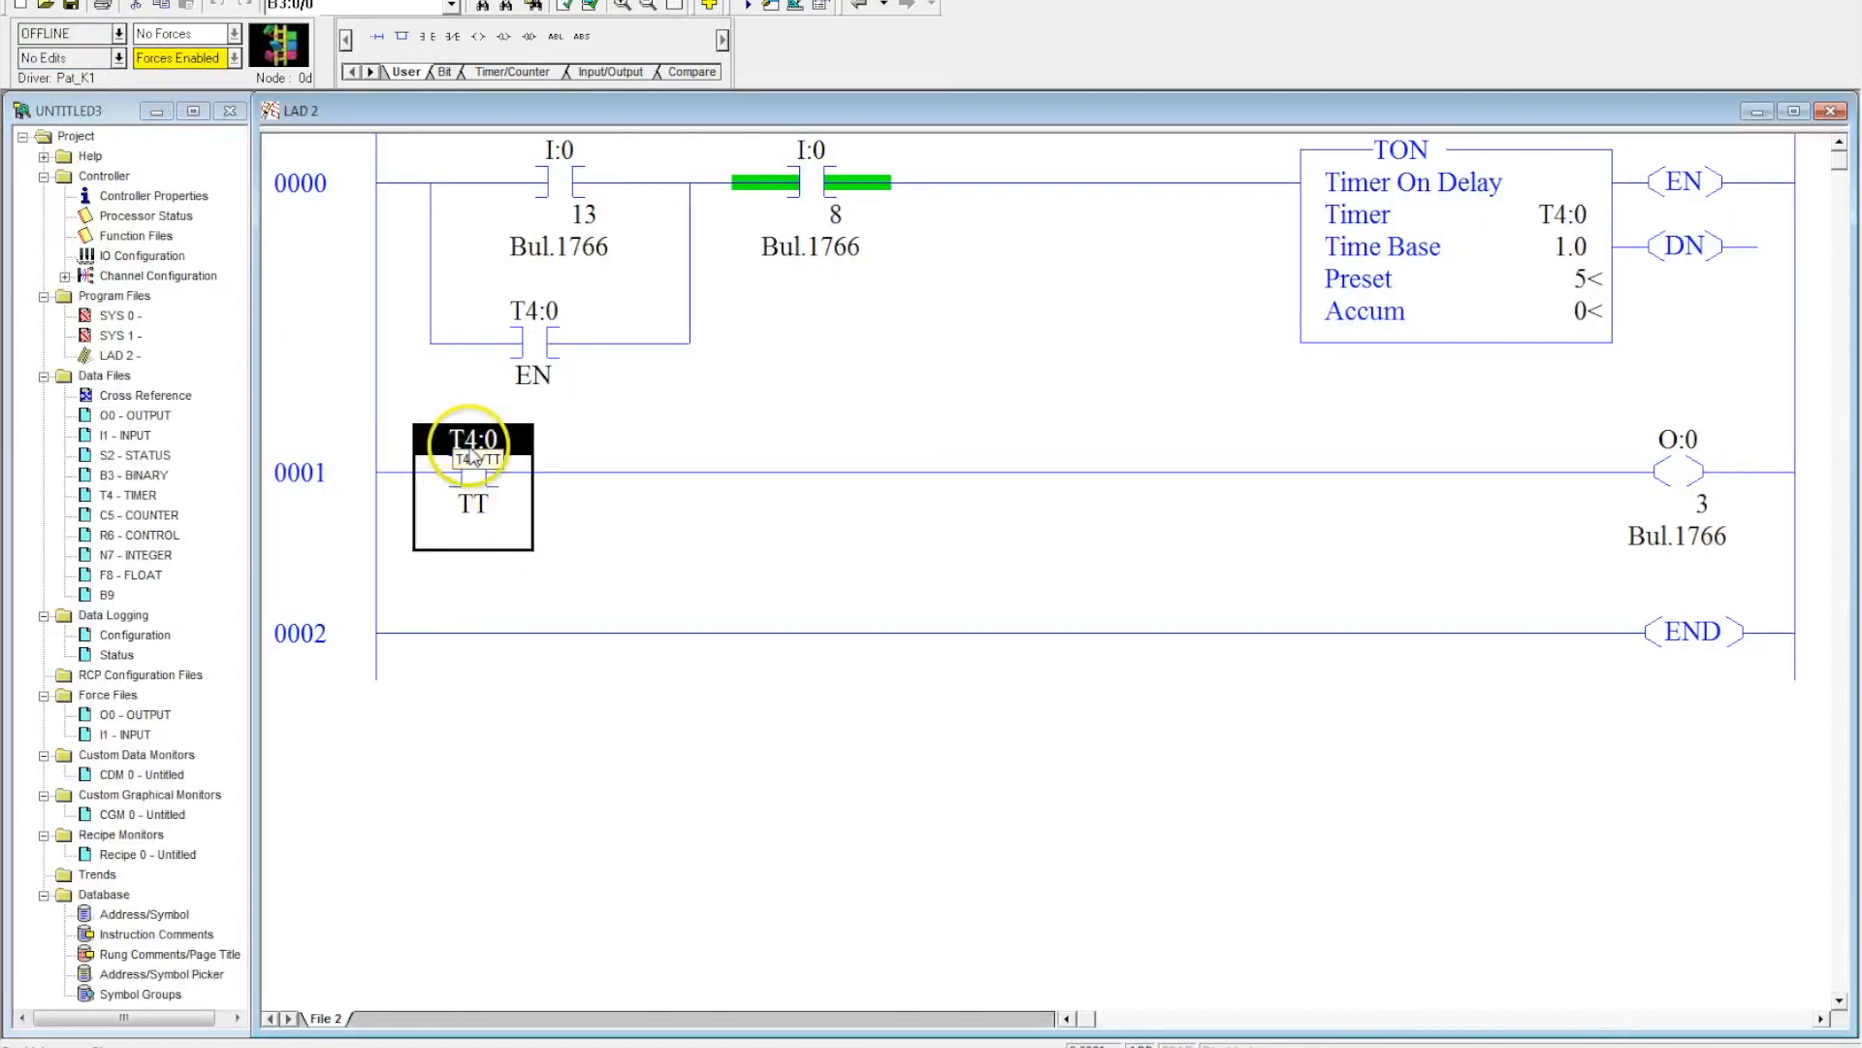
double_click(473, 439)
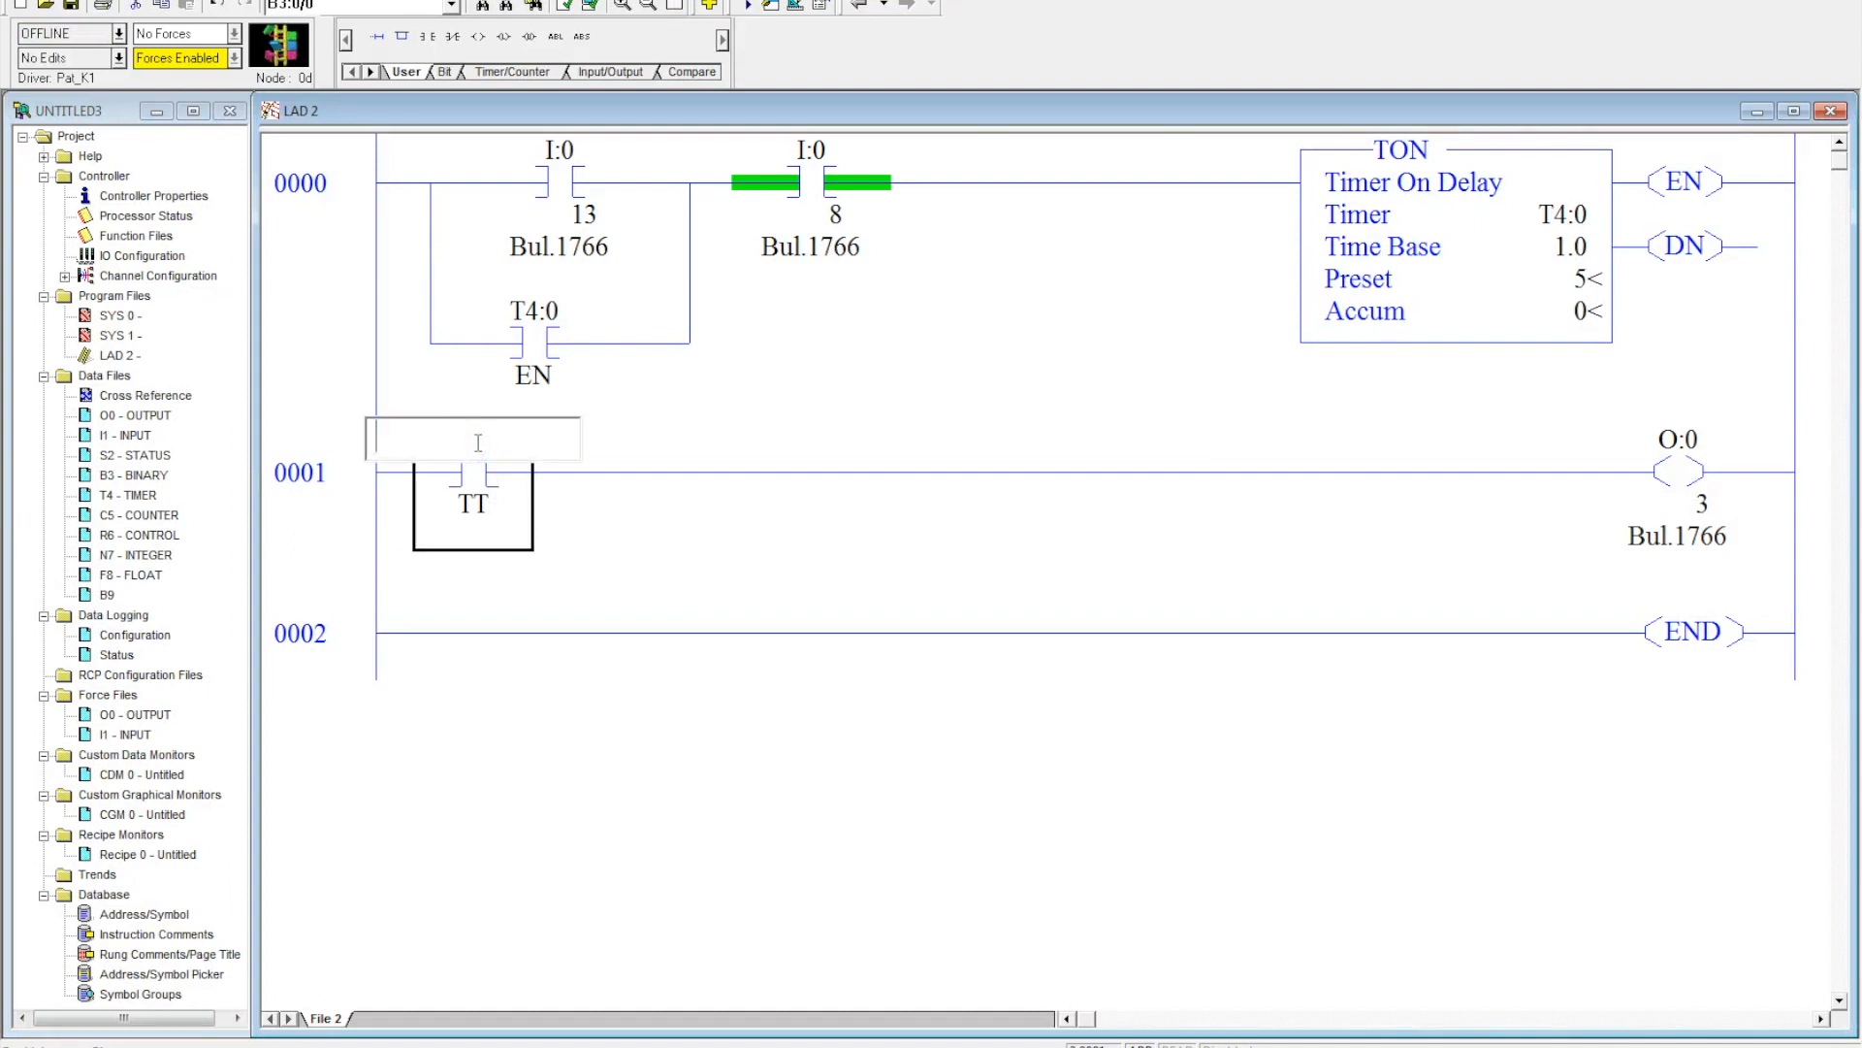
left_click(485, 487)
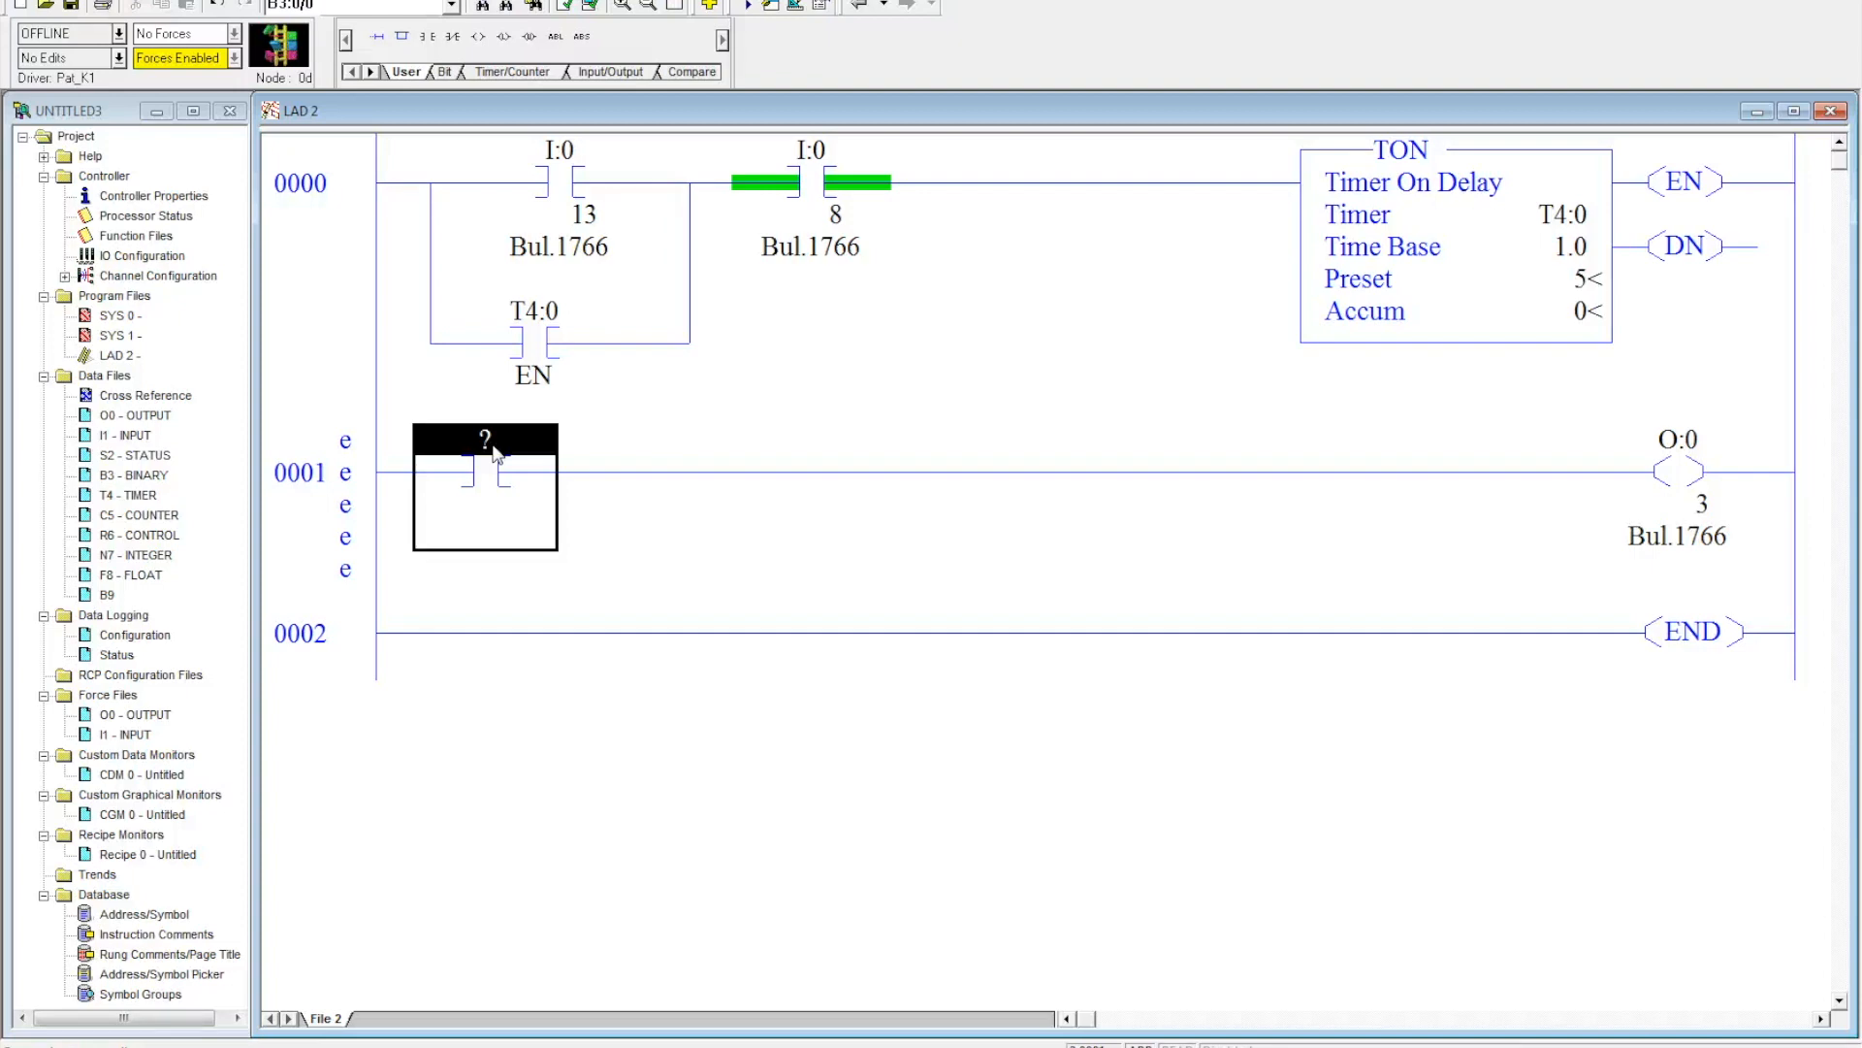
type("T4:0")
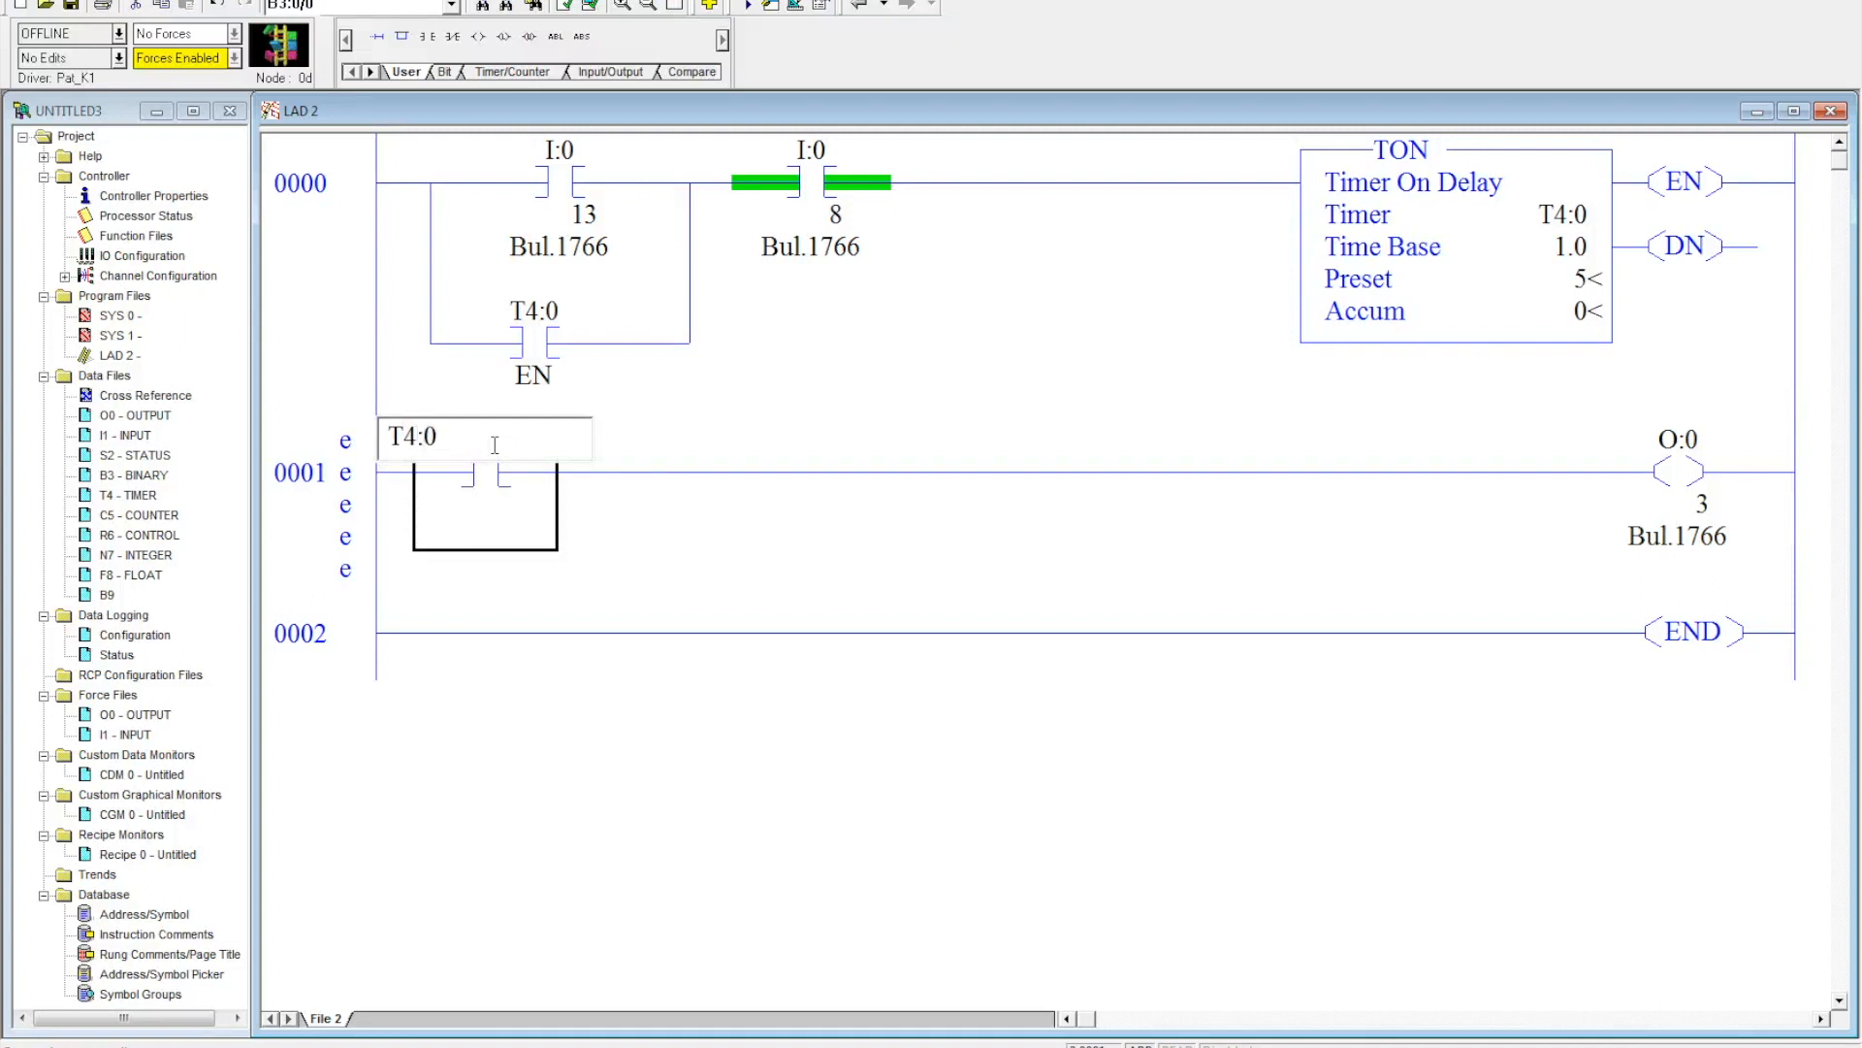
type("/DN")
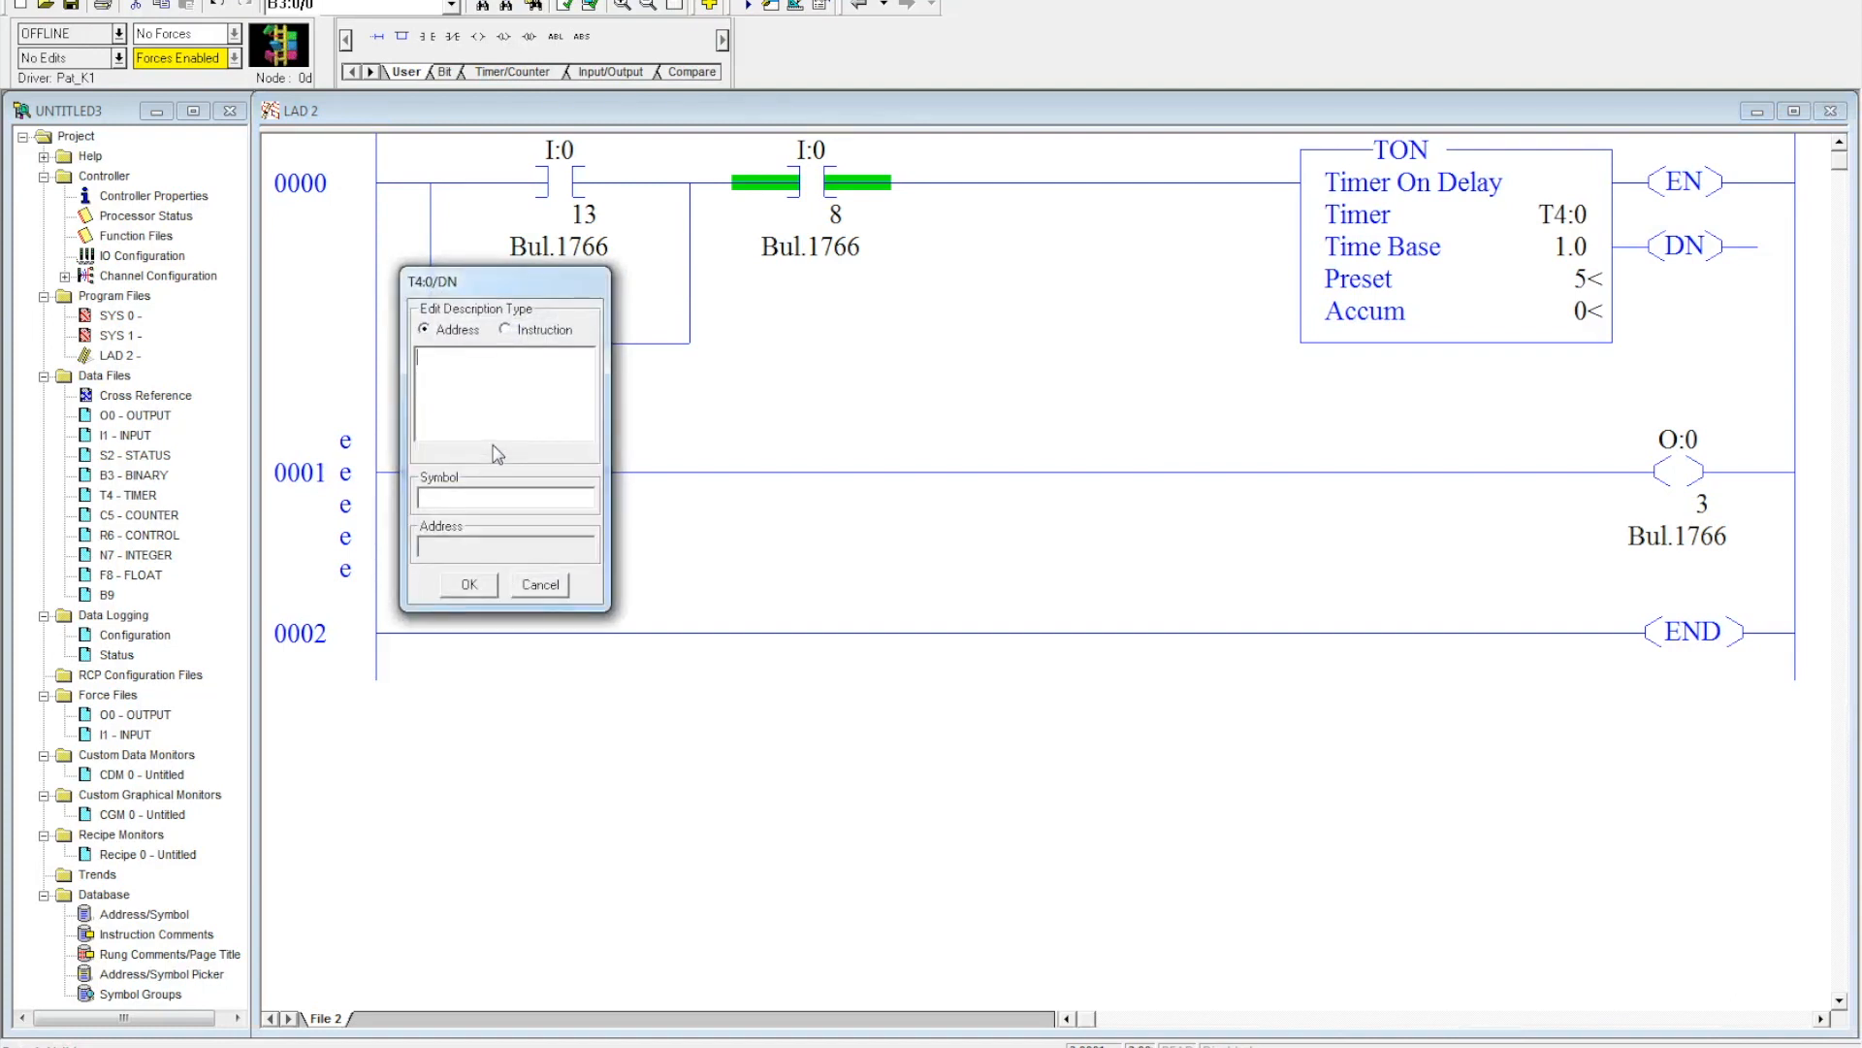
left_click(465, 584)
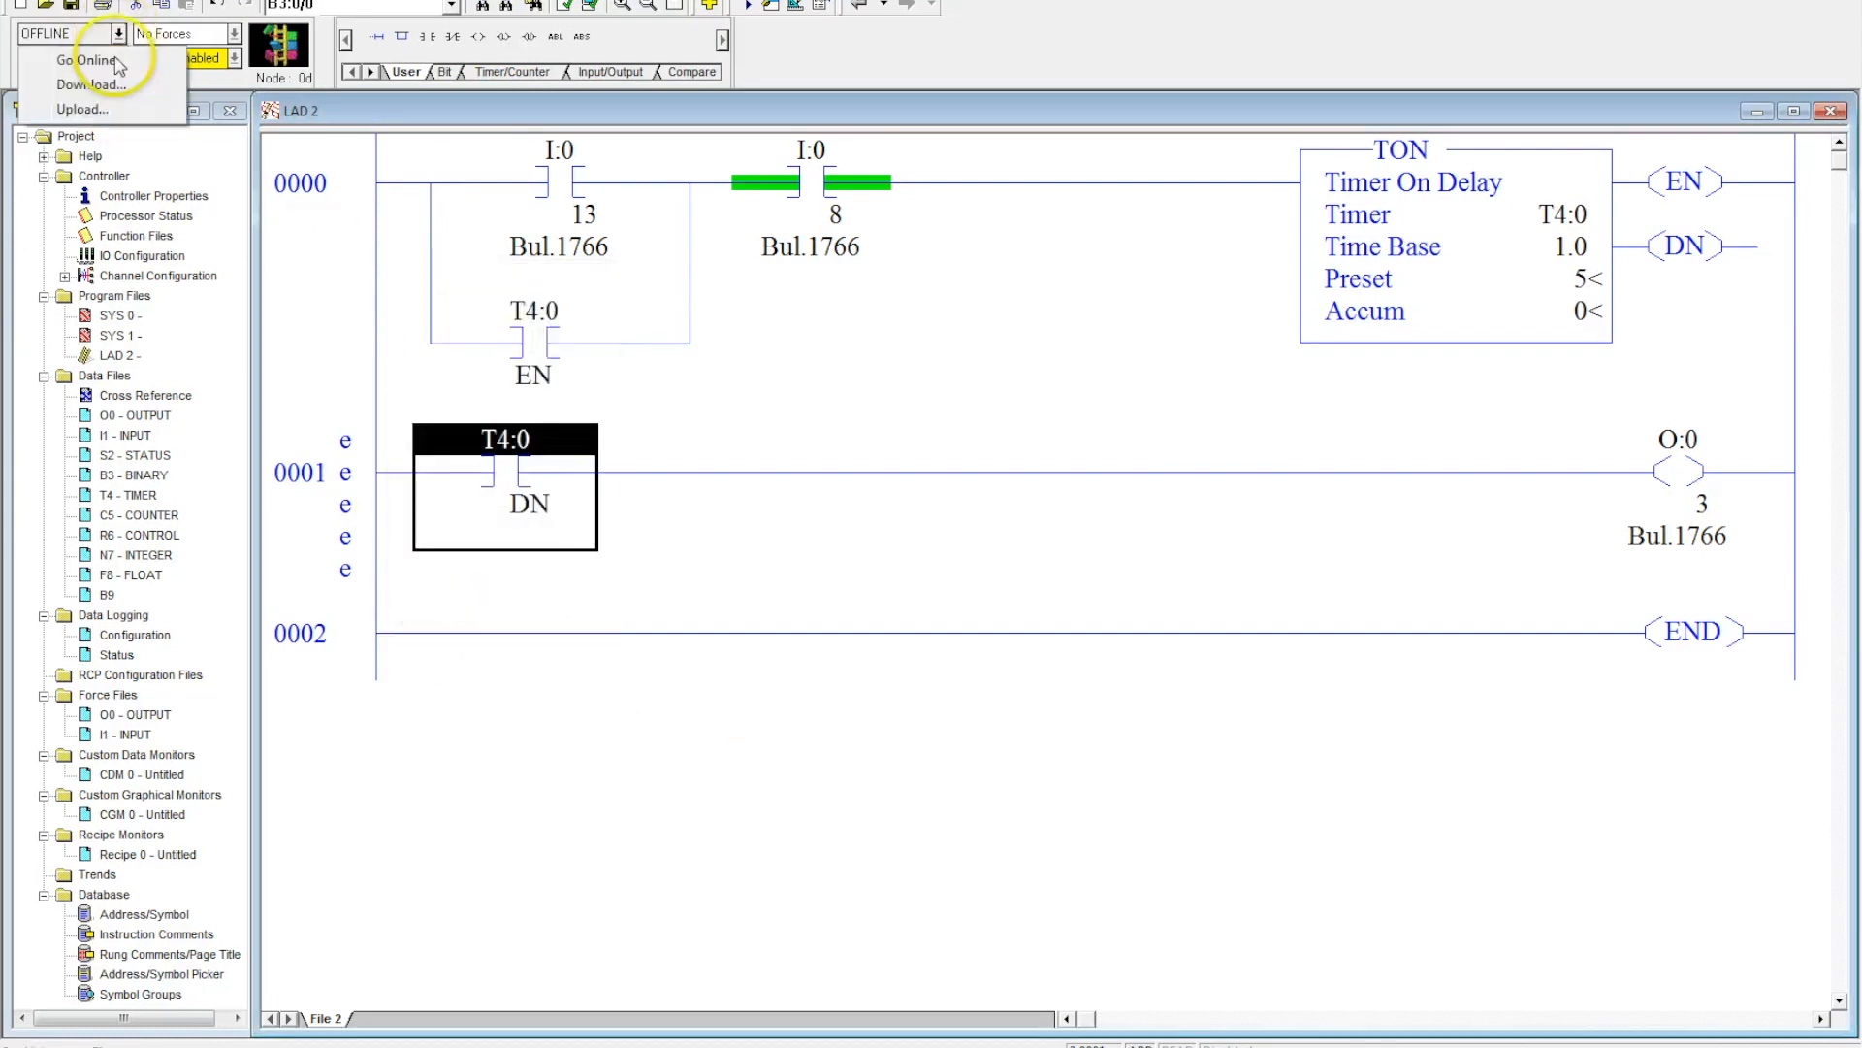
Step: Go online to run the T4:0/DN program, then return offline
left_click(80, 60)
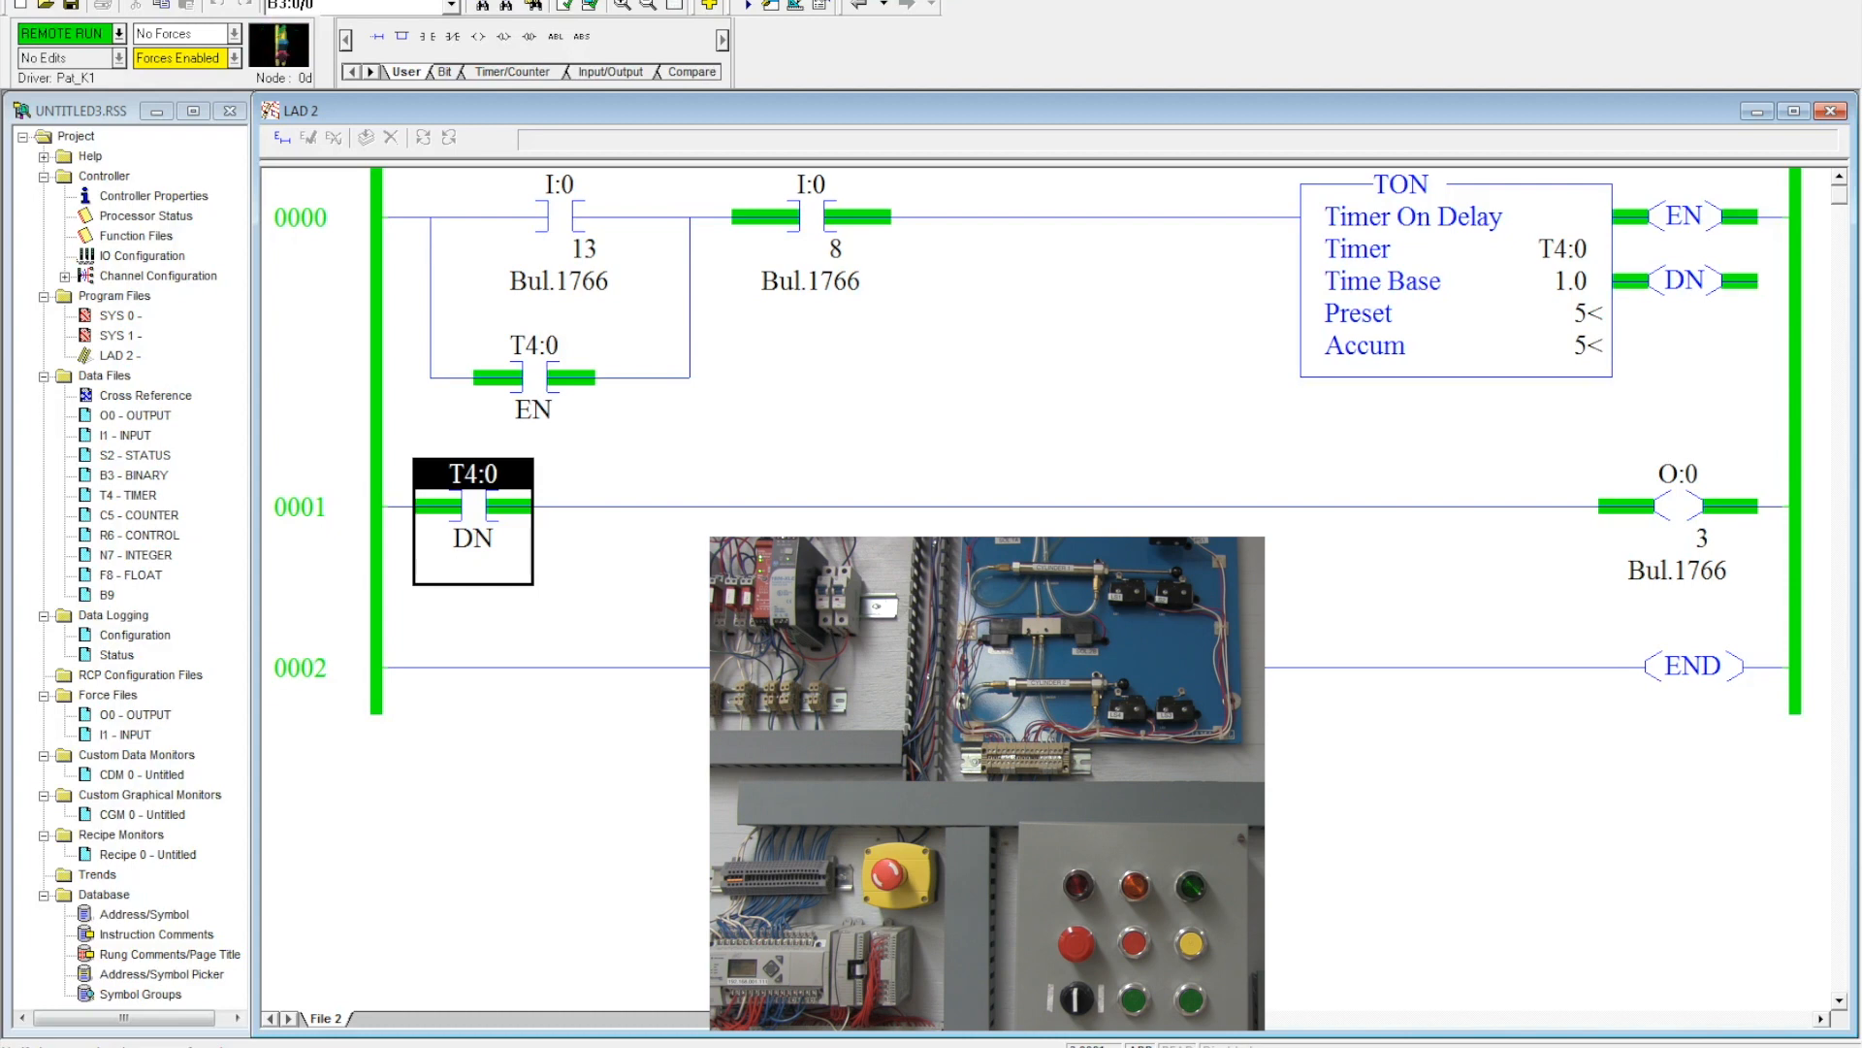
left_click(1147, 962)
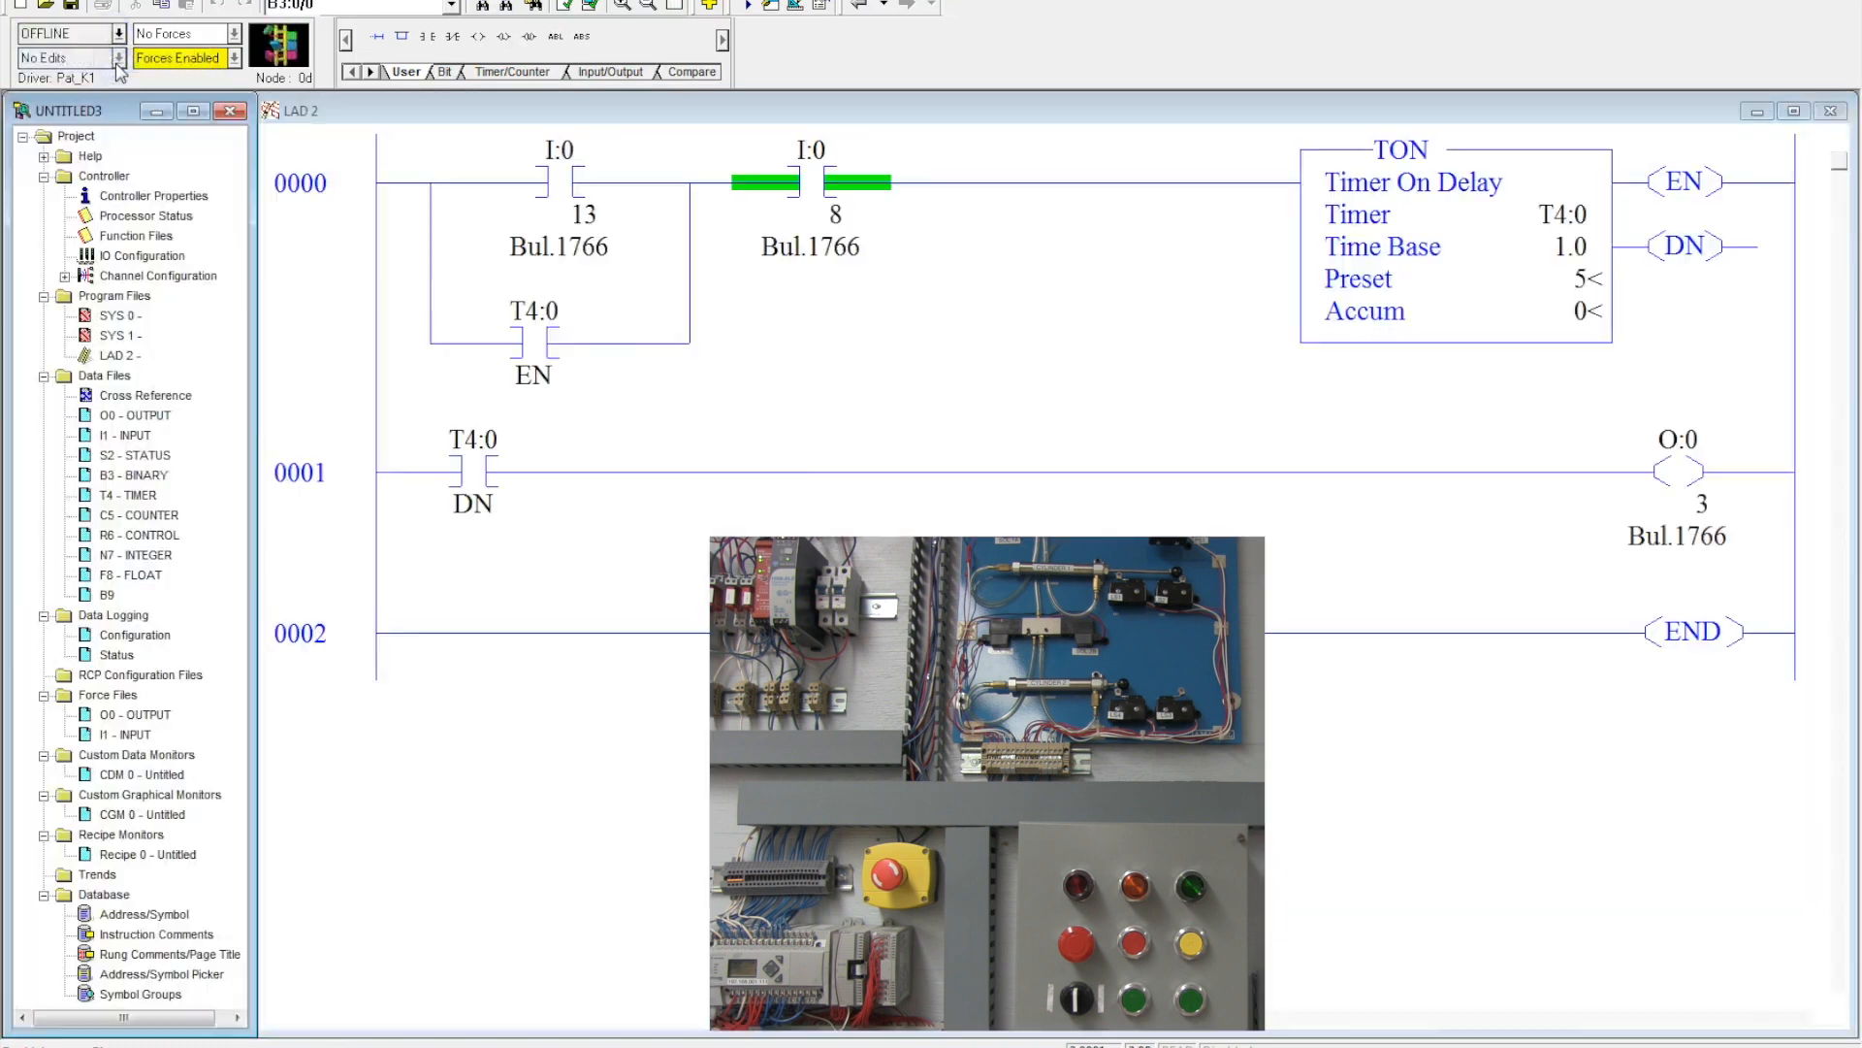
Step: Give timer T4:0 a 0.01 time base and preset 750, and change T4:0/DN to XIO
left_click(473, 472)
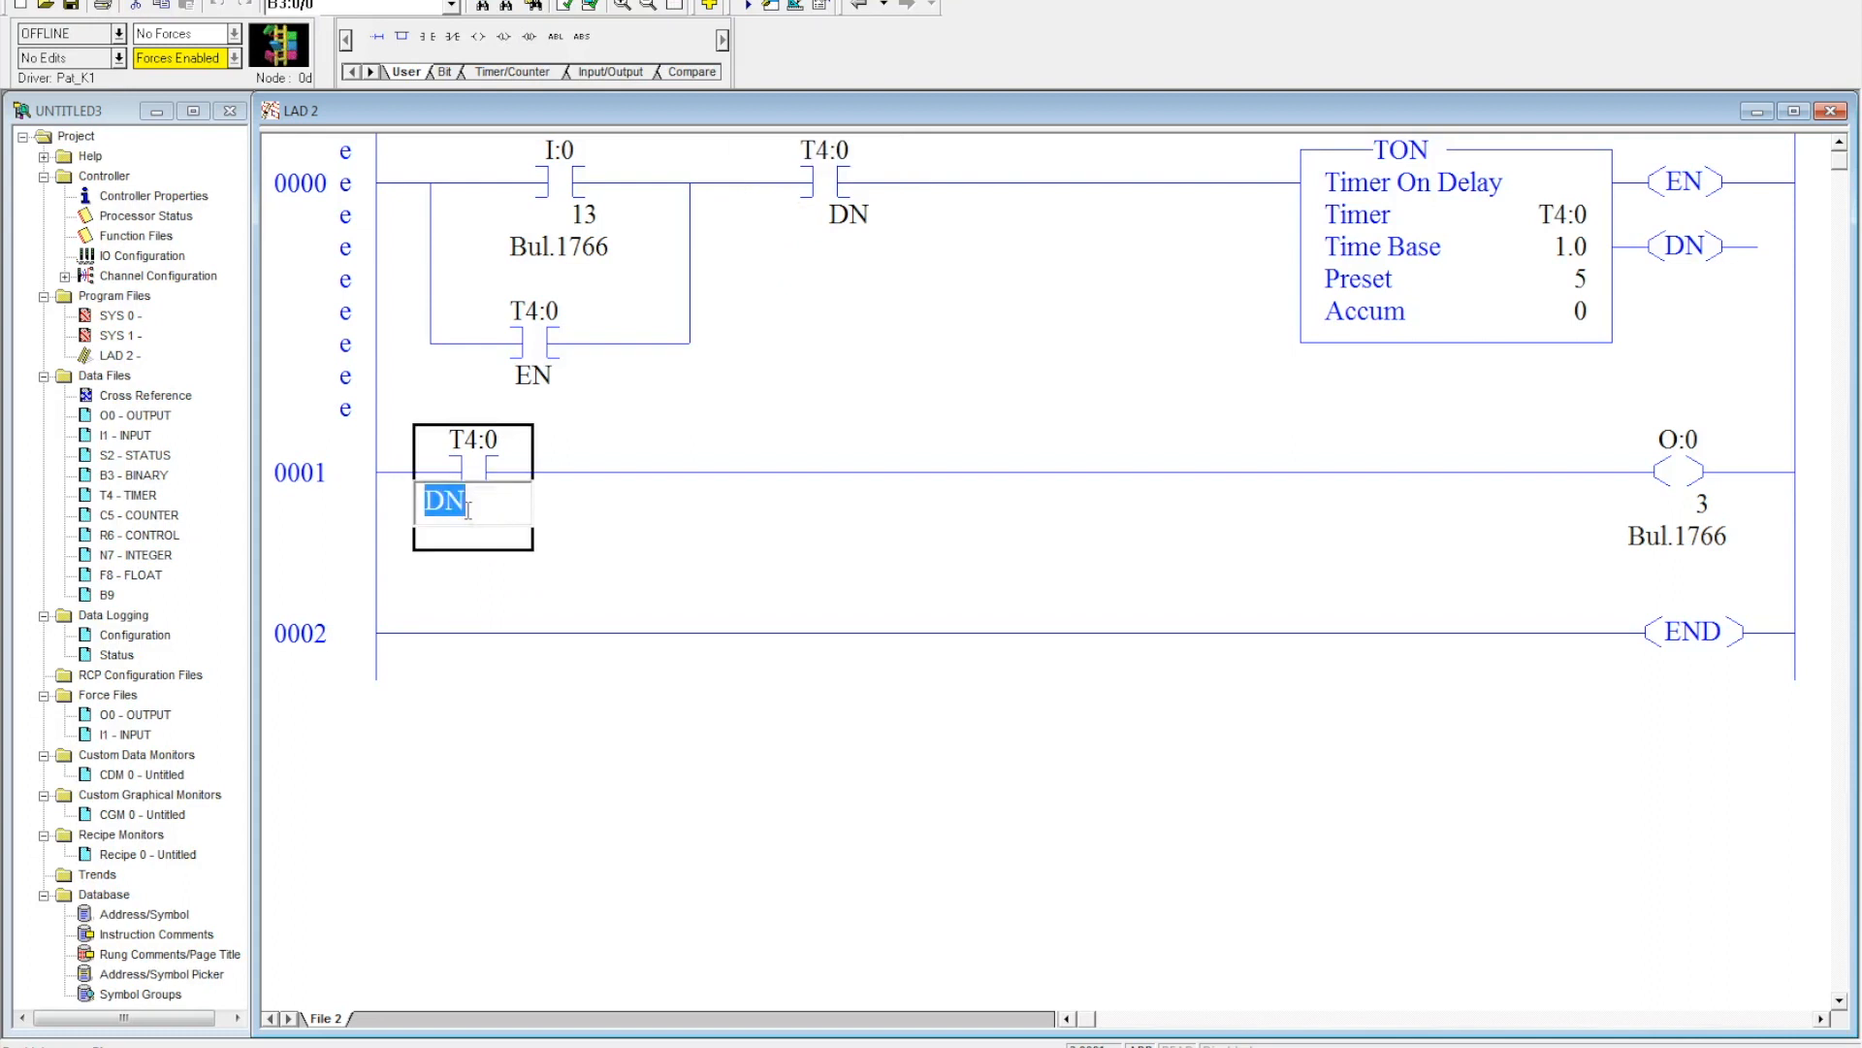
double_click(446, 501)
type("TT")
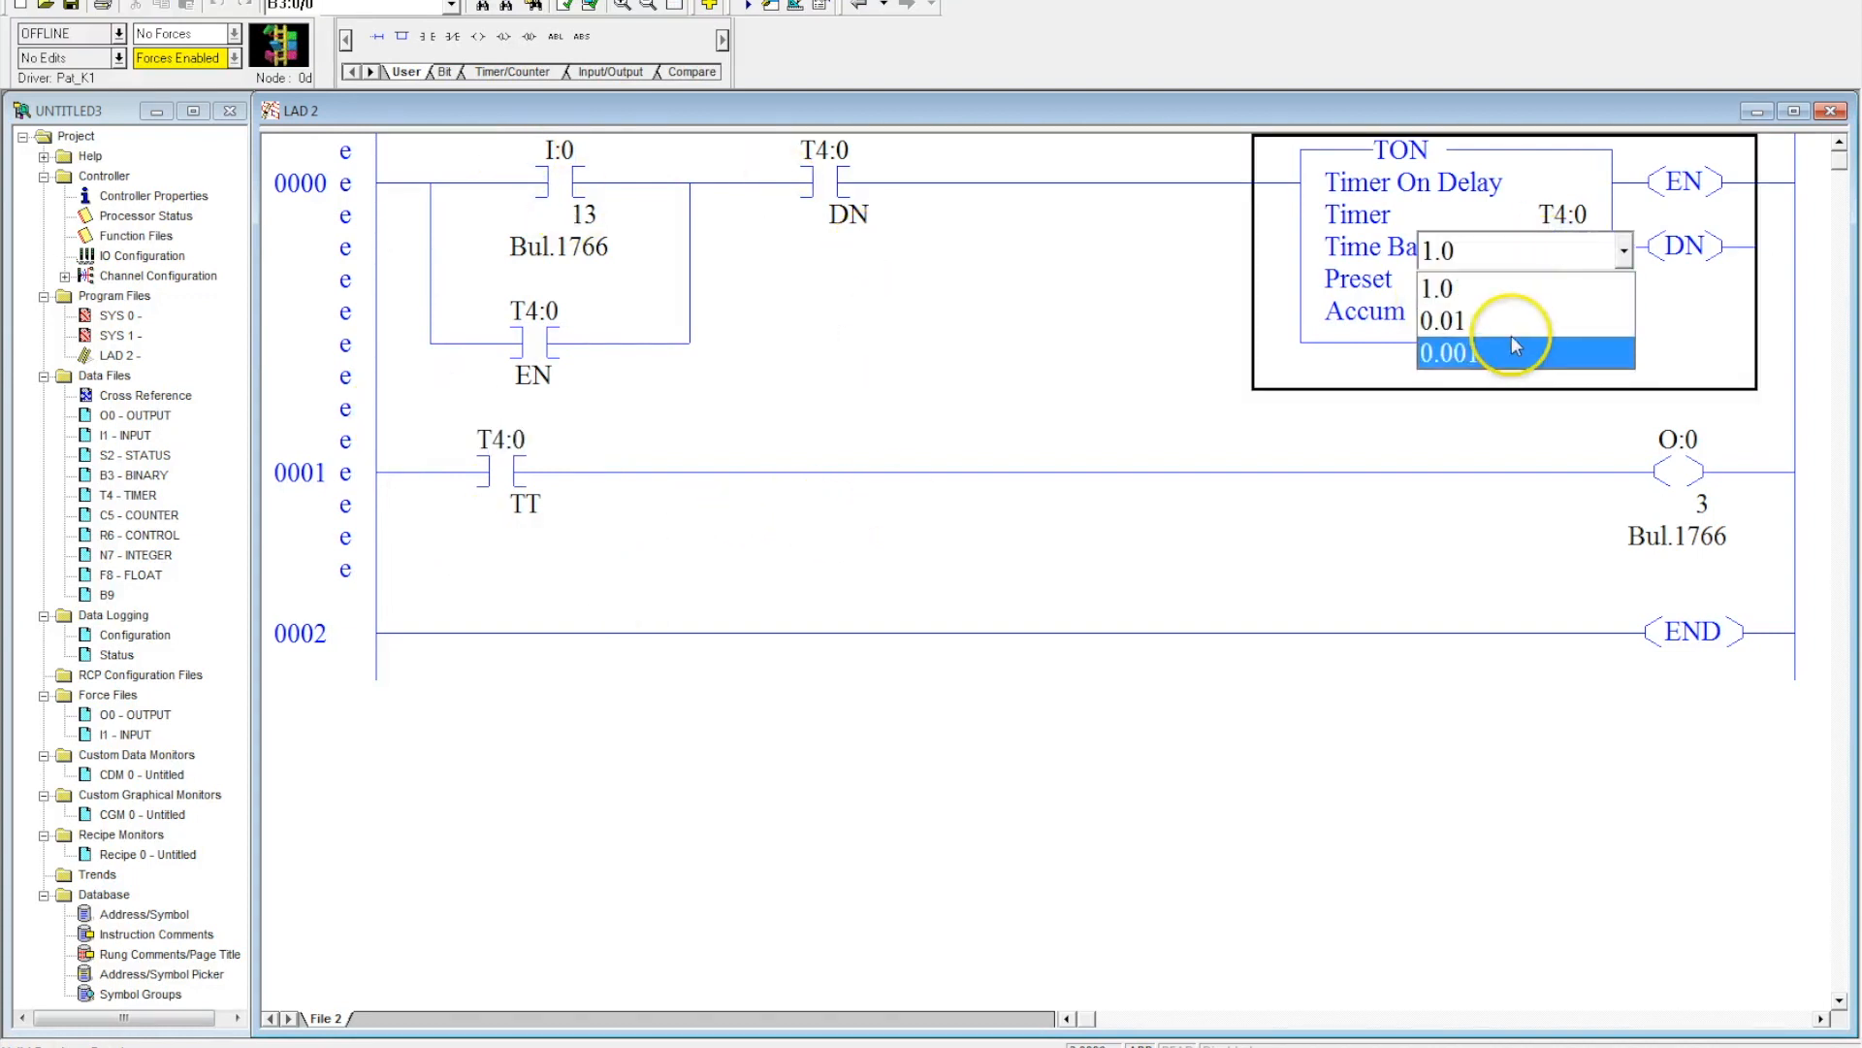
left_click(1443, 320)
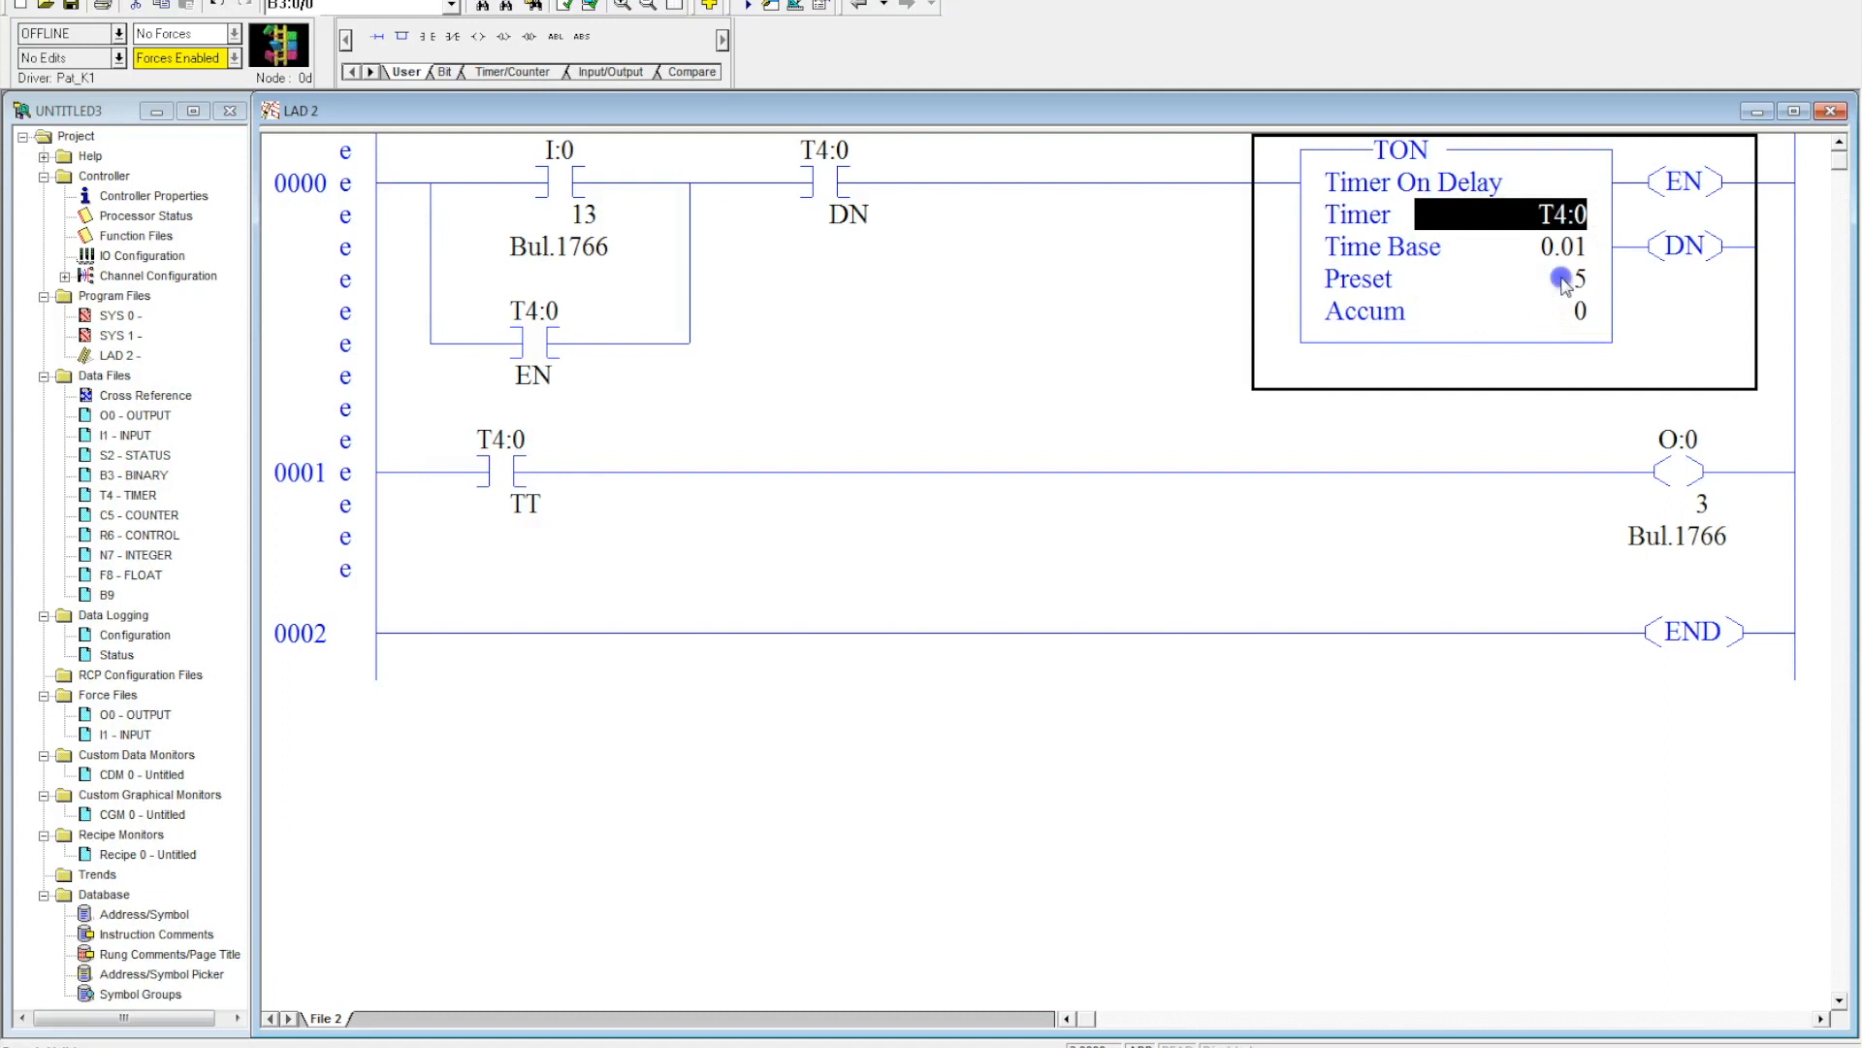
type("750")
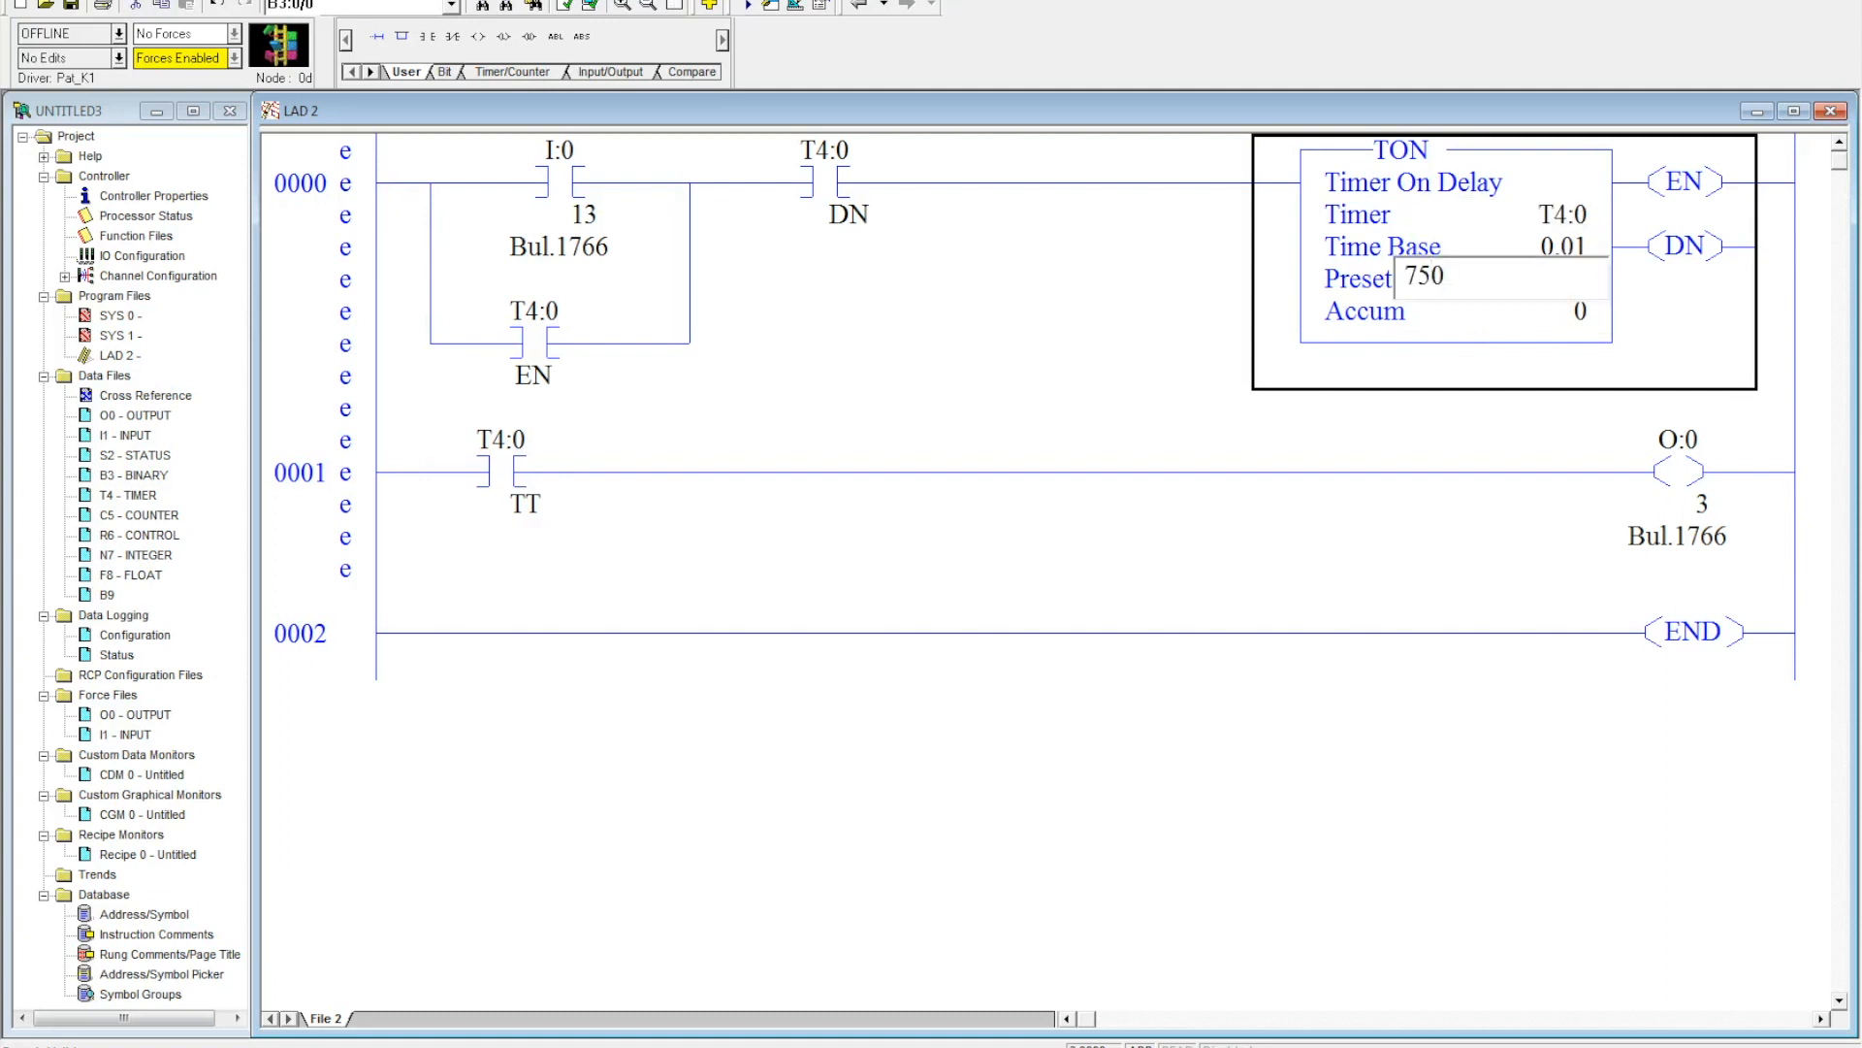
left_click(1419, 310)
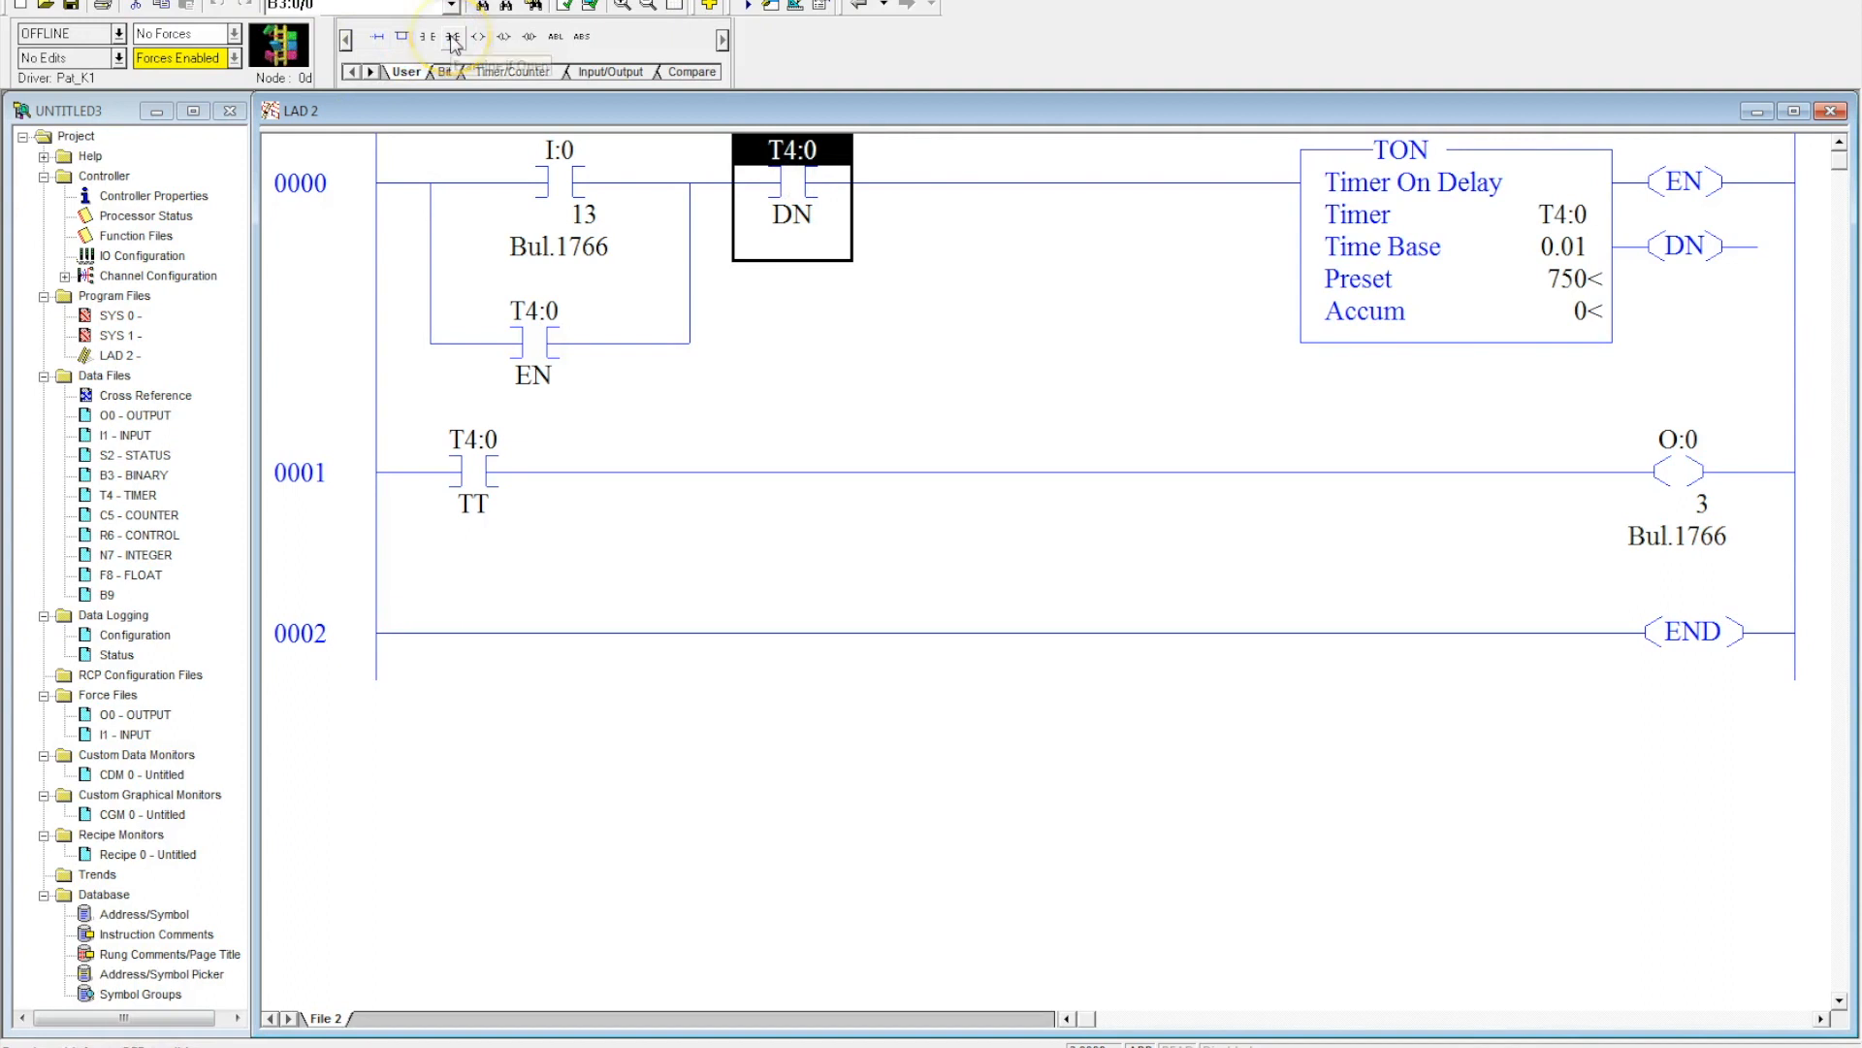
right_click(791, 196)
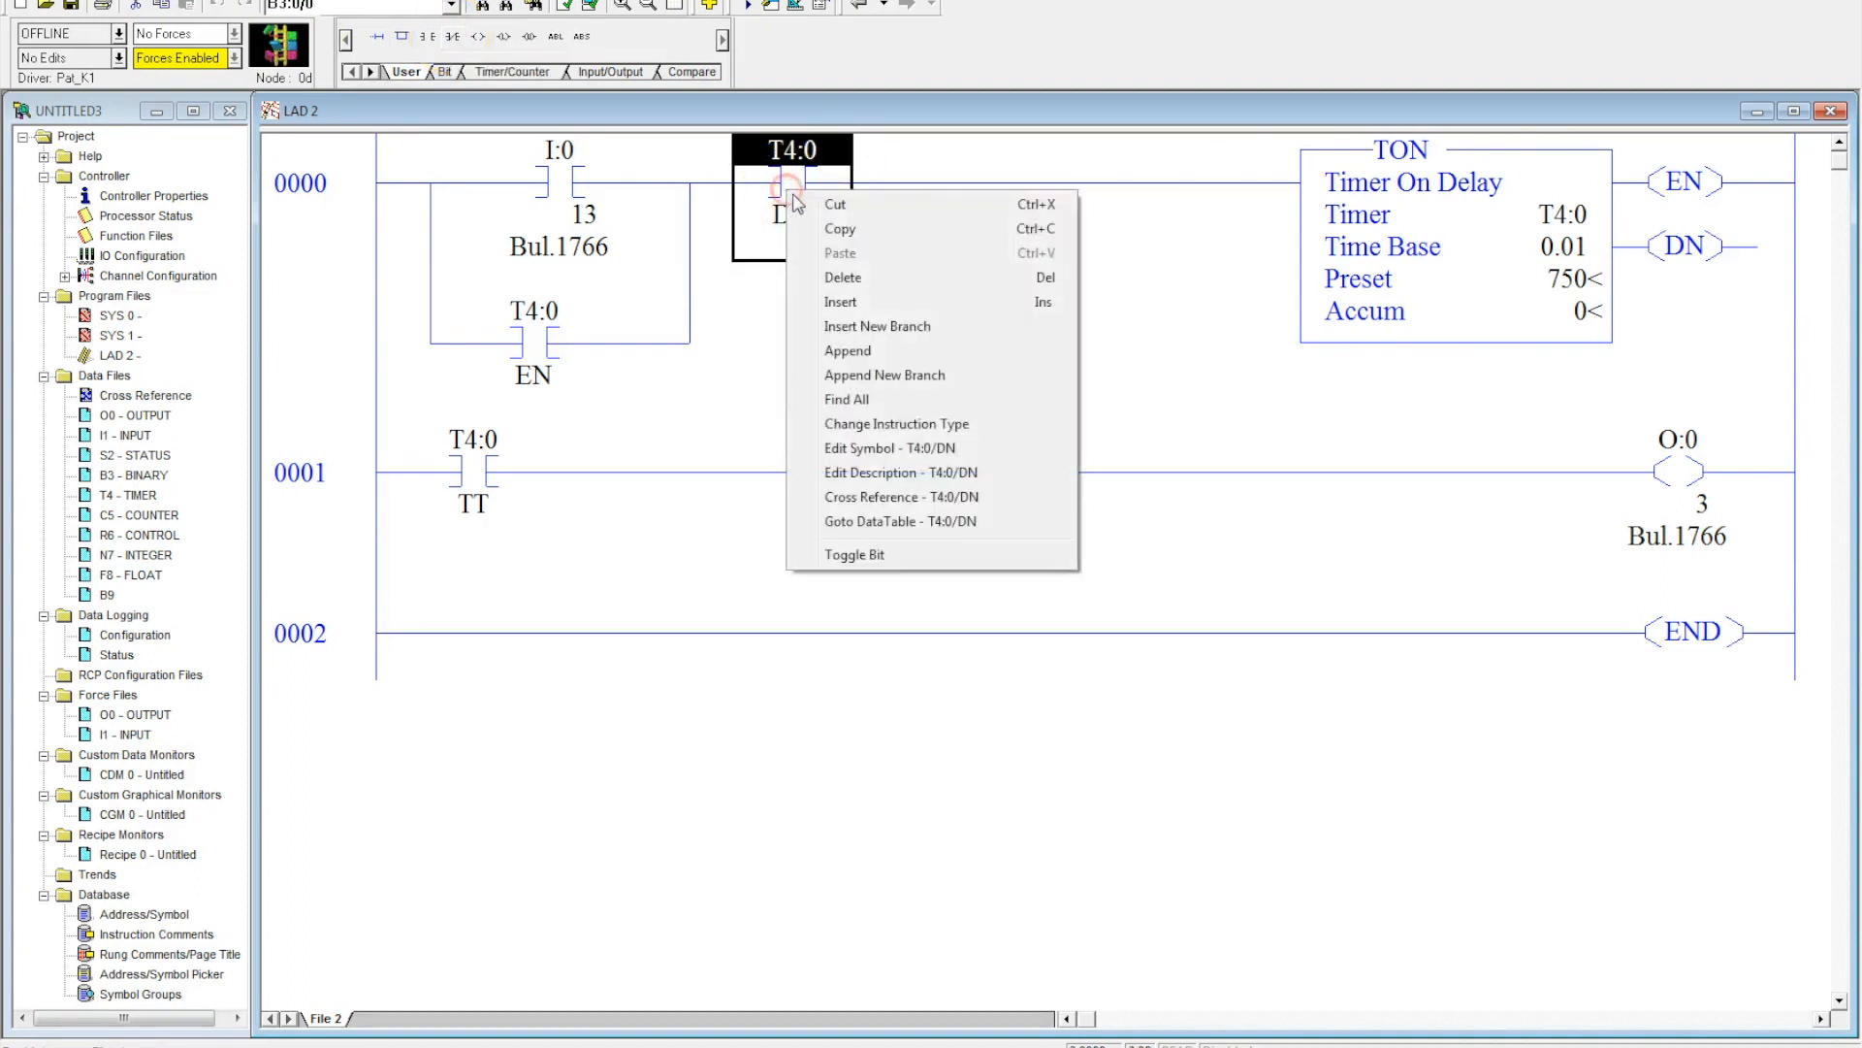
left_click(896, 423)
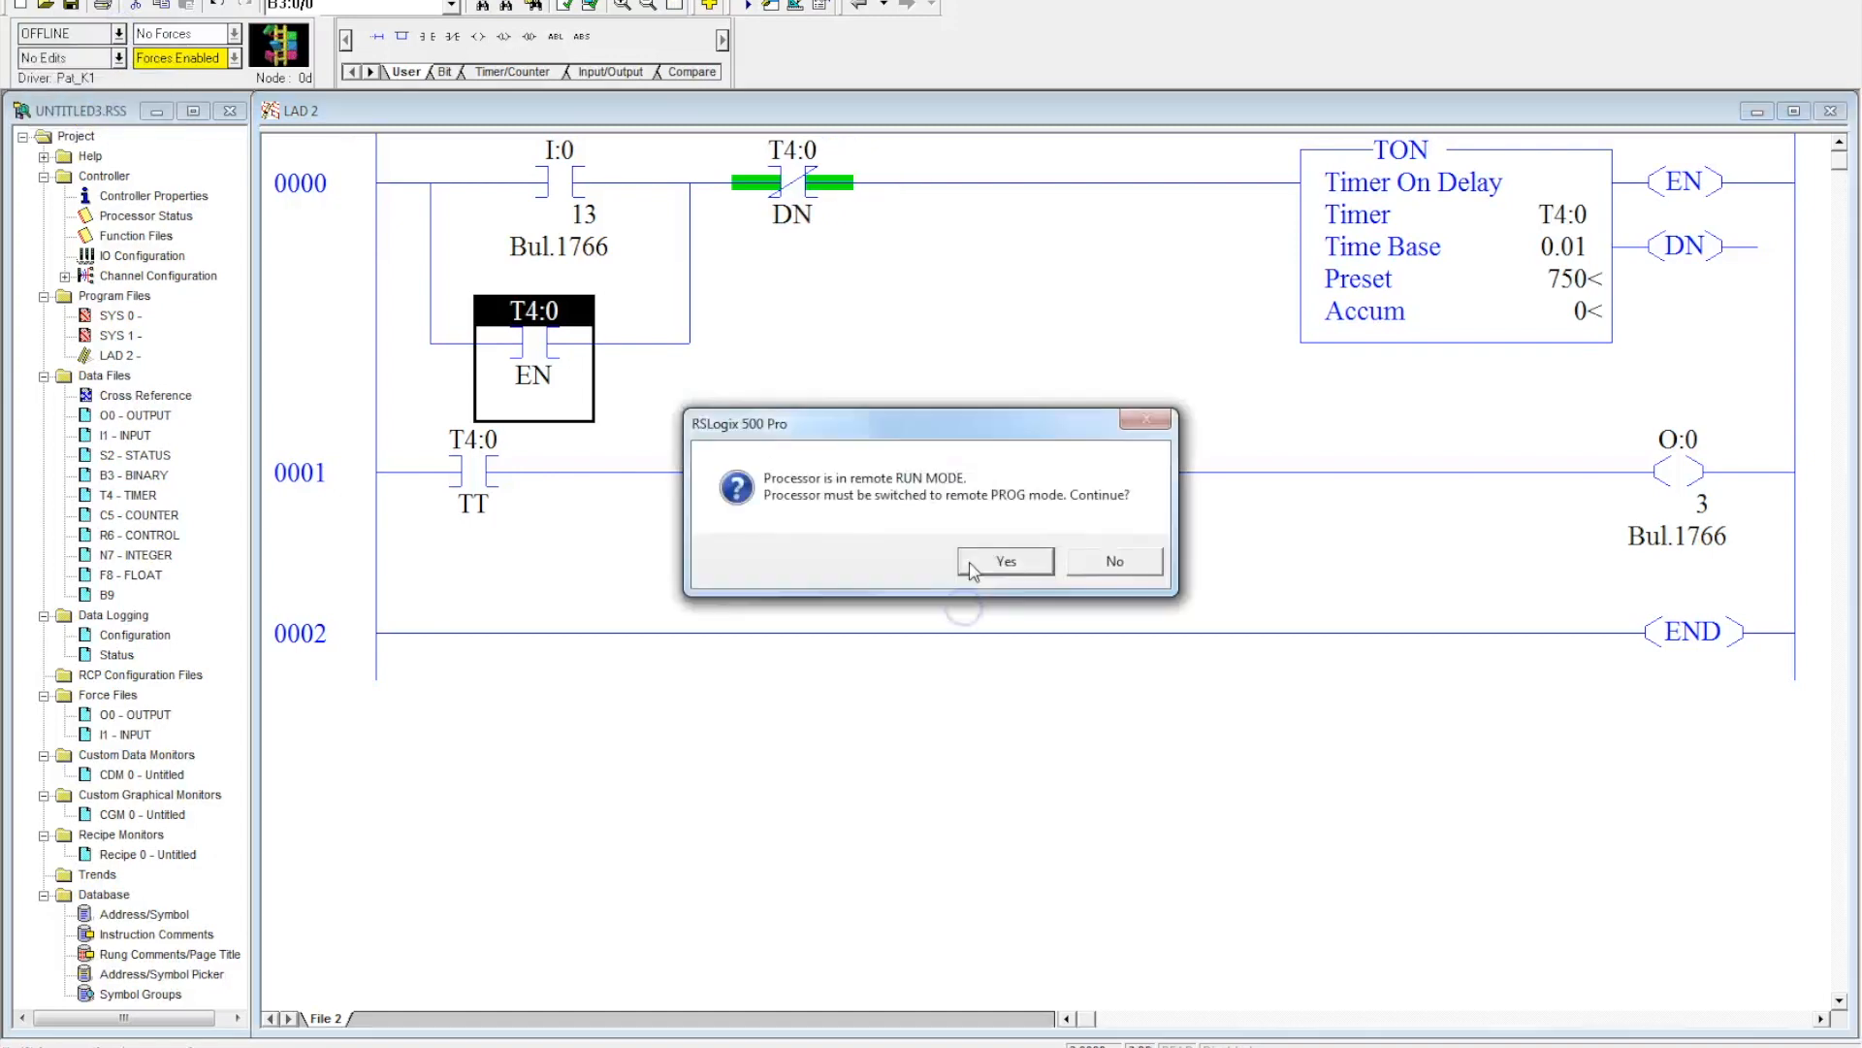
Step: Confirm switching the processor to Remote PROG so the edited ladder can download
left_click(1004, 561)
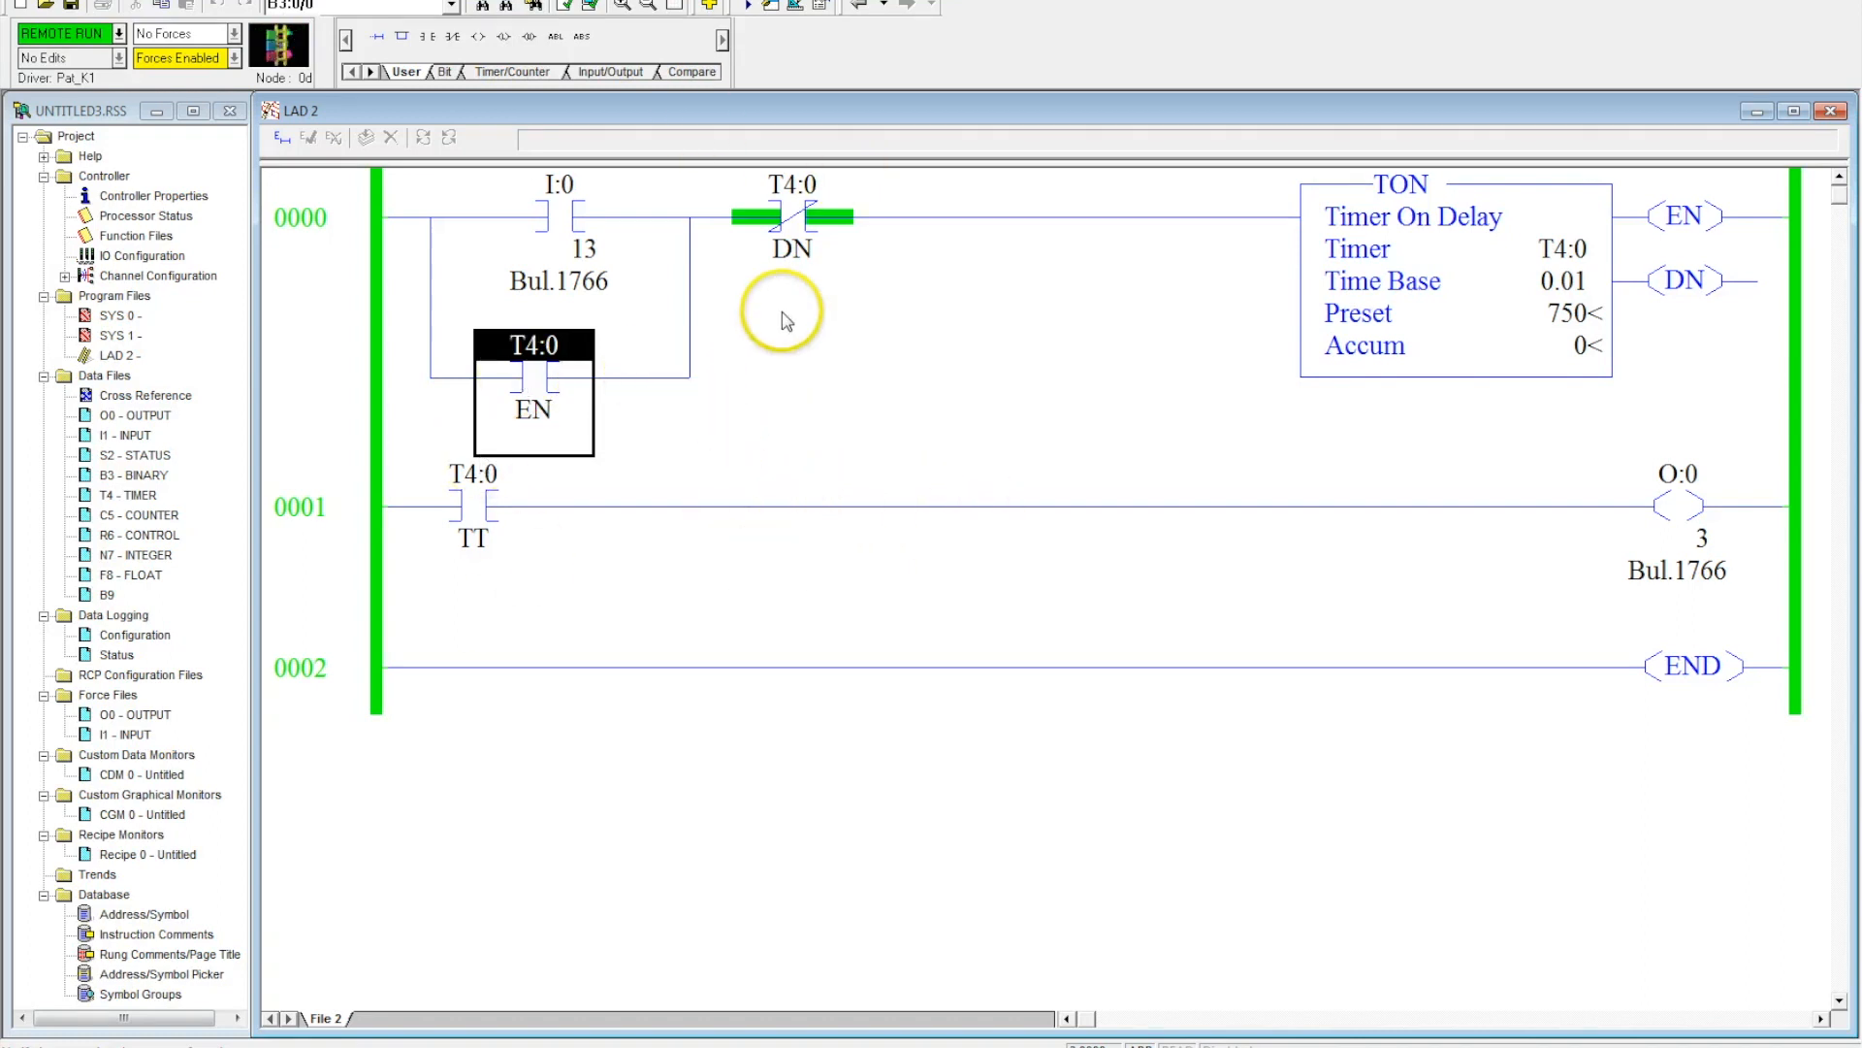
mouse_move(418, 544)
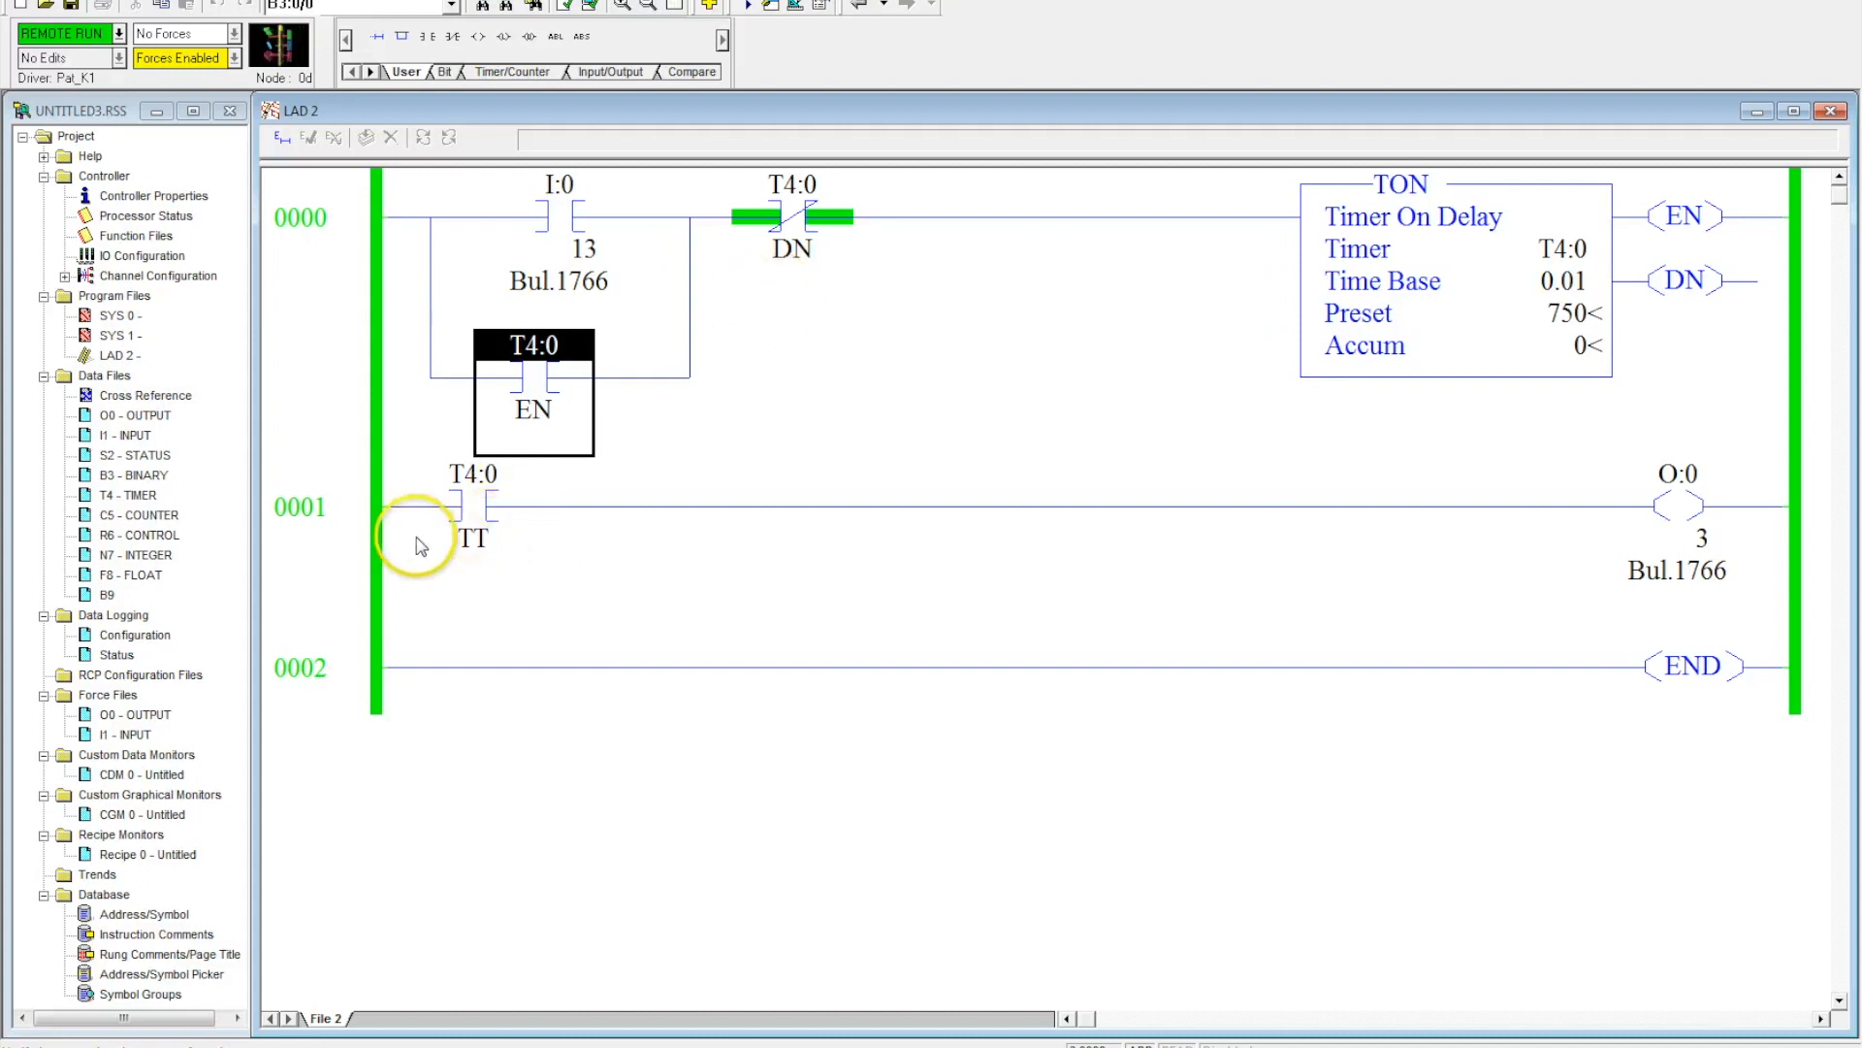
mouse_move(1015, 293)
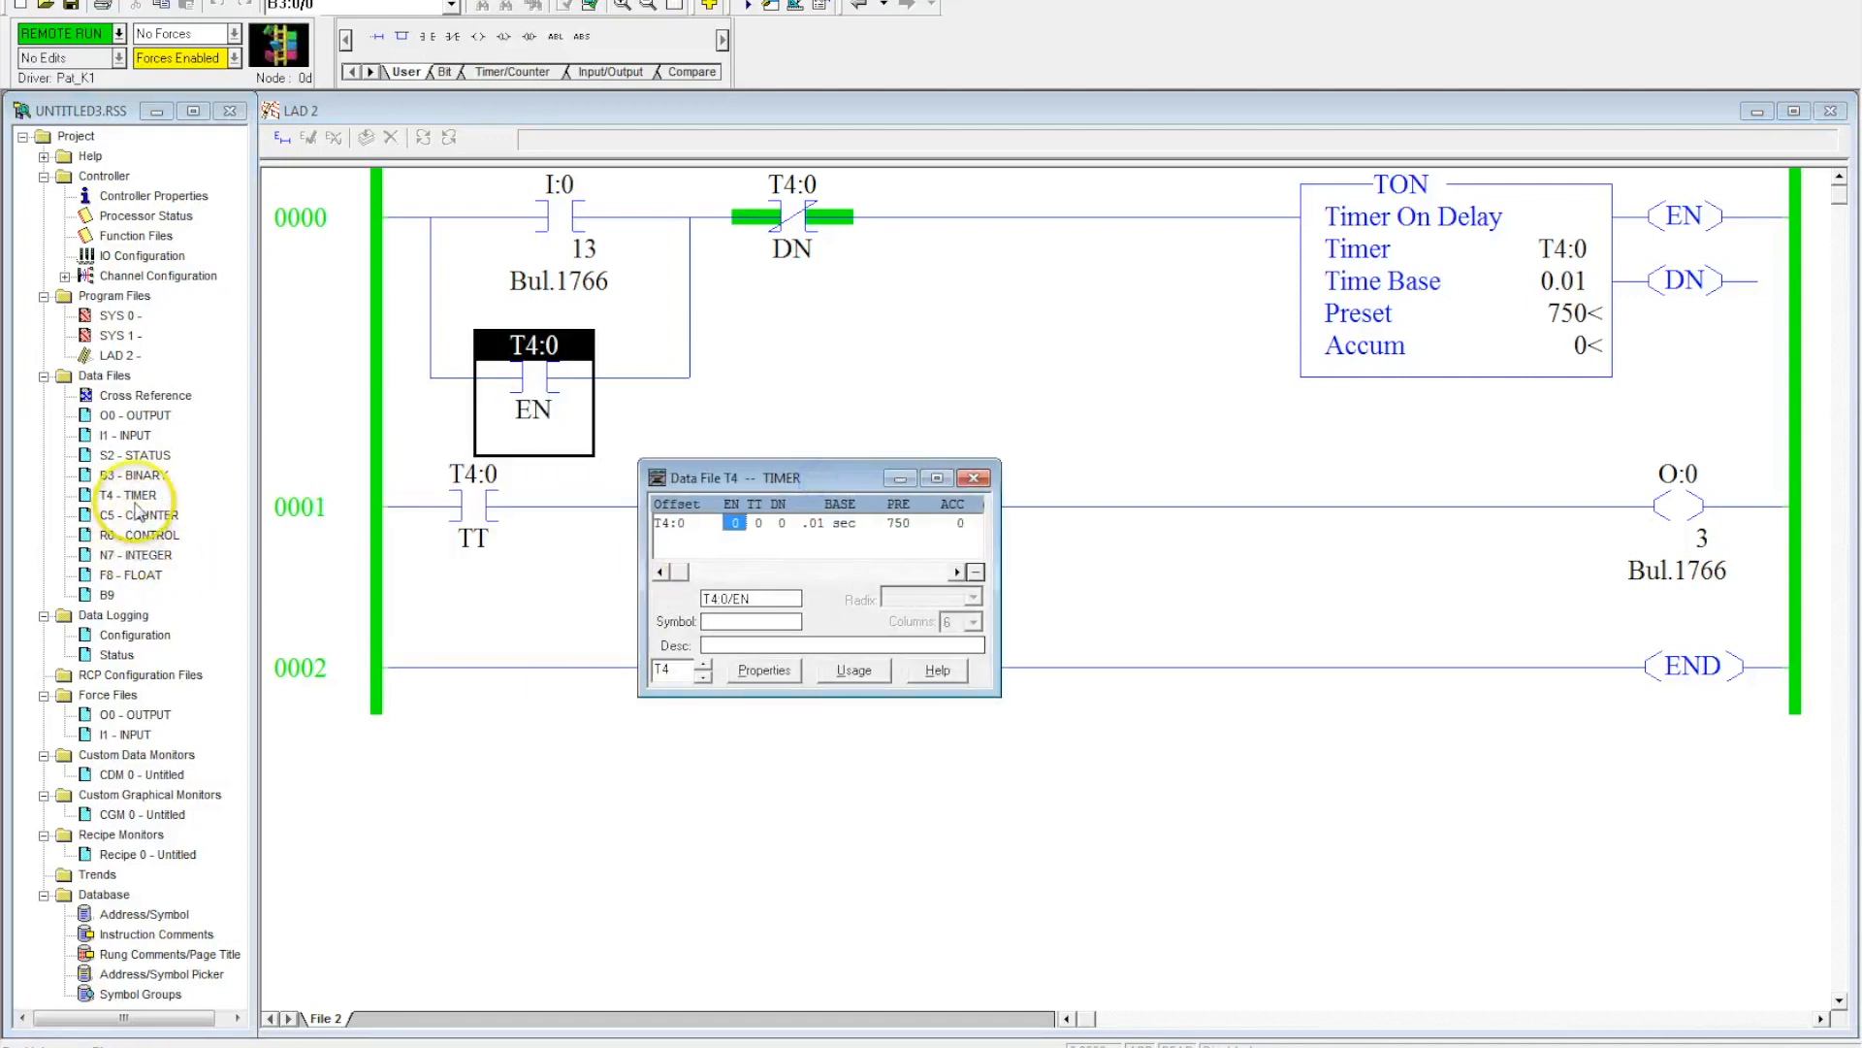
mouse_move(1060, 779)
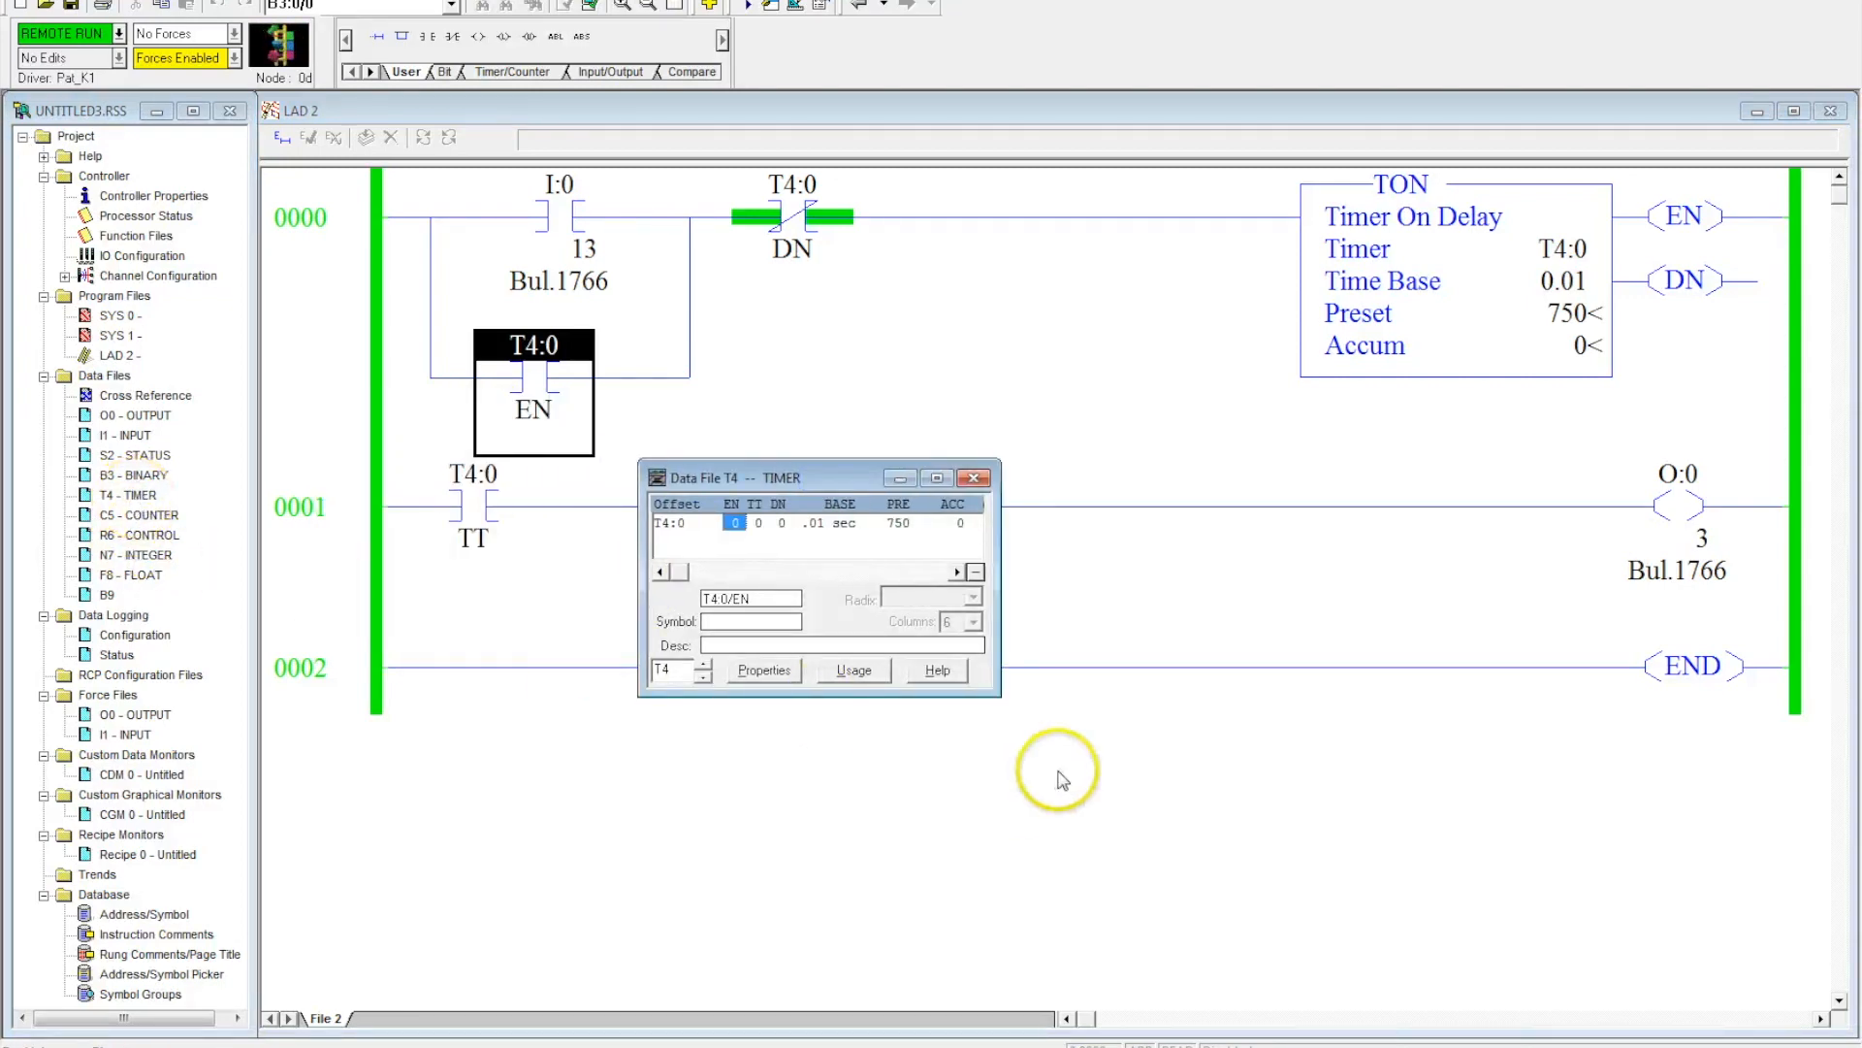